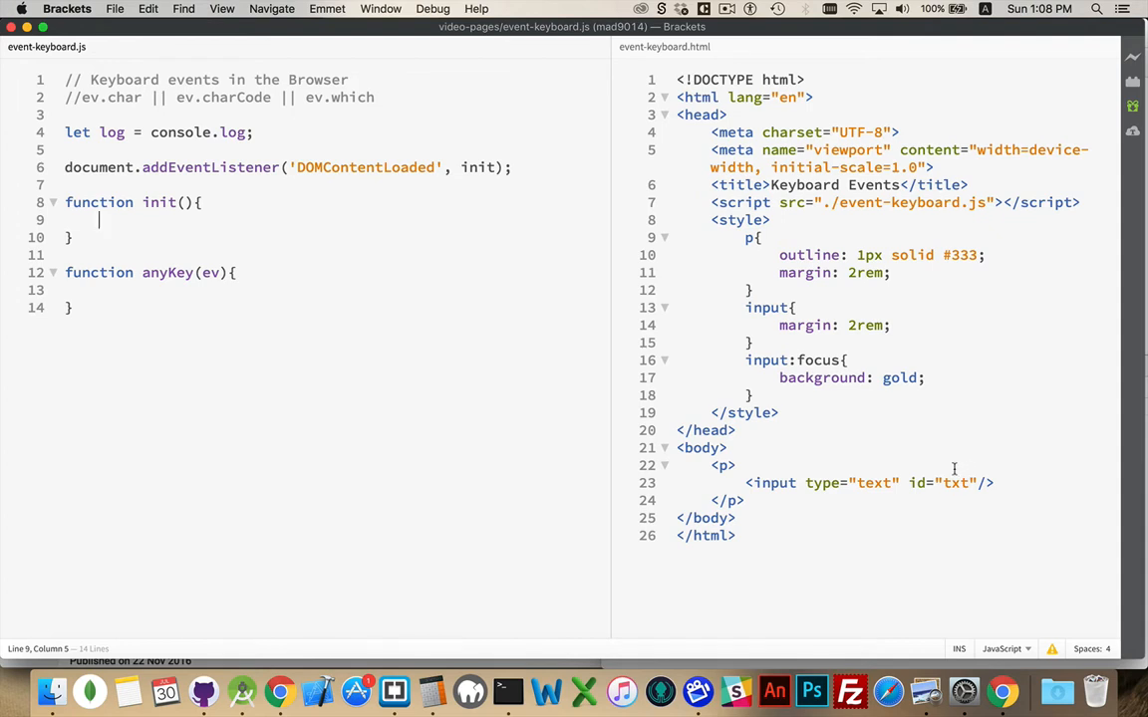
mouse_move(837, 350)
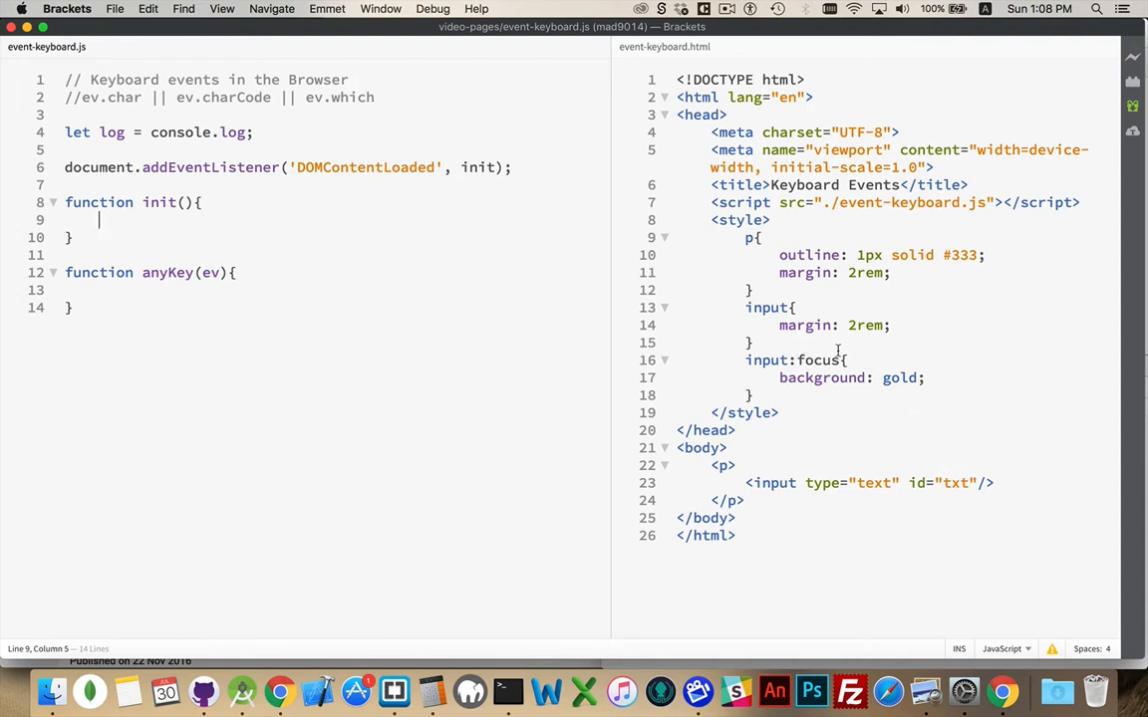
mouse_move(861, 441)
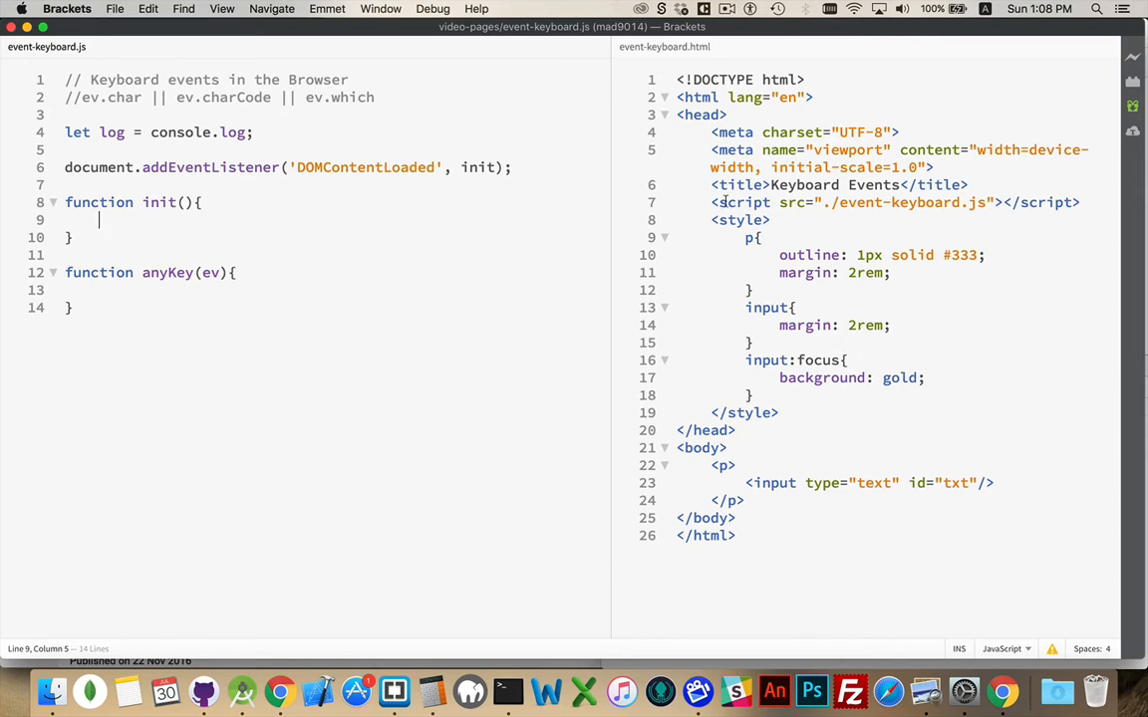
mouse_move(959, 203)
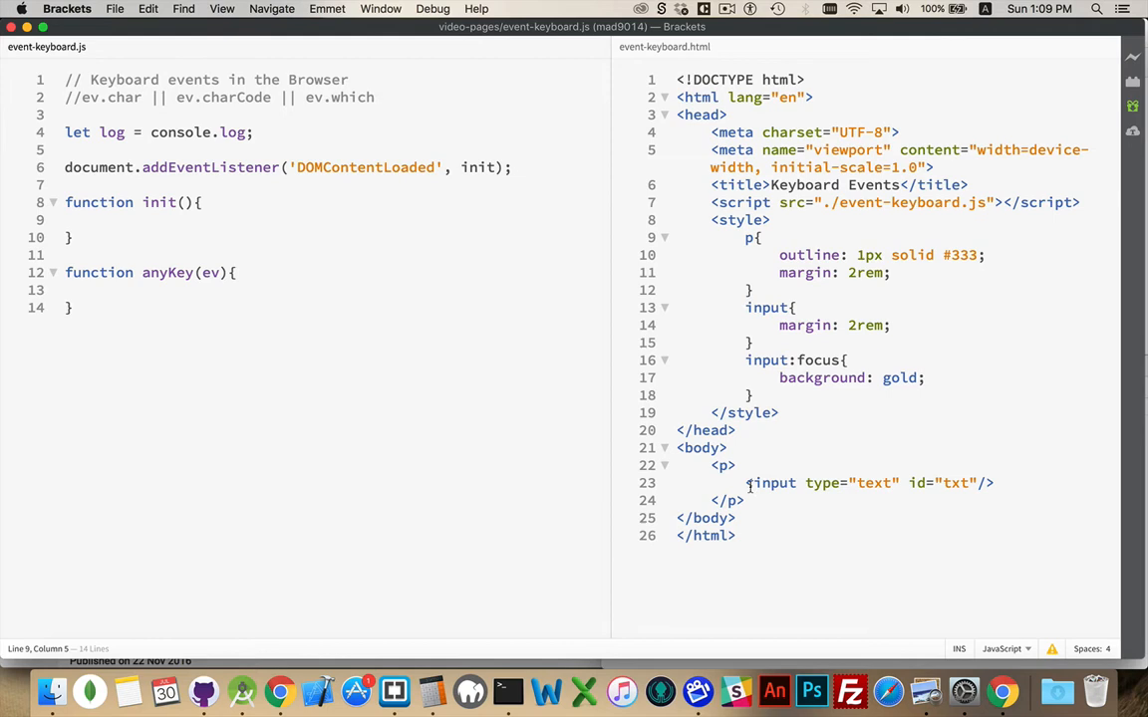
mouse_move(434, 283)
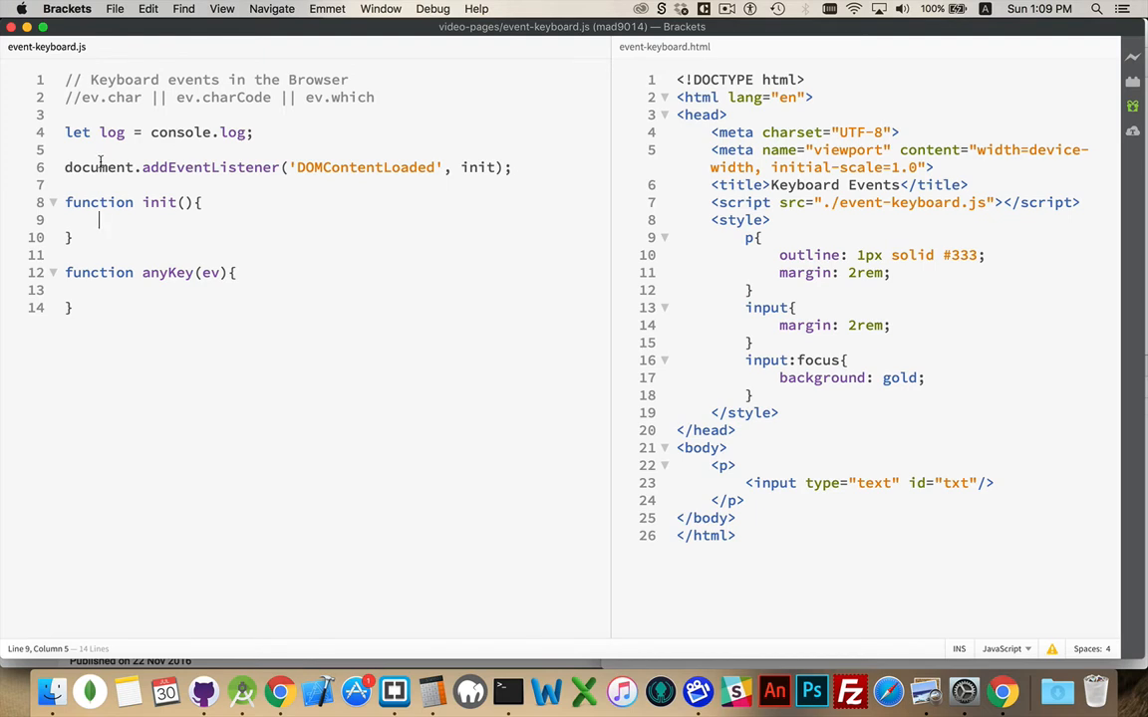
mouse_move(382, 148)
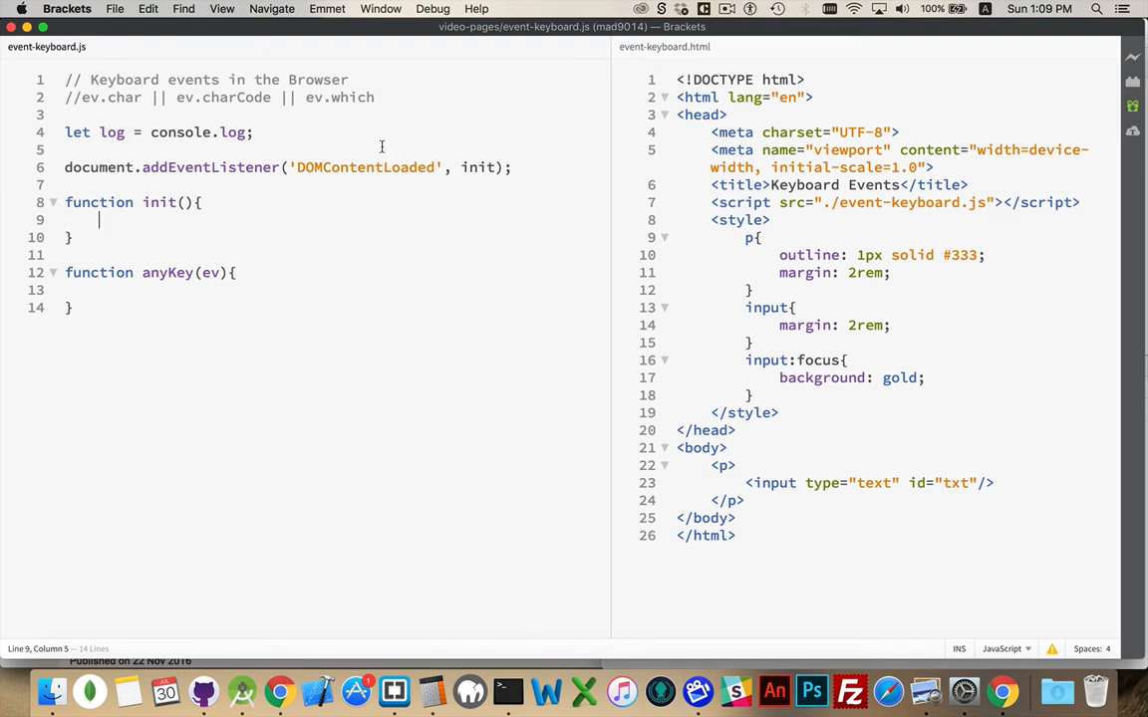
mouse_move(425, 176)
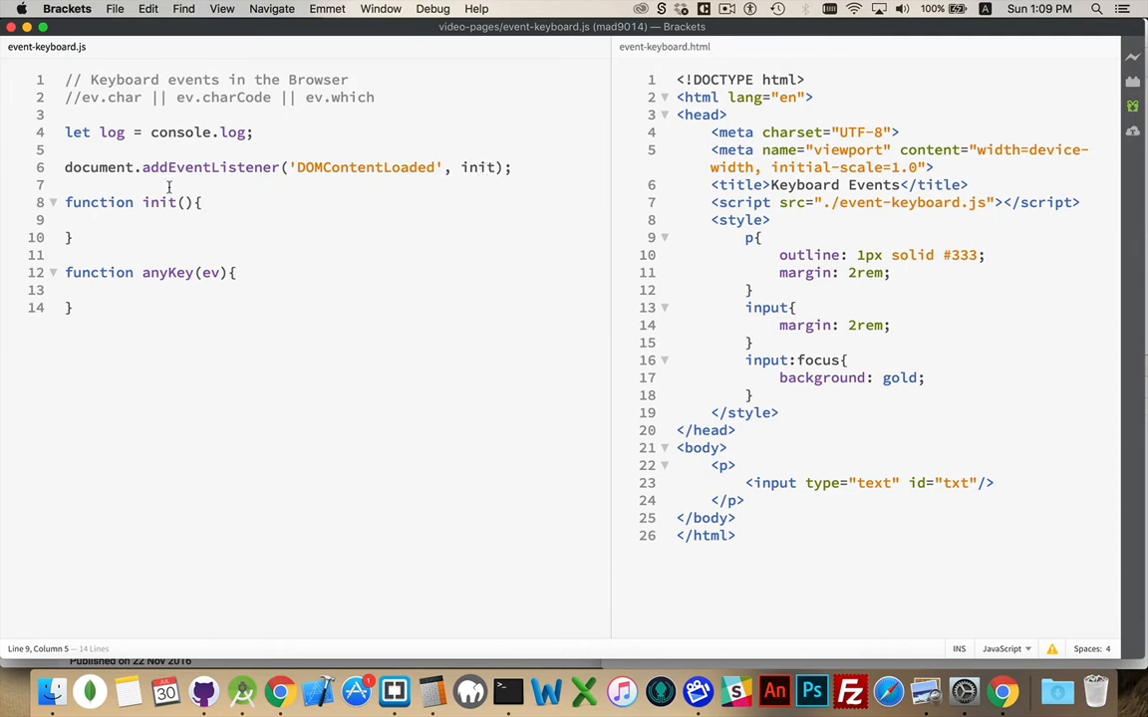
mouse_move(139, 317)
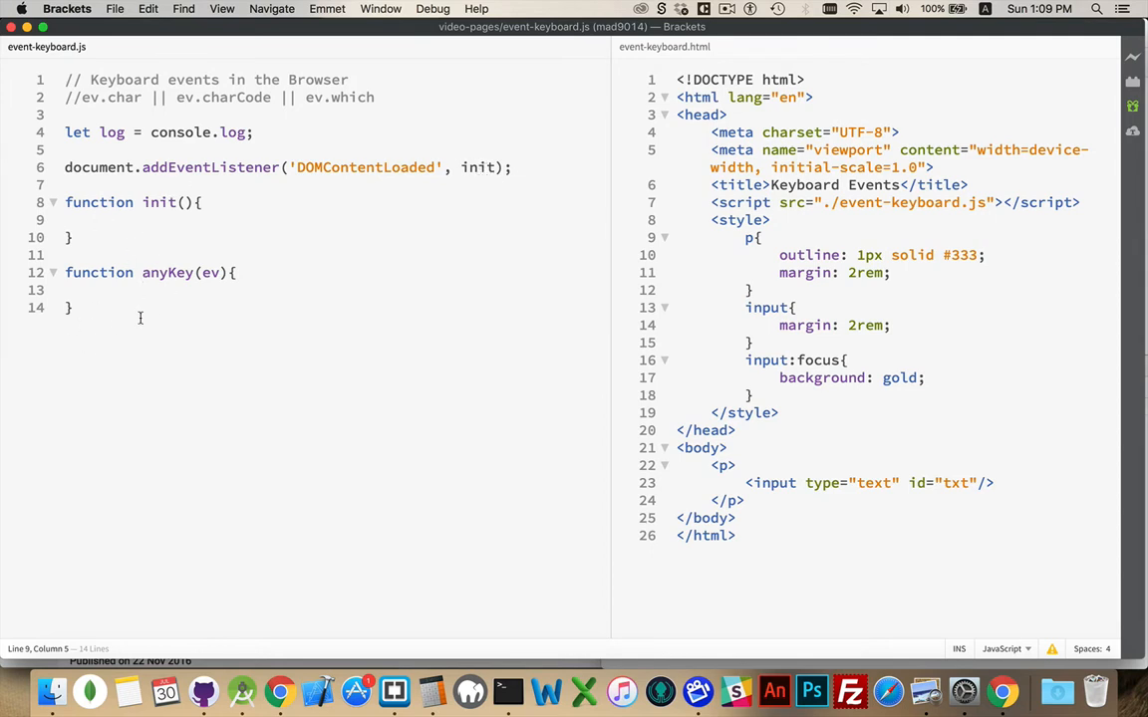
In Chrome, enter letters in the test field, reload, enter 'asdghhtr' again and unfocus the field
left_click(98, 219)
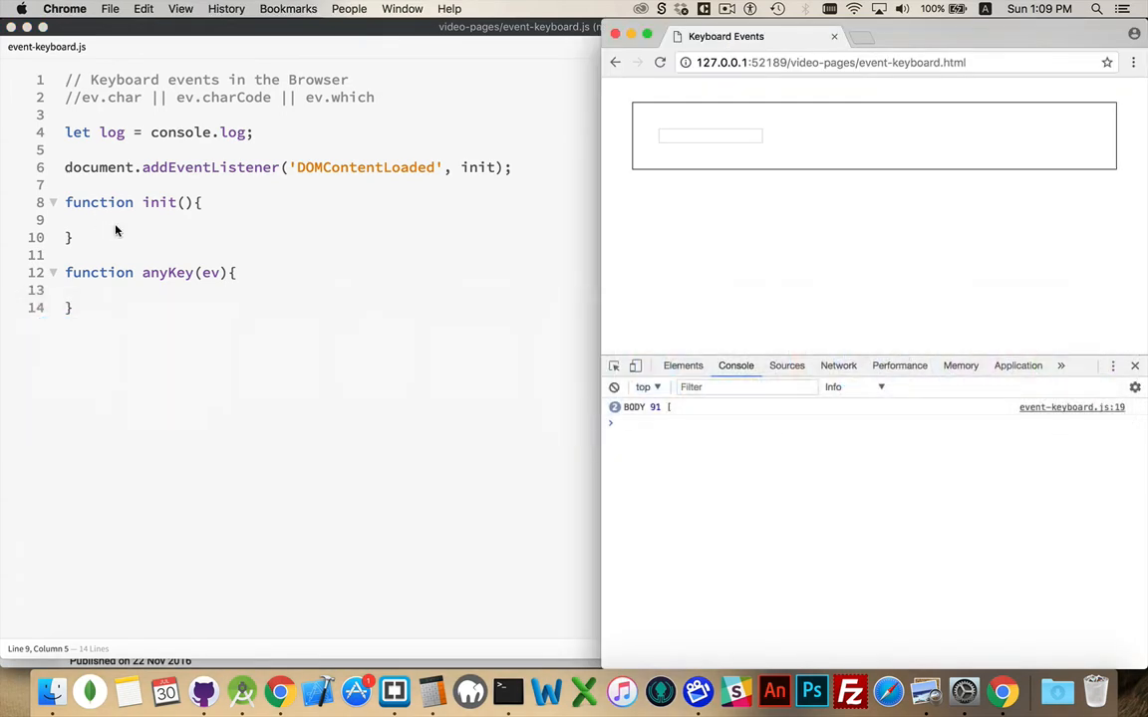
left_click(709, 135)
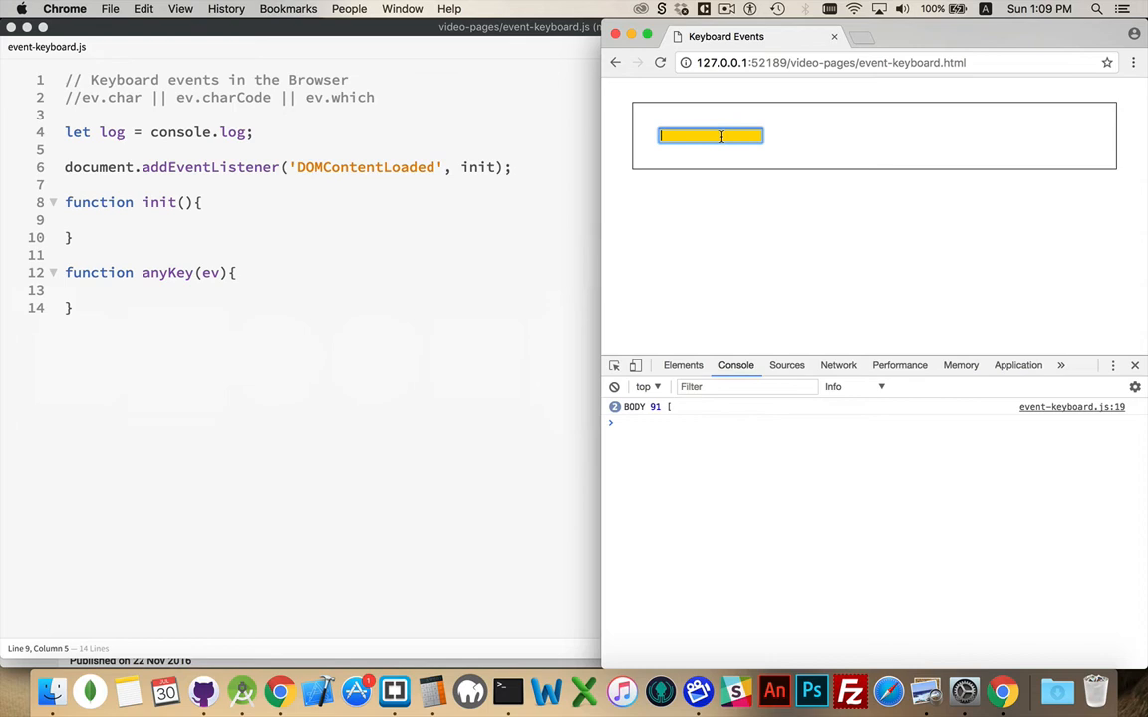
mouse_move(781, 255)
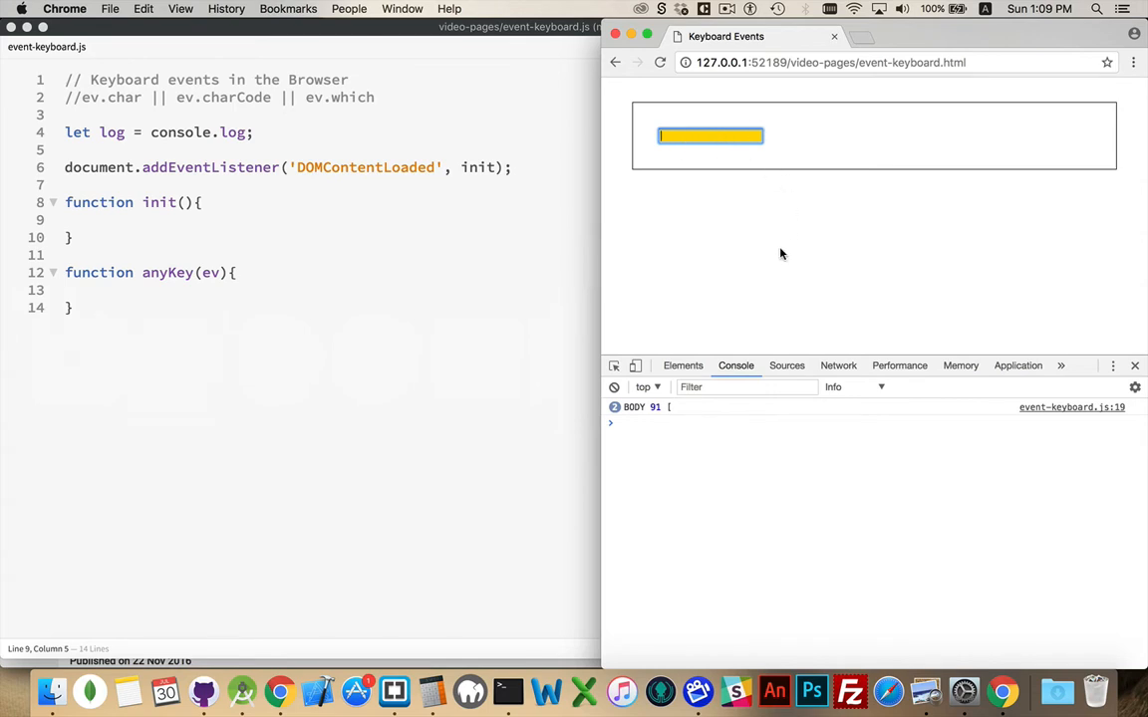
type("asd")
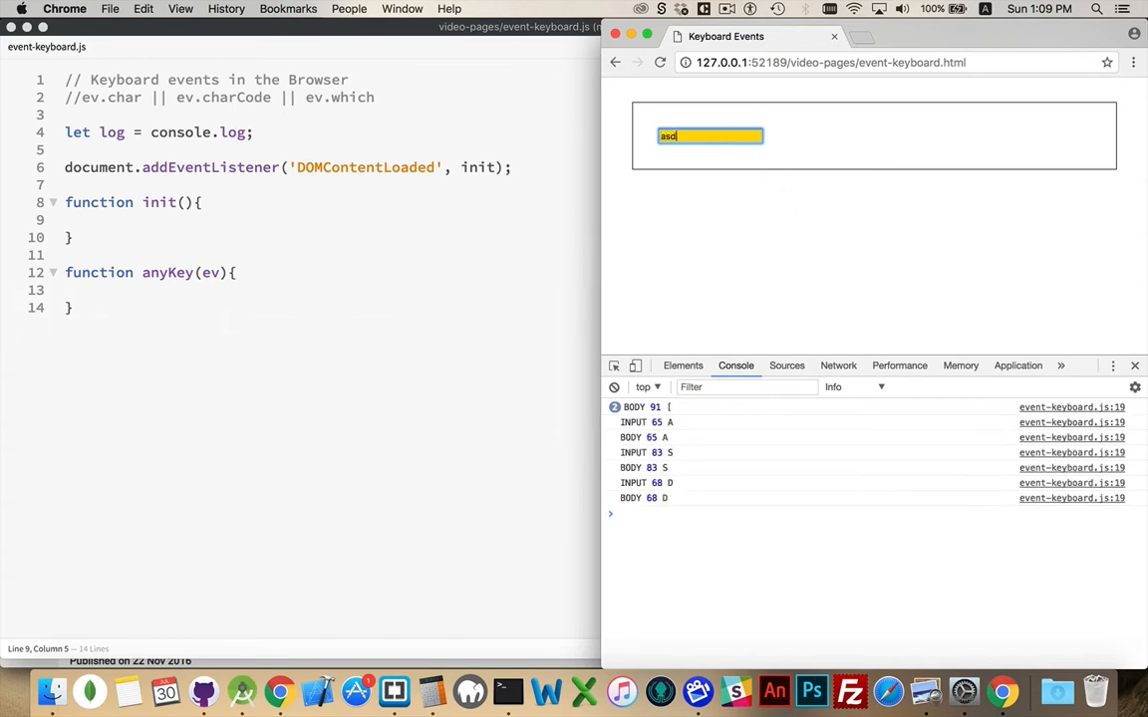
left_click(660, 62)
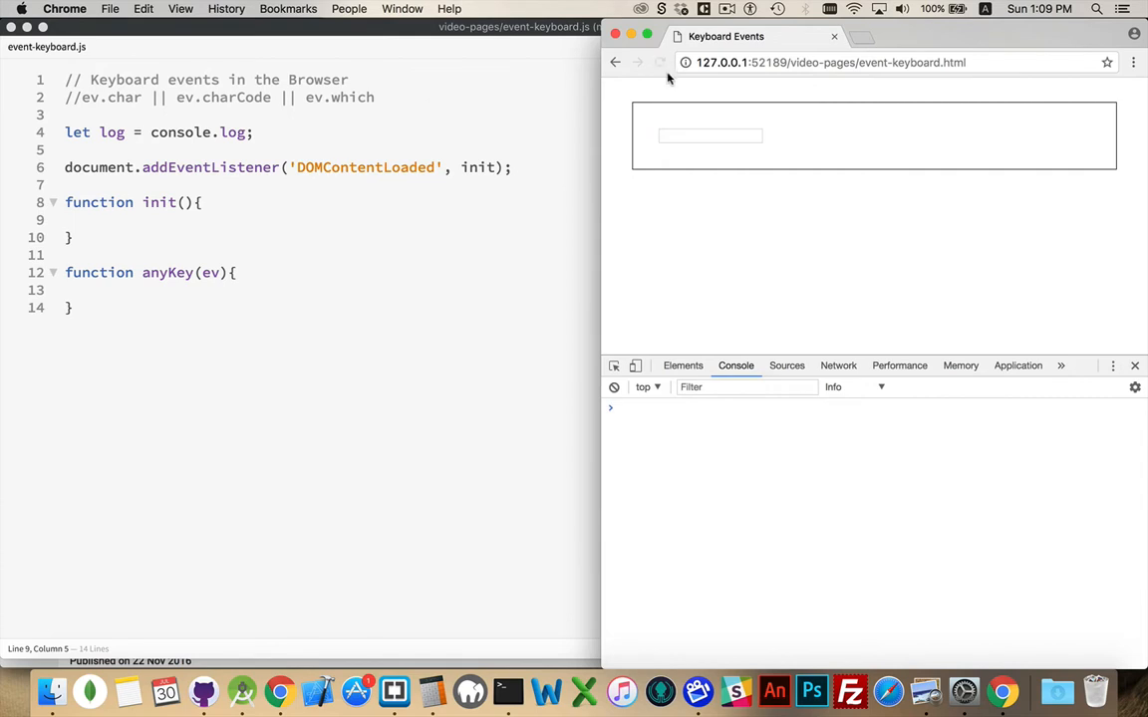
type("asd")
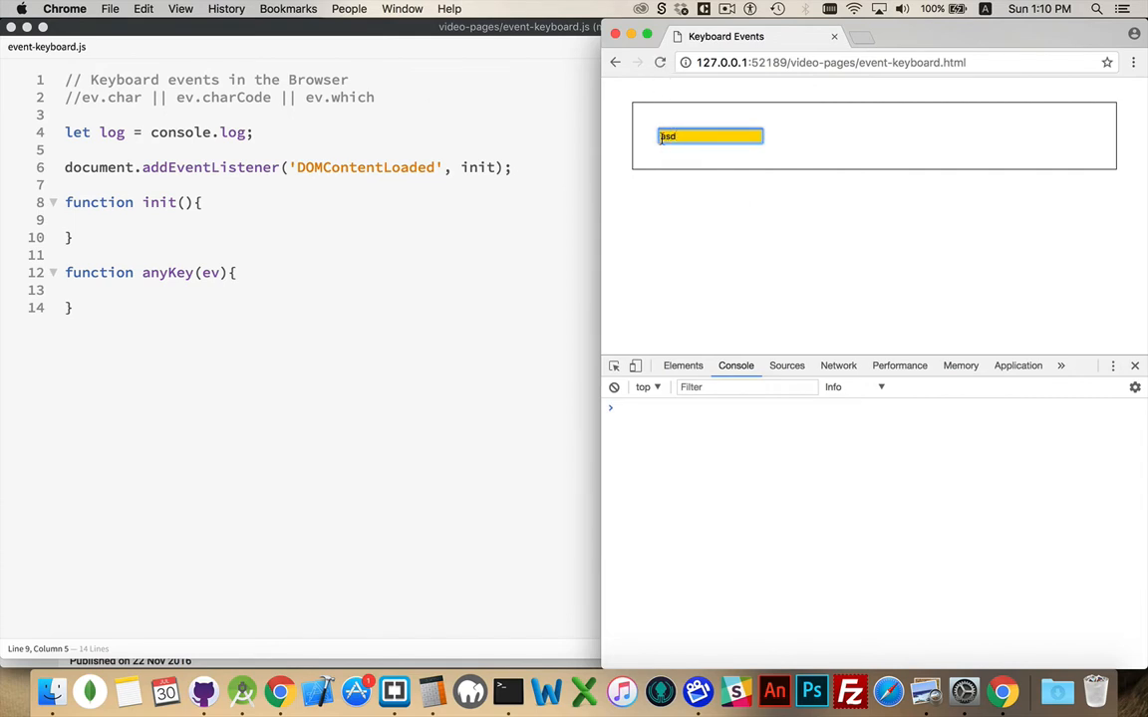
type("asdghhtr")
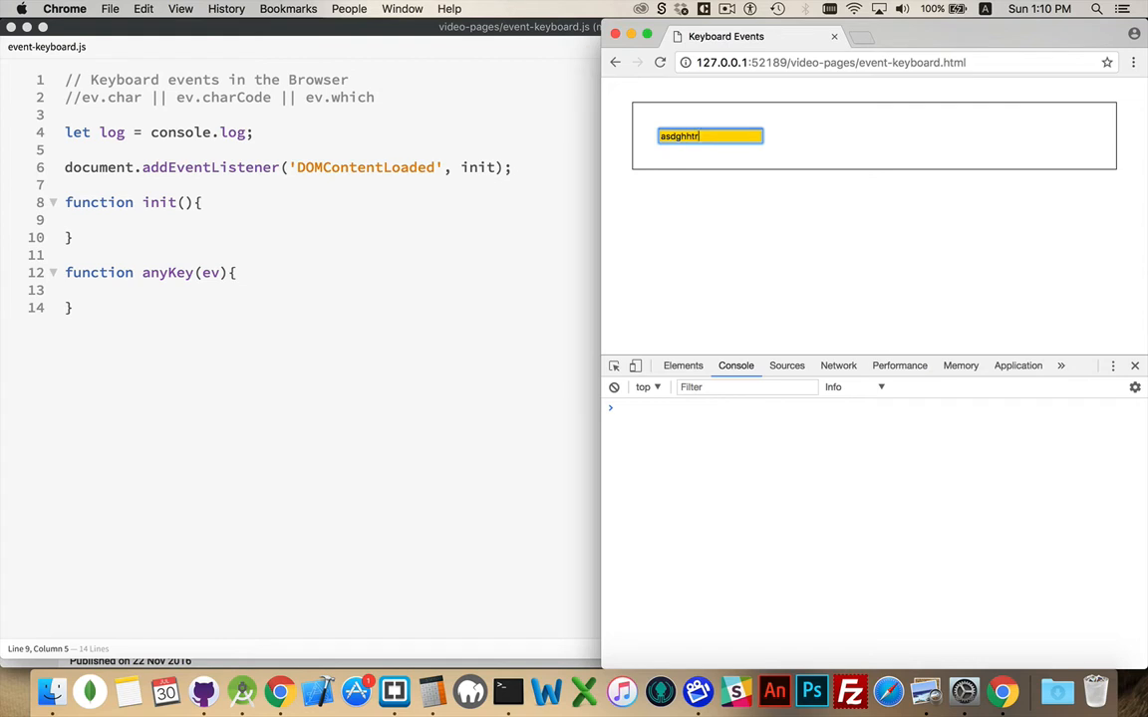
left_click(713, 229)
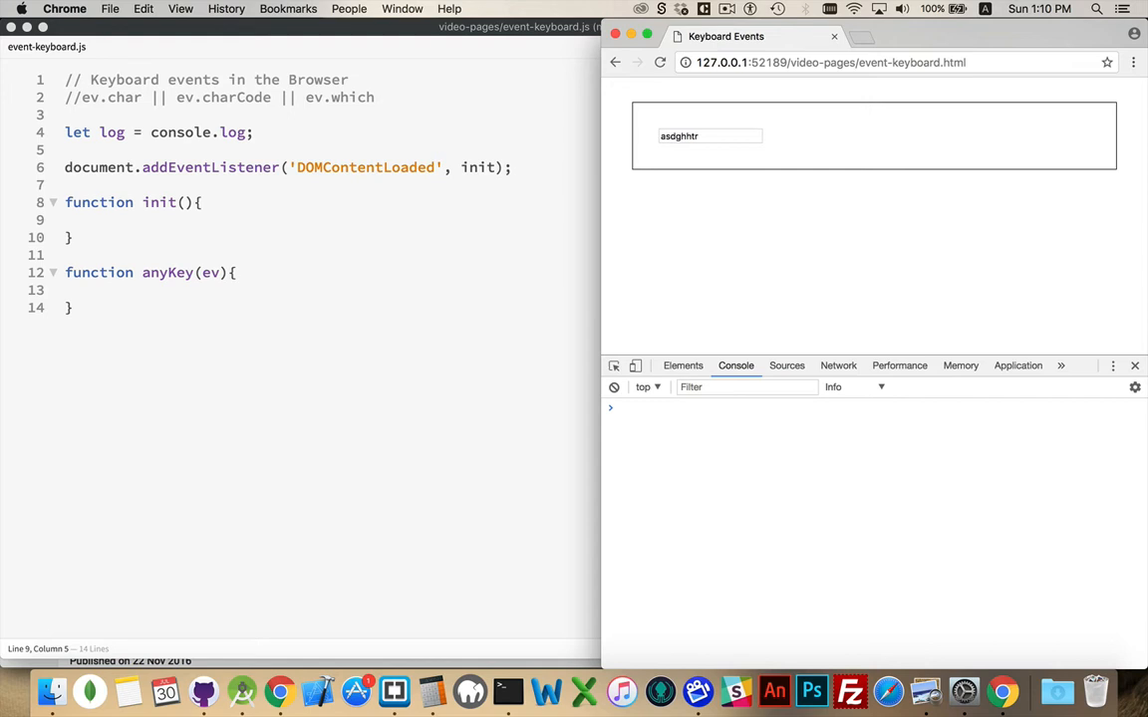
mouse_move(789, 251)
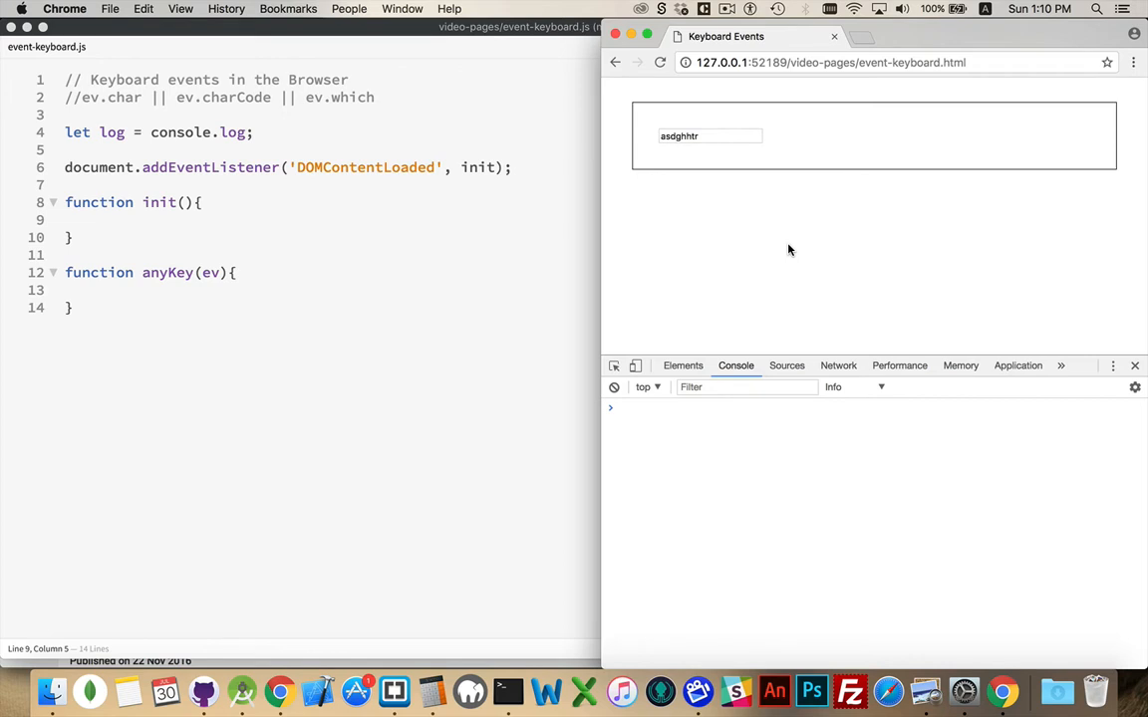
mouse_move(785, 235)
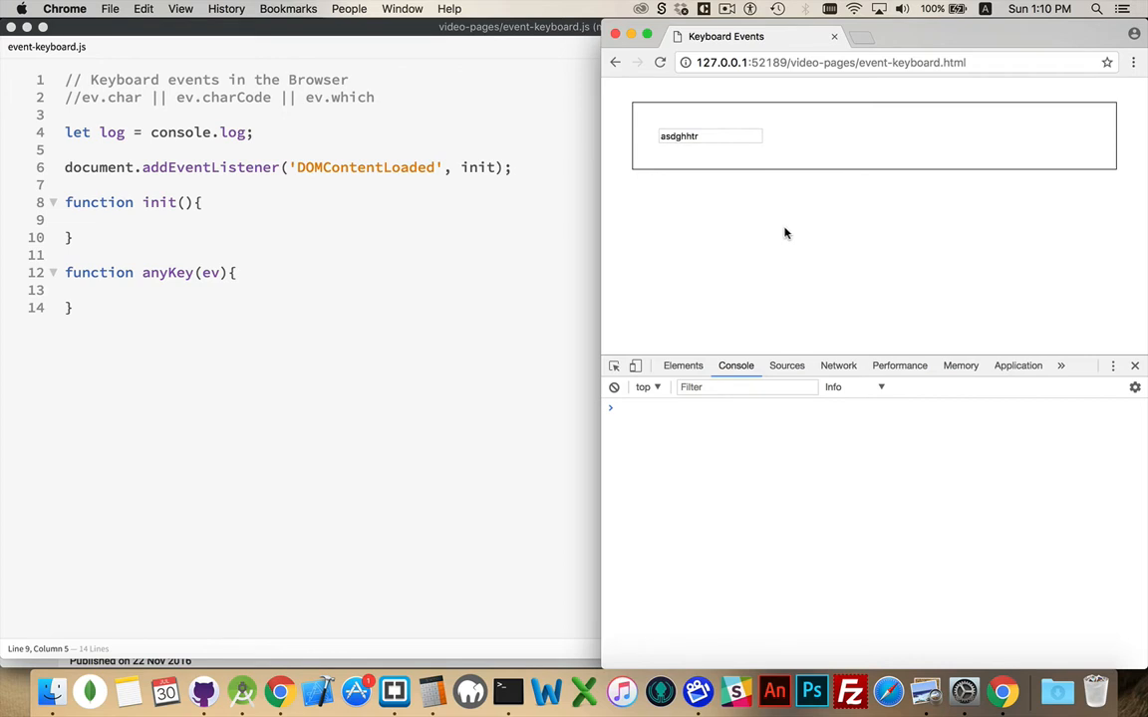
mouse_move(713, 113)
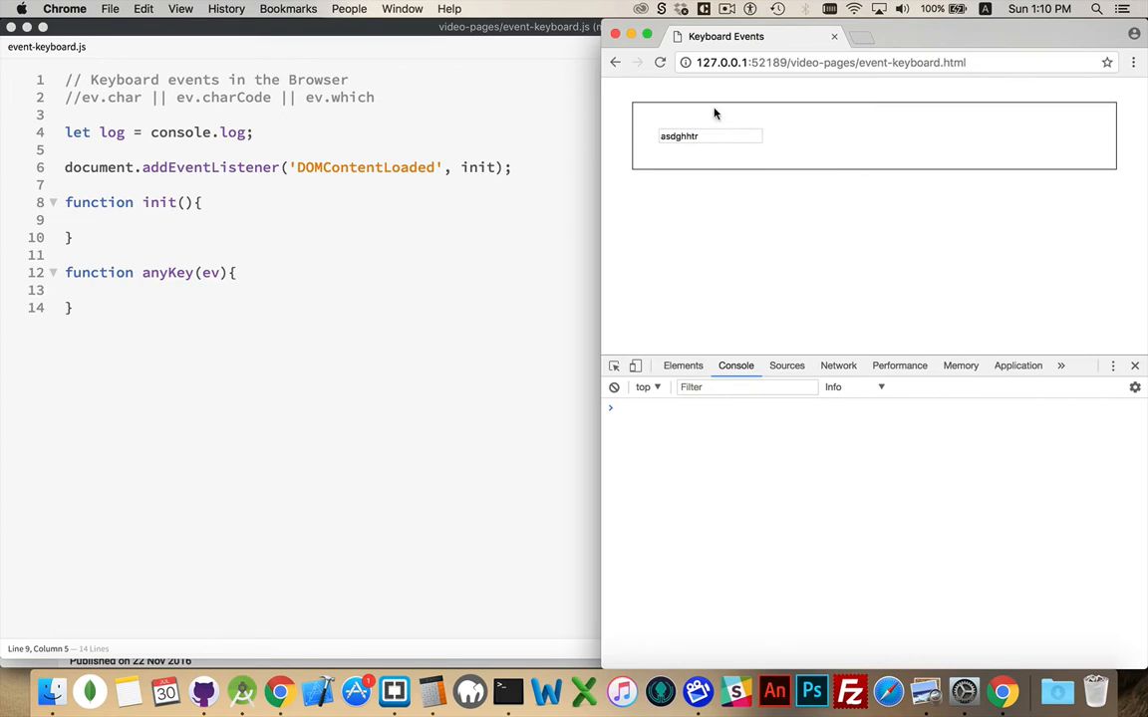
mouse_move(741, 242)
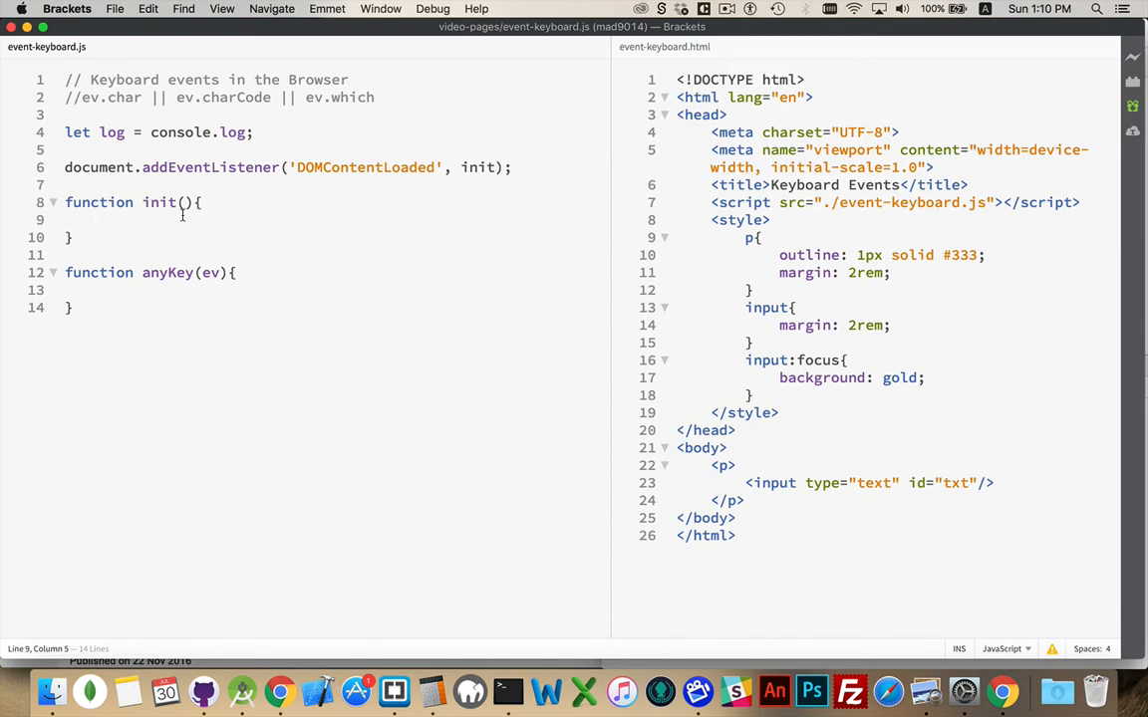
Inside init(), declare let txt = document.getElementById('txt');
type("let txt")
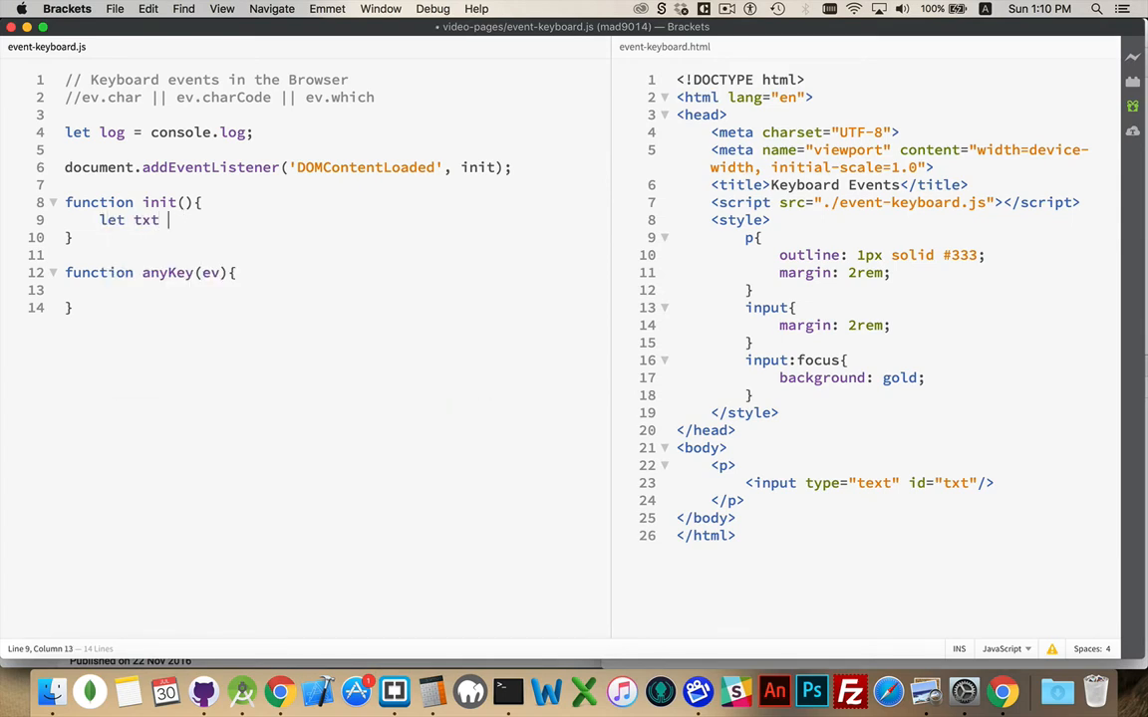
type("= document.")
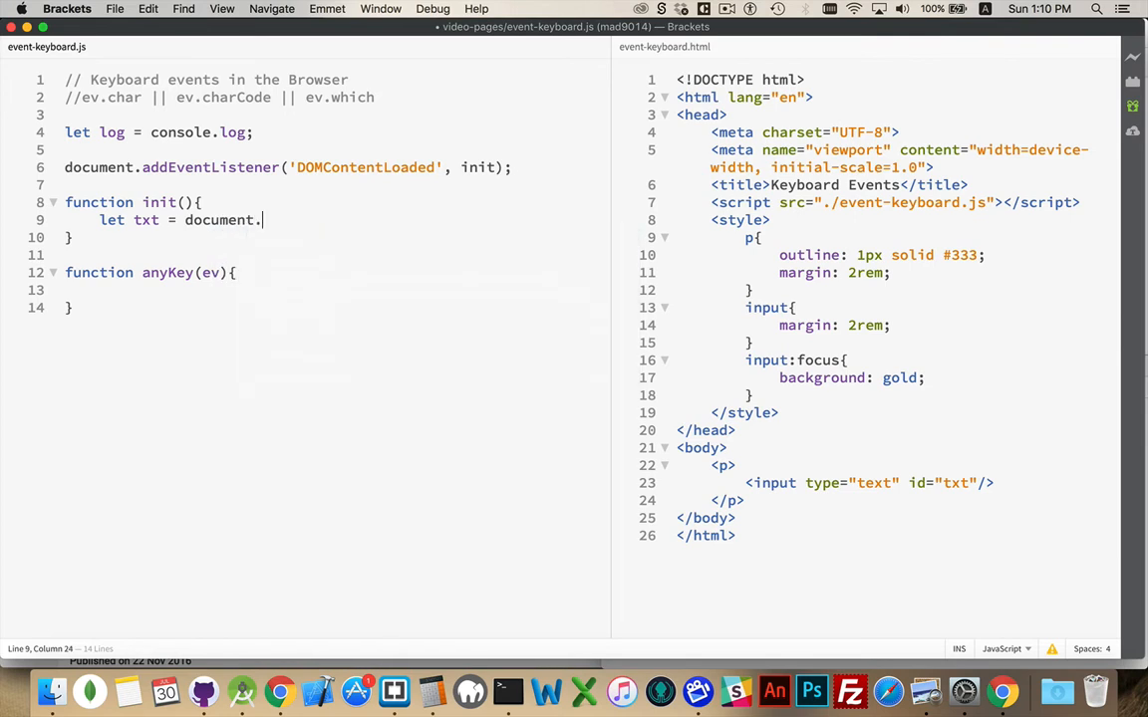
type("getElementById()")
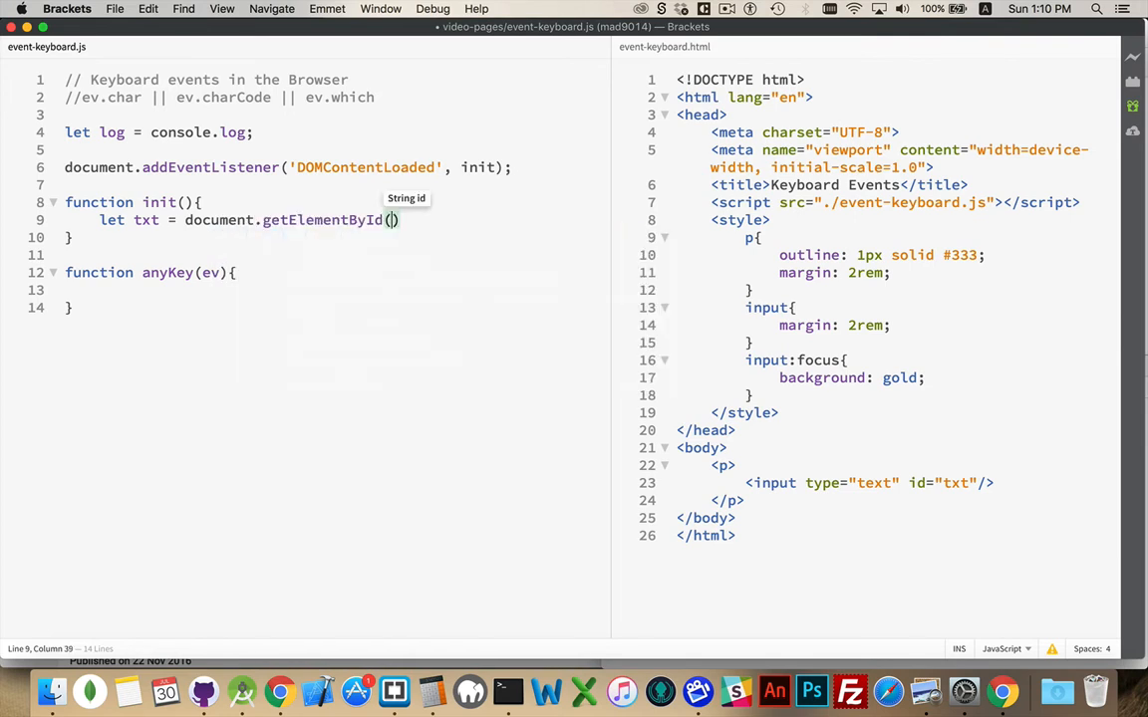
type("'txt'")
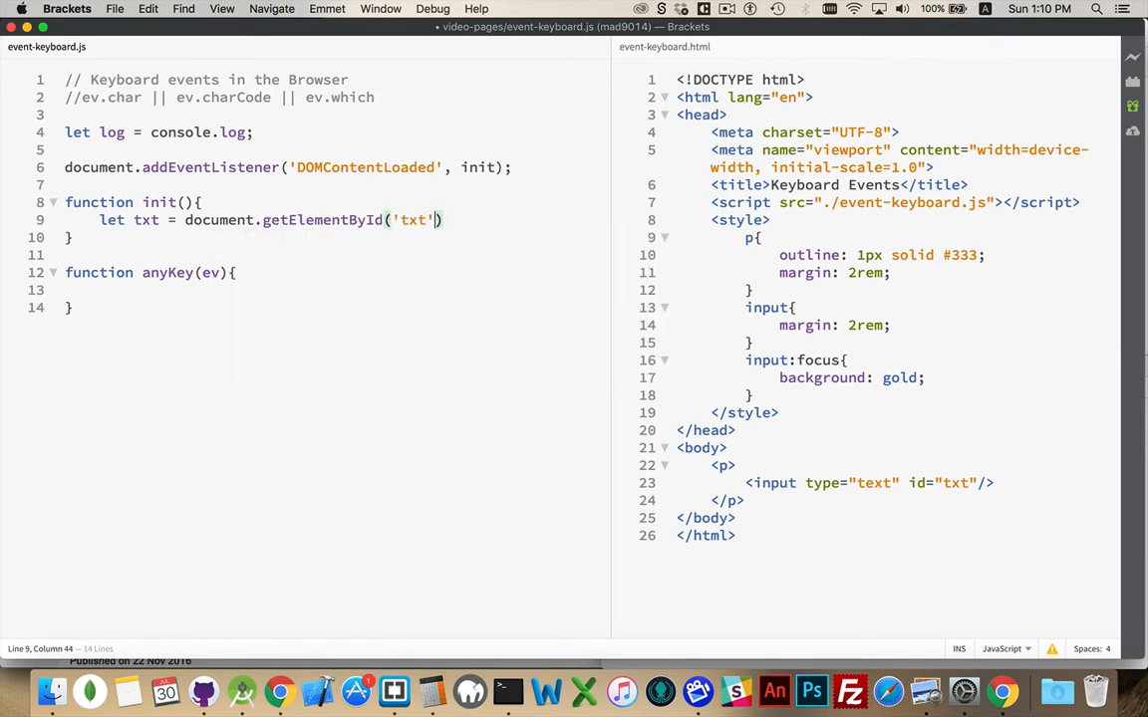
key("Return")
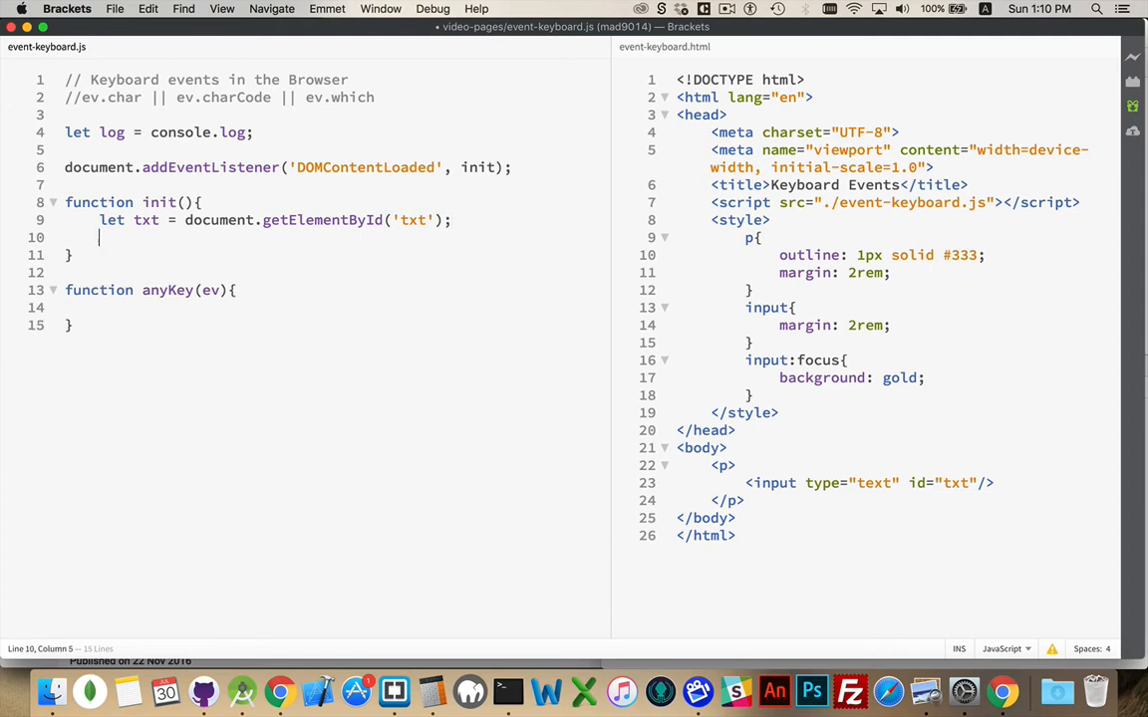
Start txt.addEventListener('keydown' on the next line
type("txt.addEventListener(")
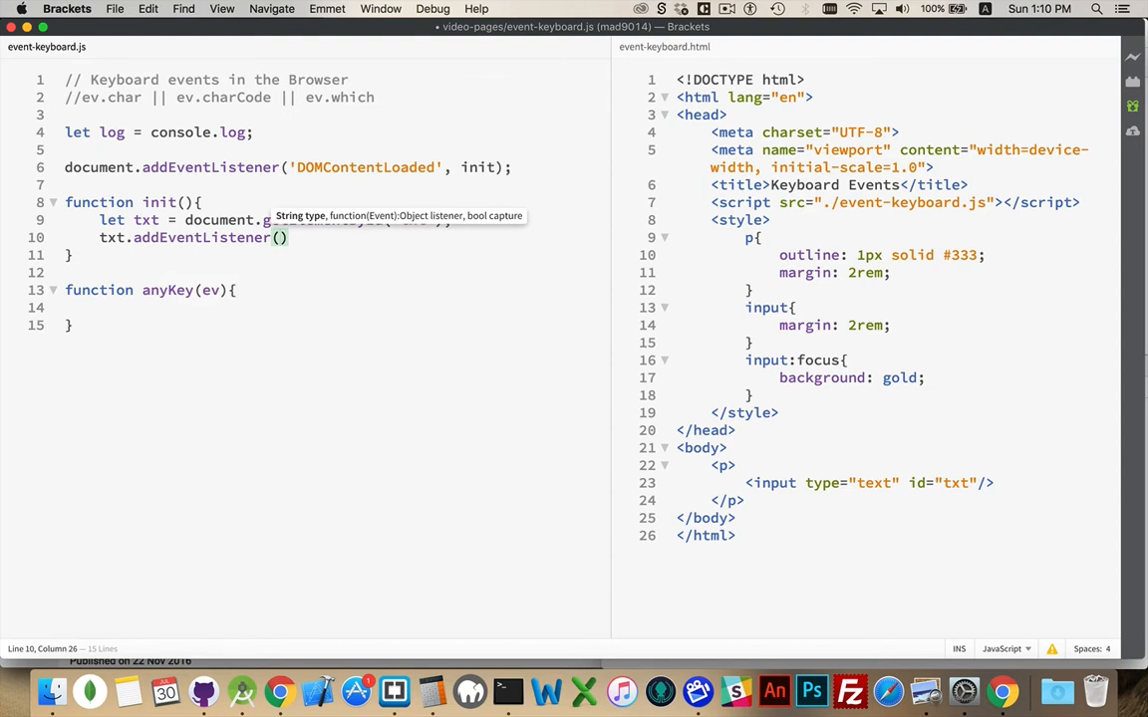
type("'")
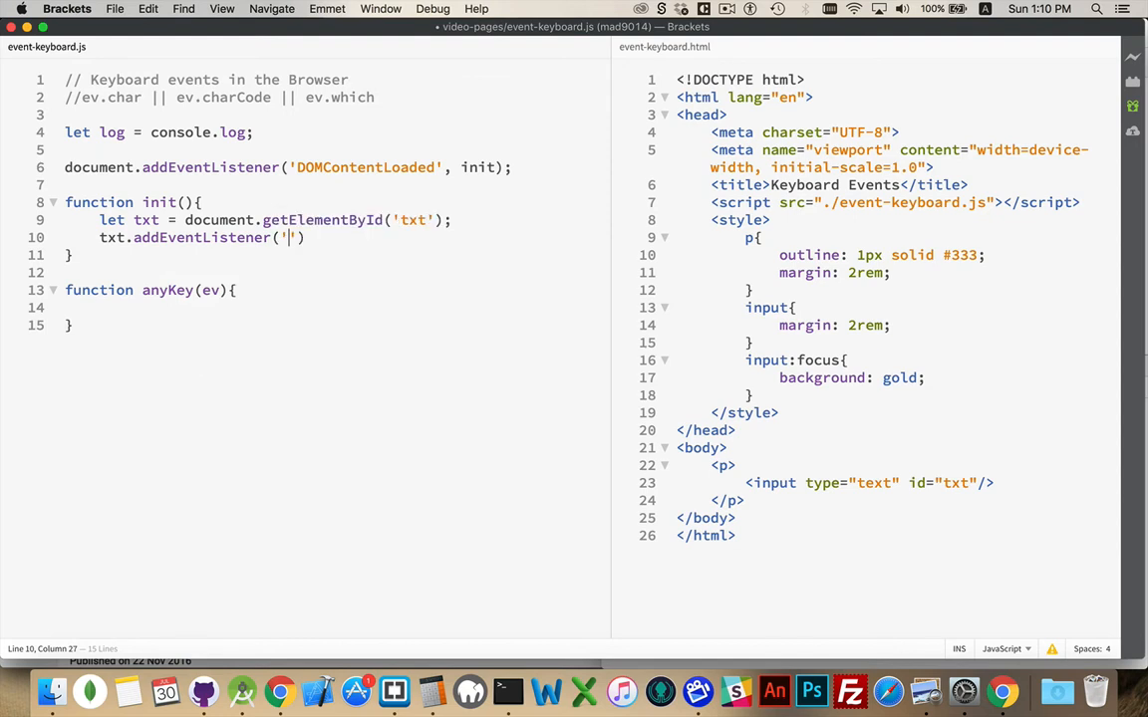
type("keydown")
left_click(332, 114)
type("//")
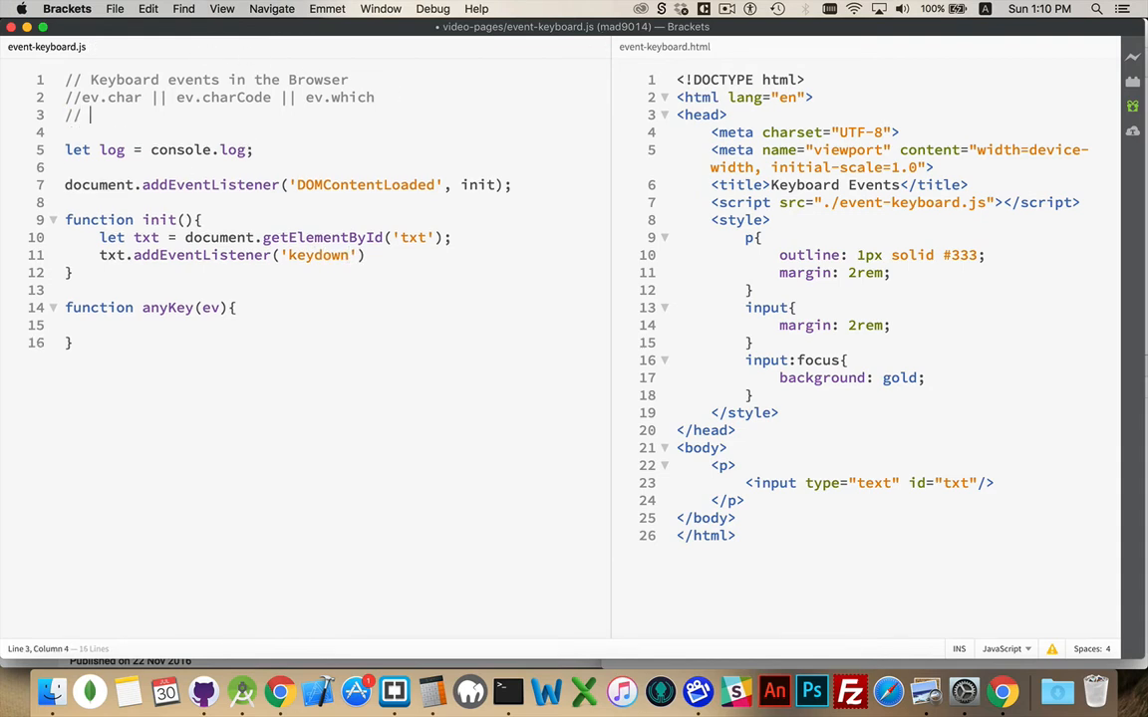
Write the comment listing the keyboard events: keydown keyup keypress
type("keydown")
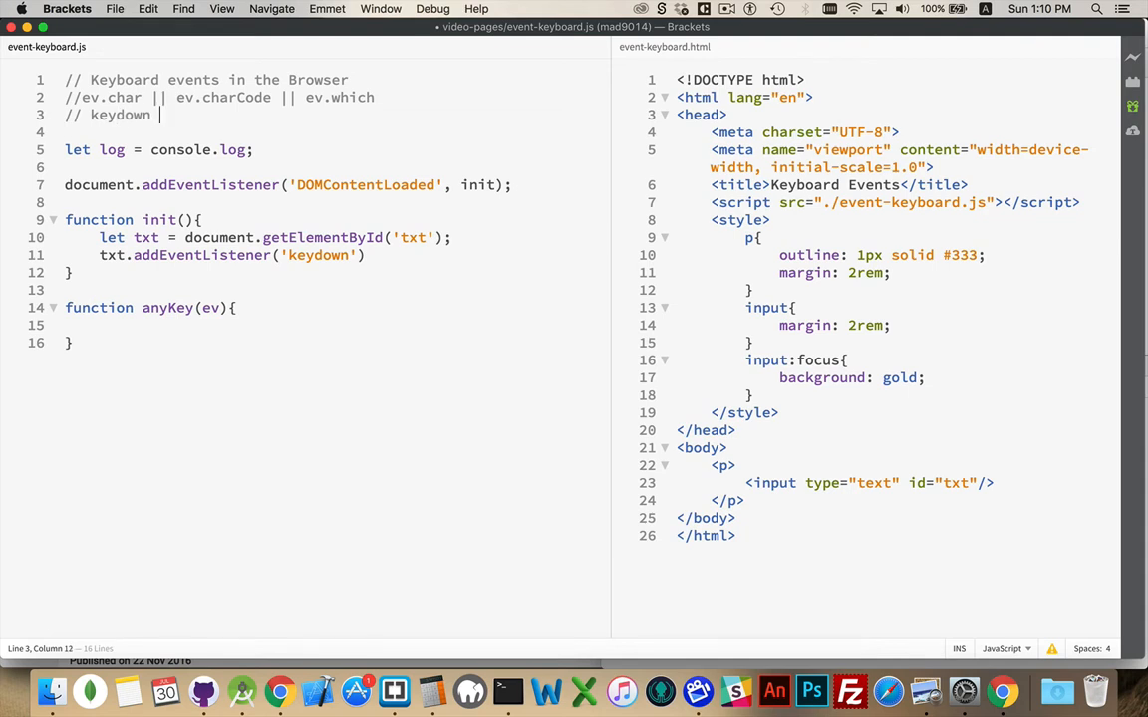
type("keyup k")
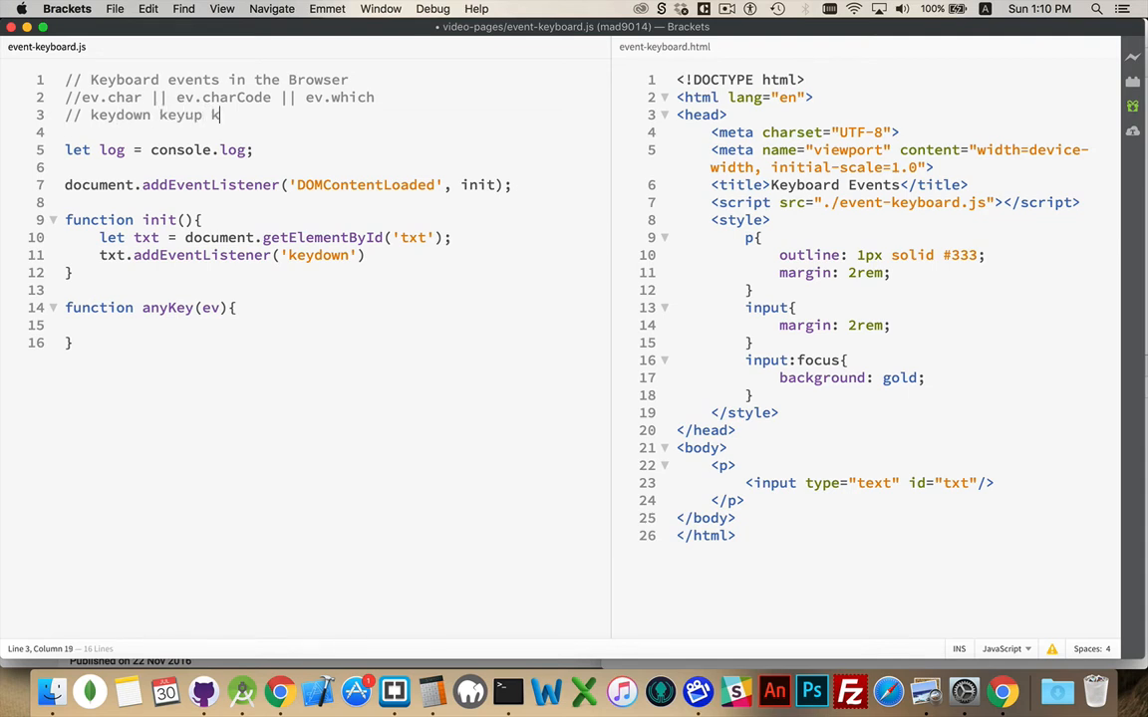
type("keypress")
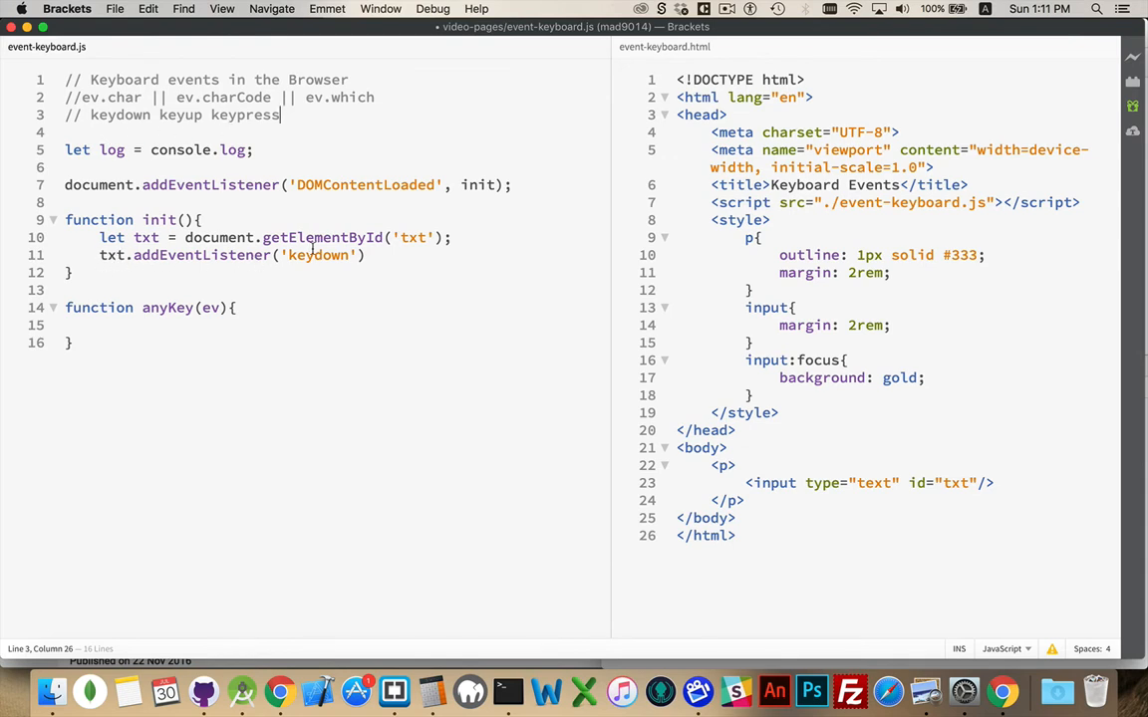
mouse_move(347, 303)
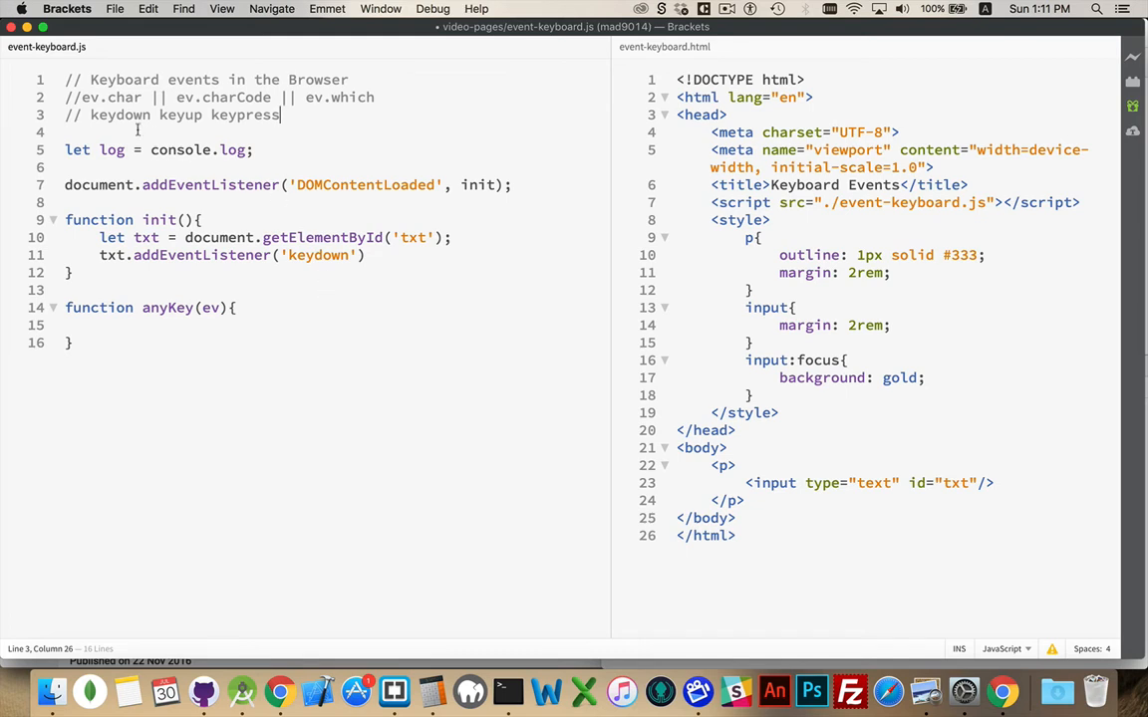
mouse_move(287, 114)
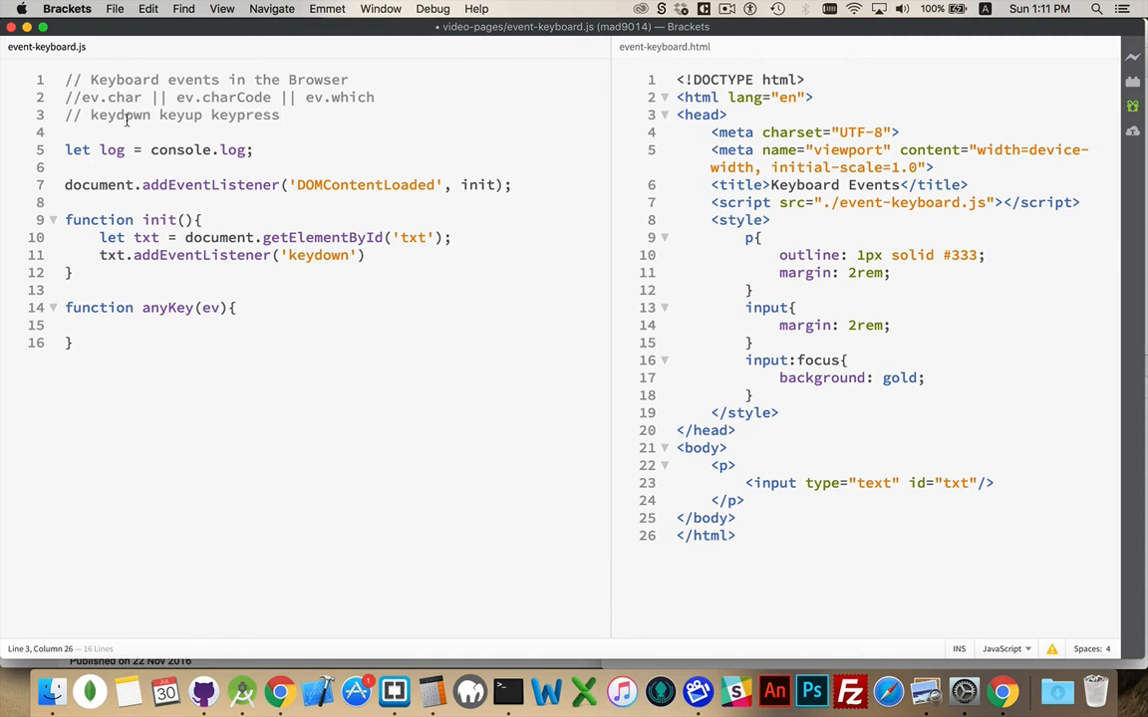
mouse_move(309, 112)
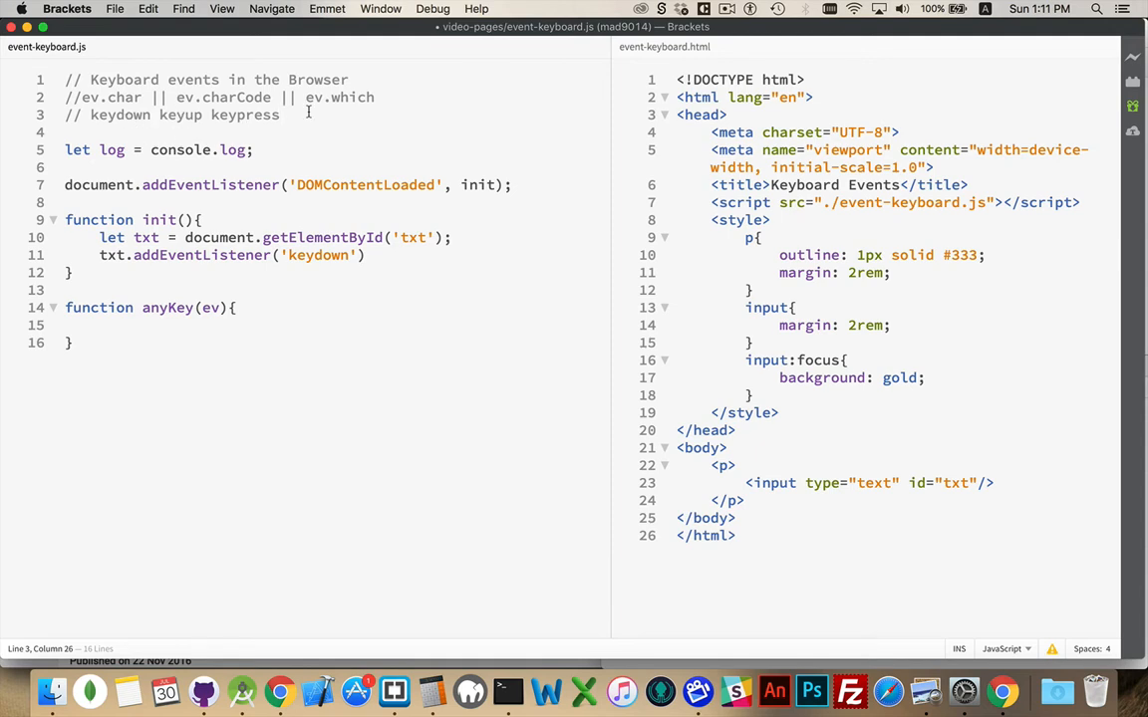
Pass anyKey to the keydown listener and have anyKey log ev.type and ev.target
left_click(365, 255)
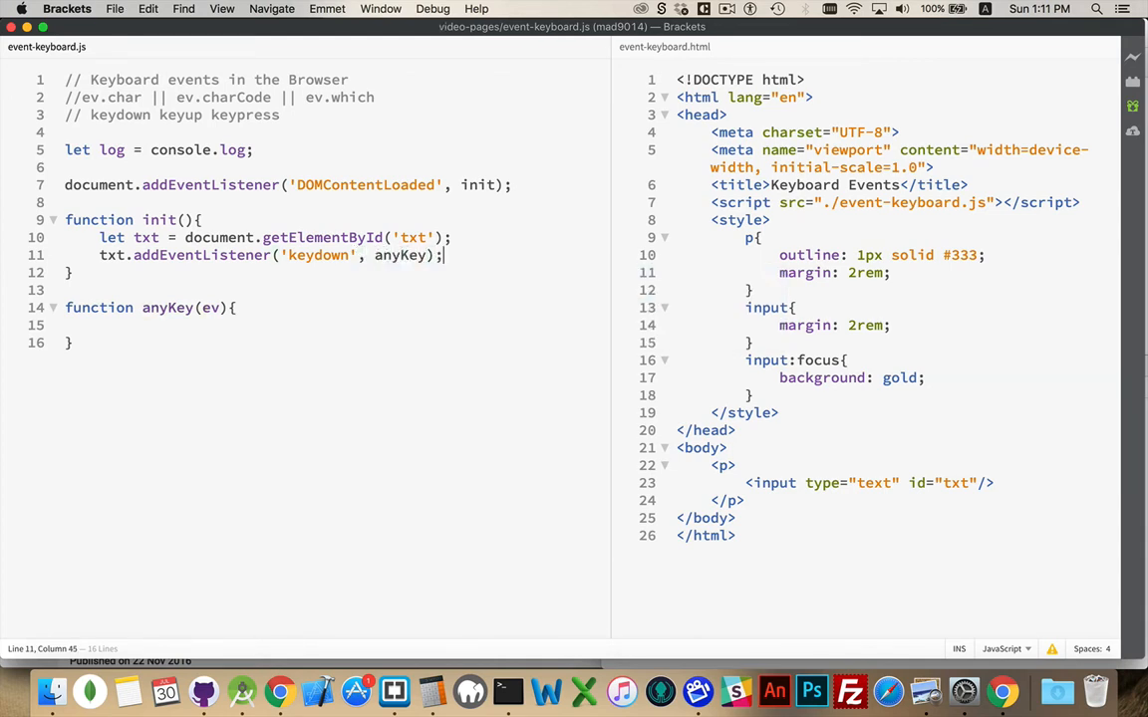
left_click(104, 325)
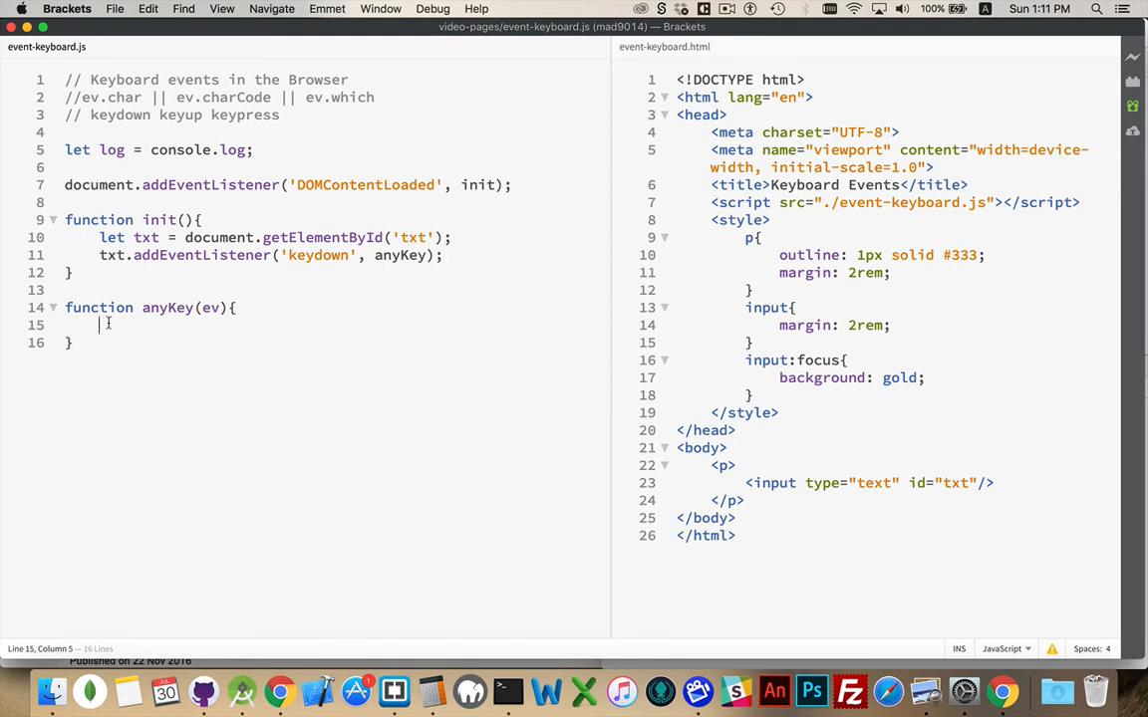
type("consol")
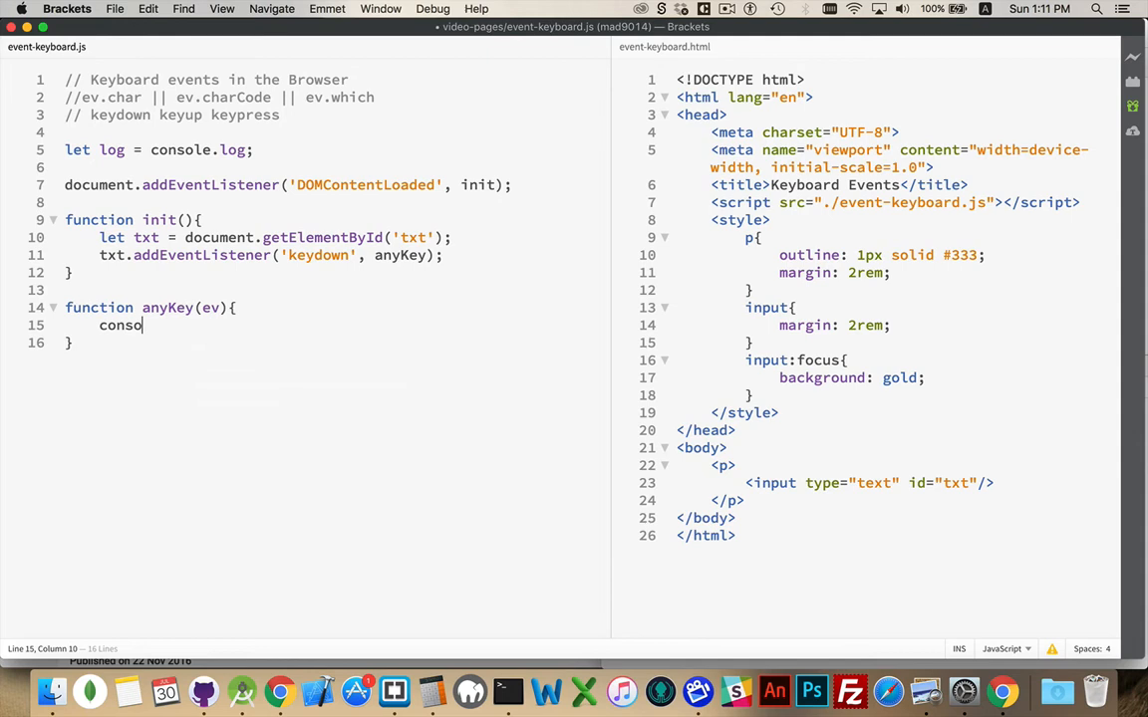
type("log()")
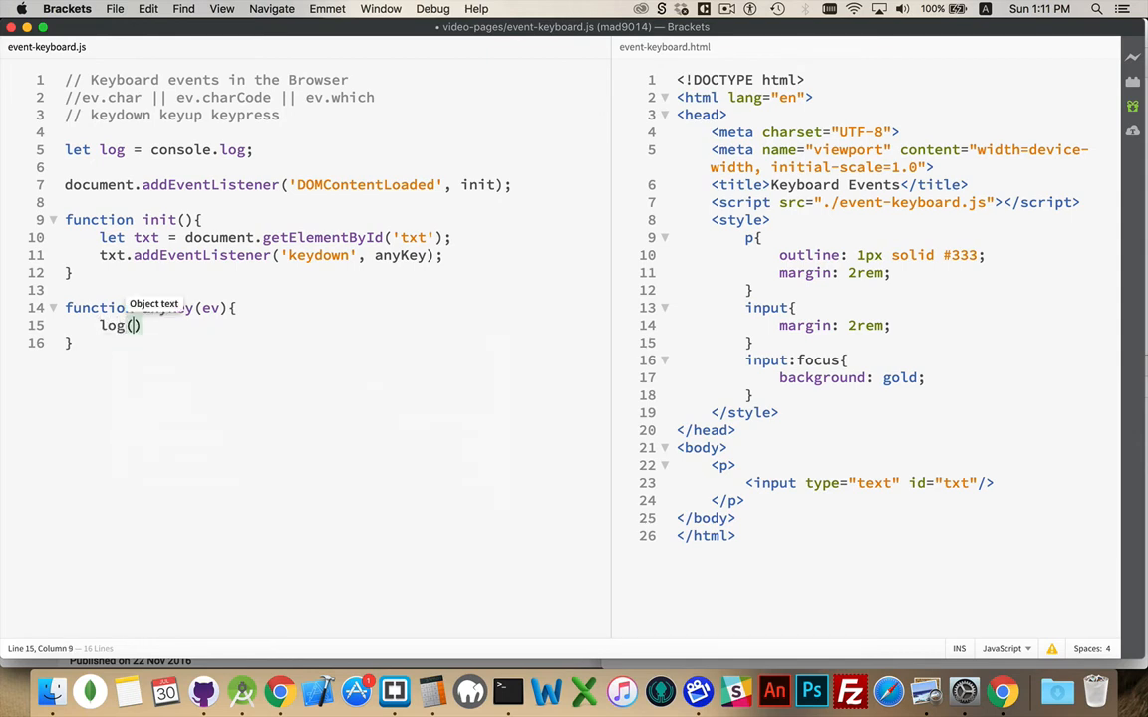
type("ev")
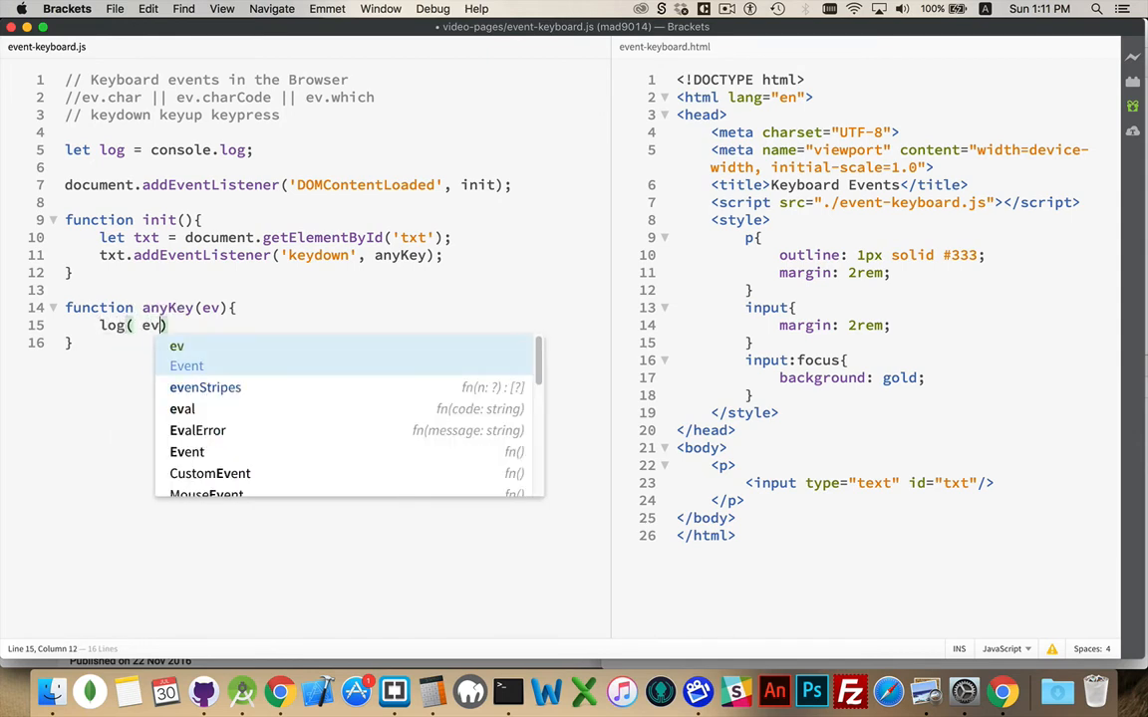
type(".te")
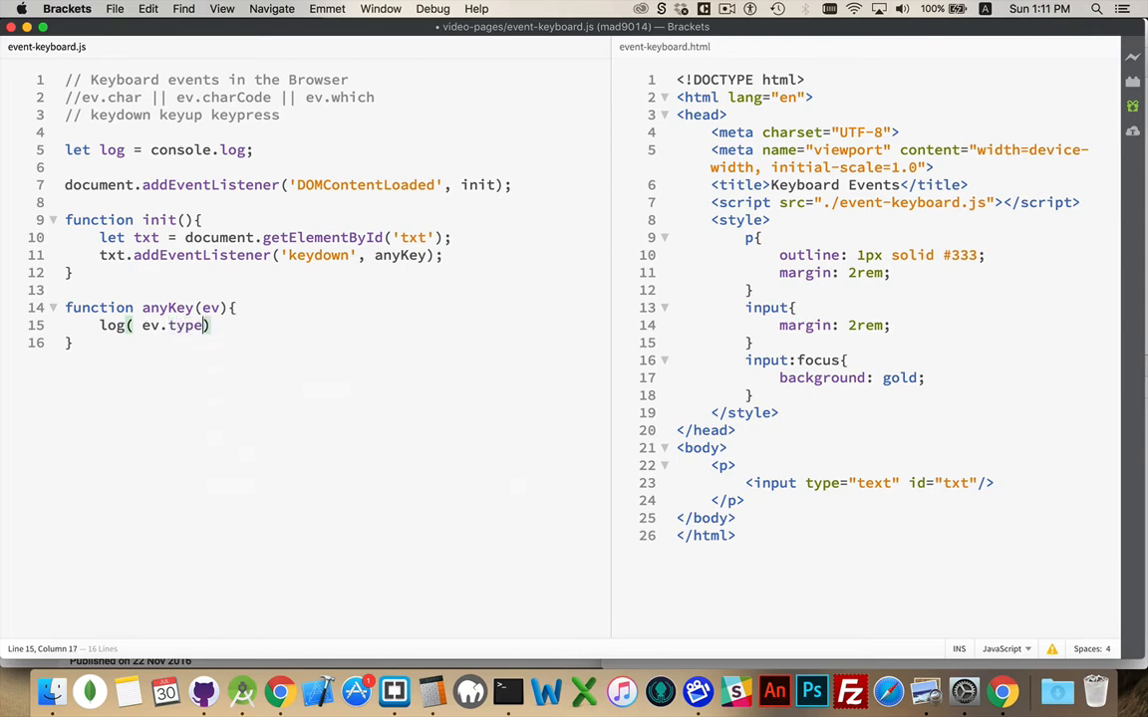
type(", ev.")
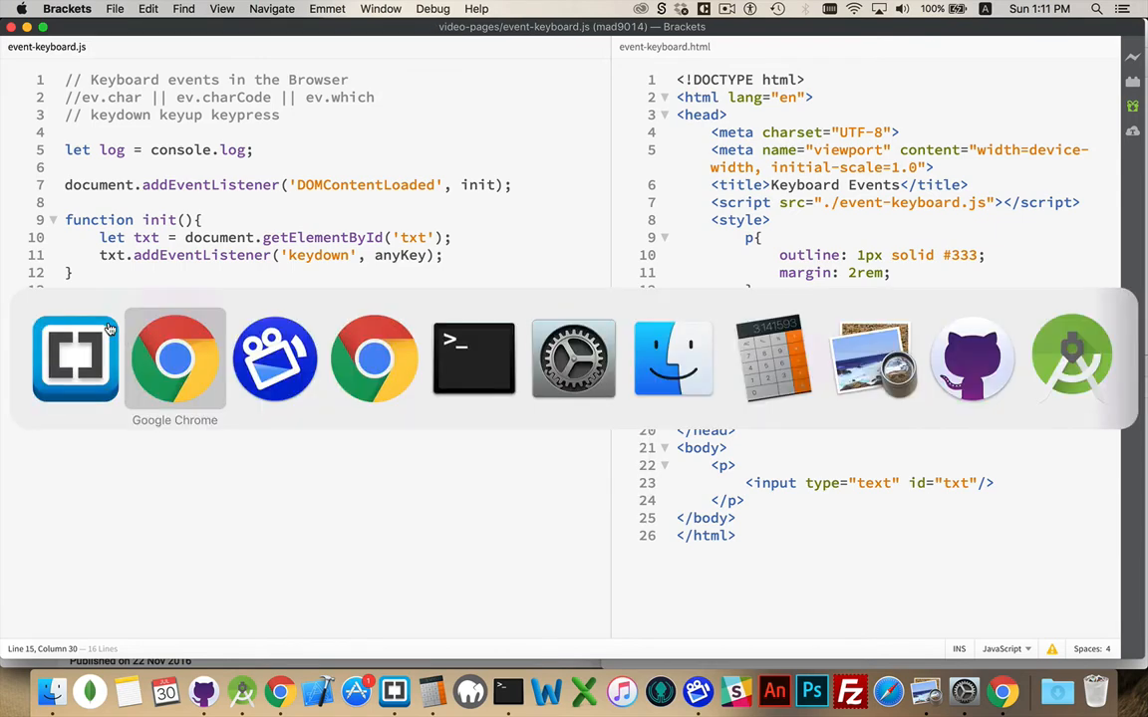
Switch to Chrome and focus the test field to see keydown logged with the txt input element
left_click(175, 359)
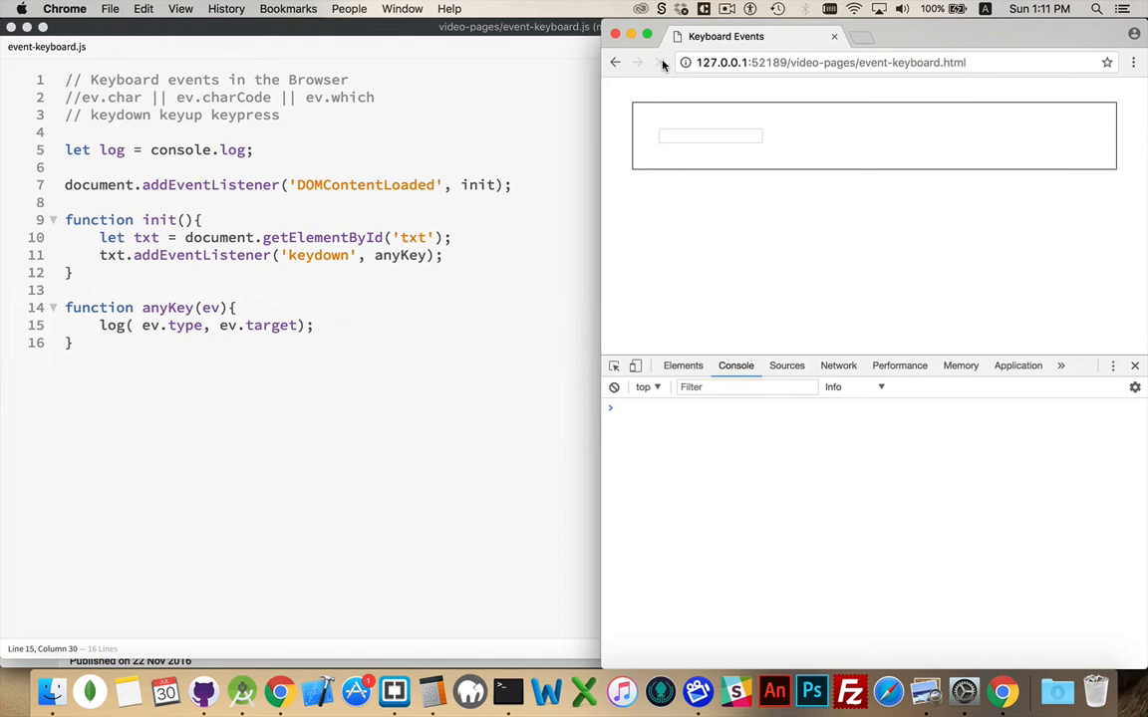
mouse_move(767, 263)
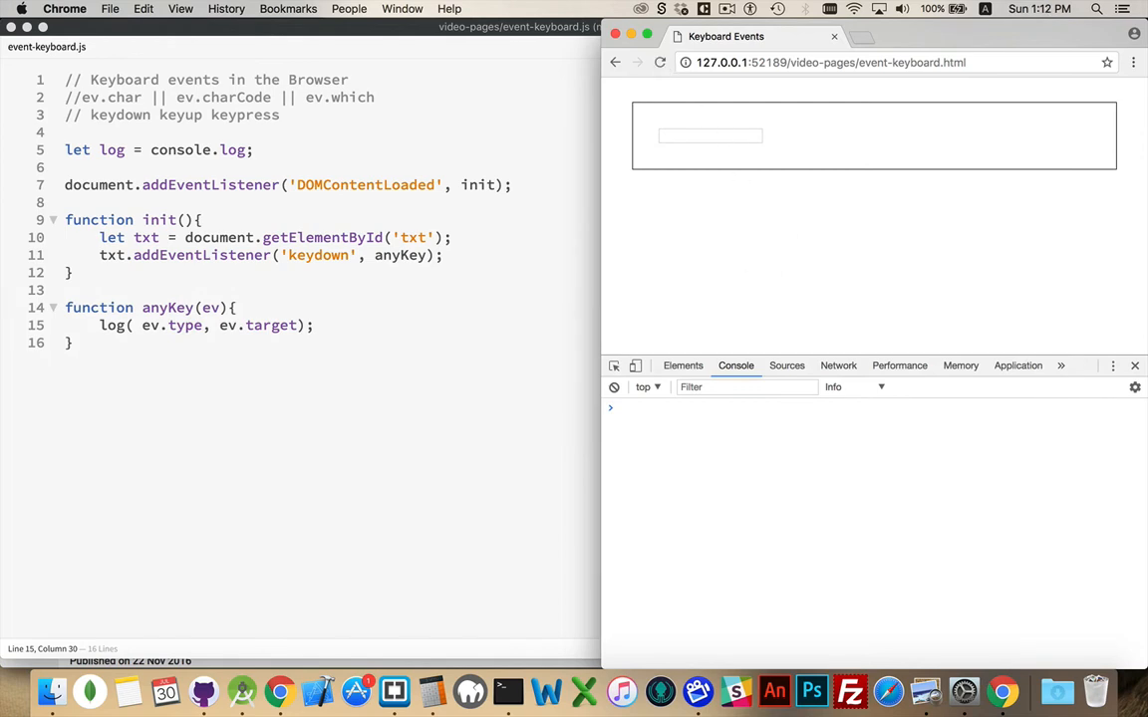
left_click(709, 138)
type("h")
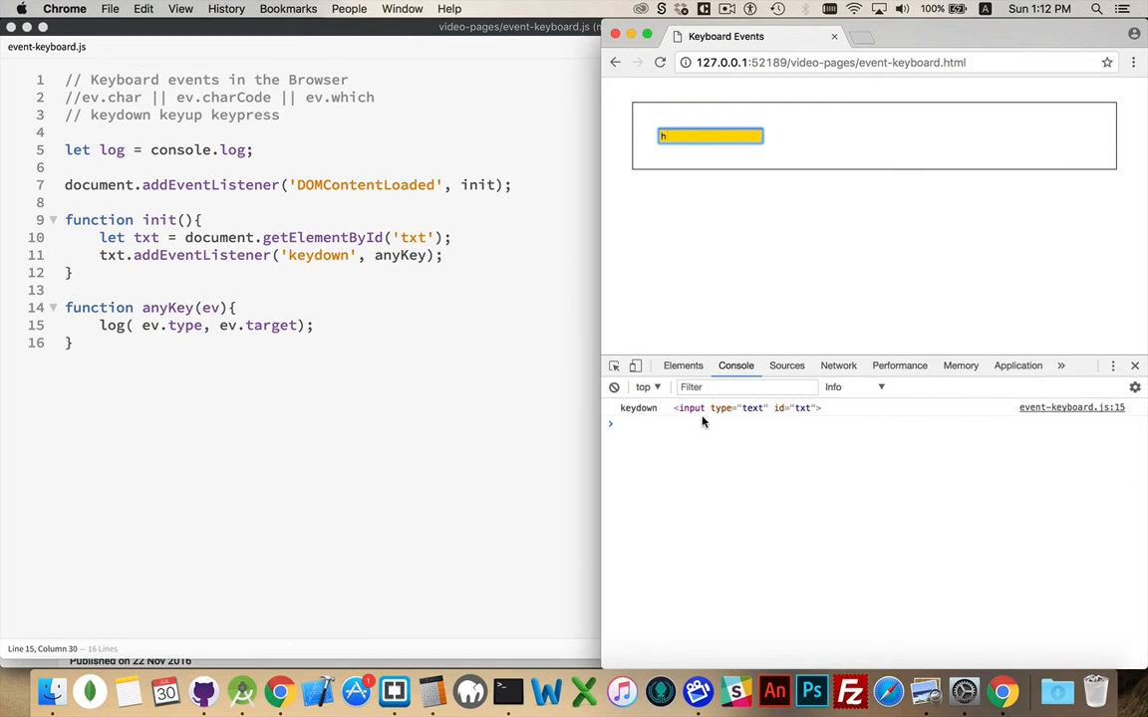
mouse_move(754, 407)
type("//")
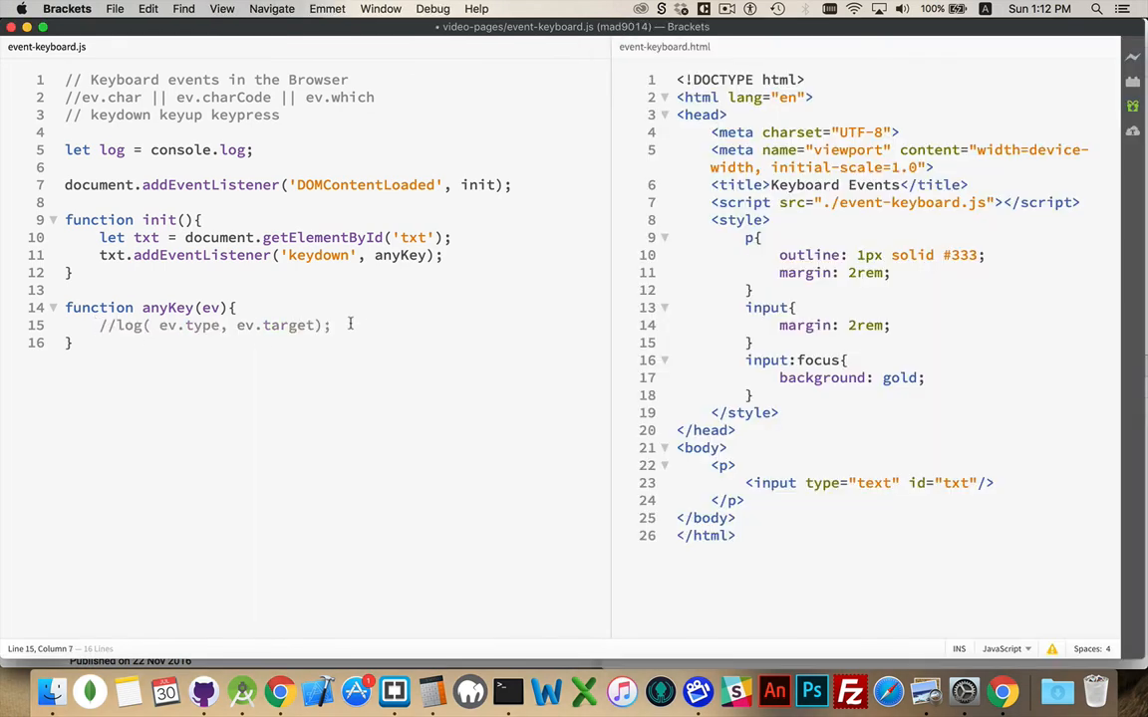
In anyKey, declare let target = ev.currentTarget;
type("l")
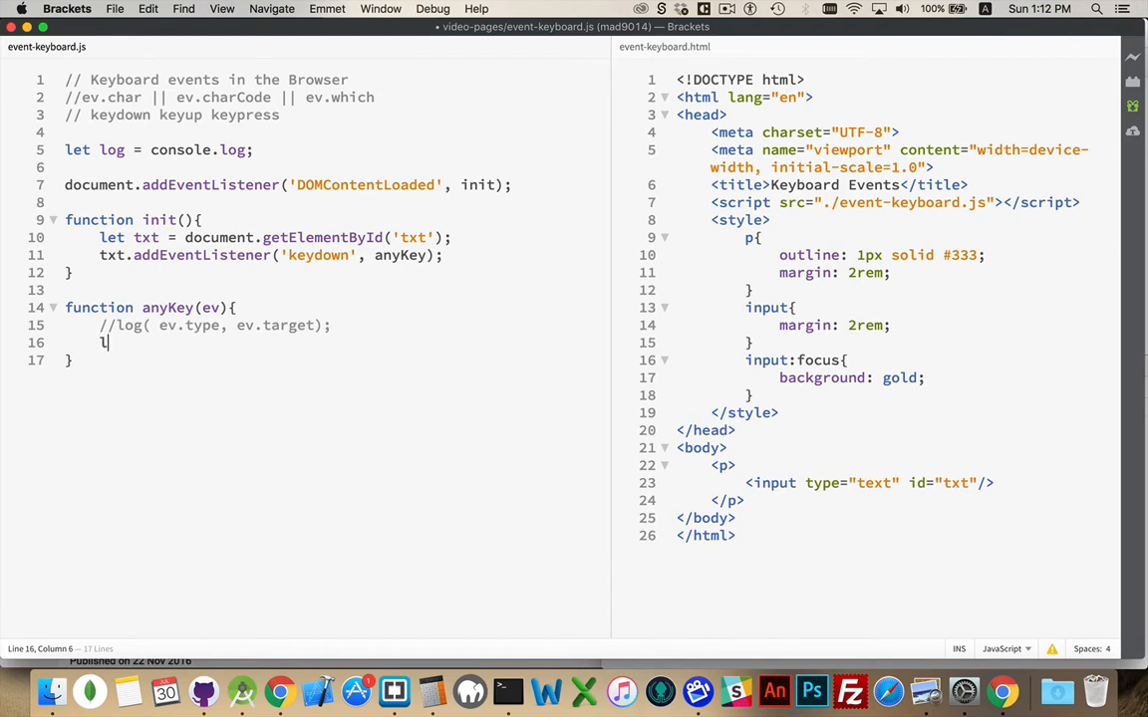
type("et")
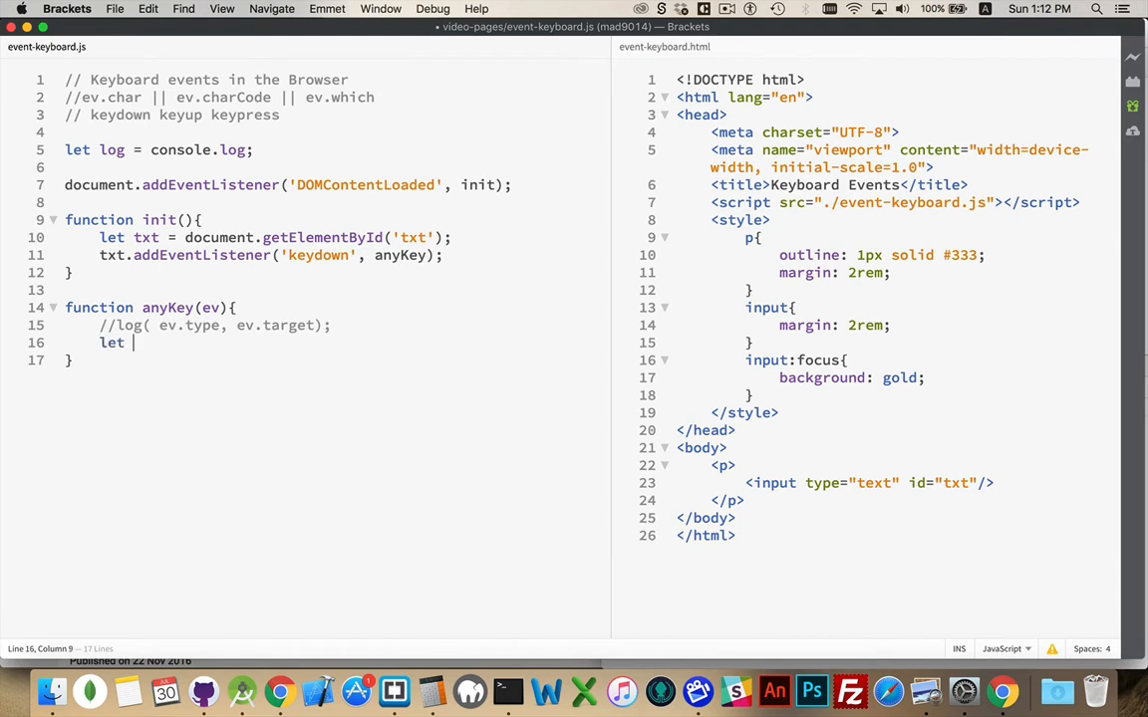
type("target")
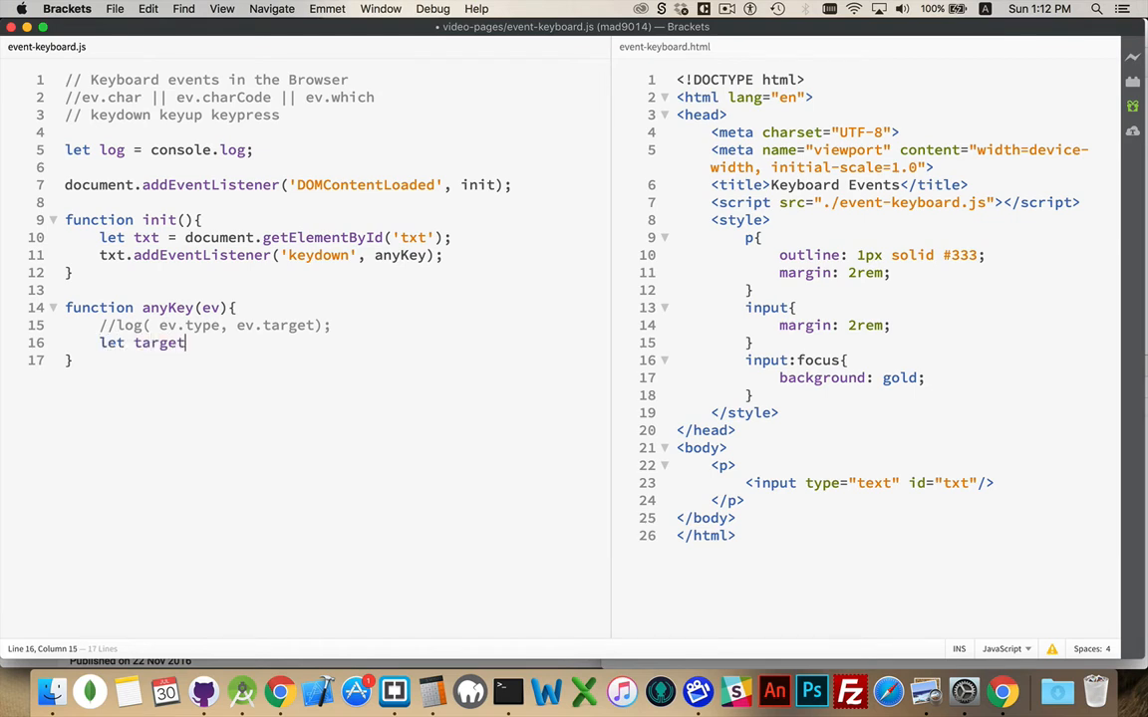
type("=")
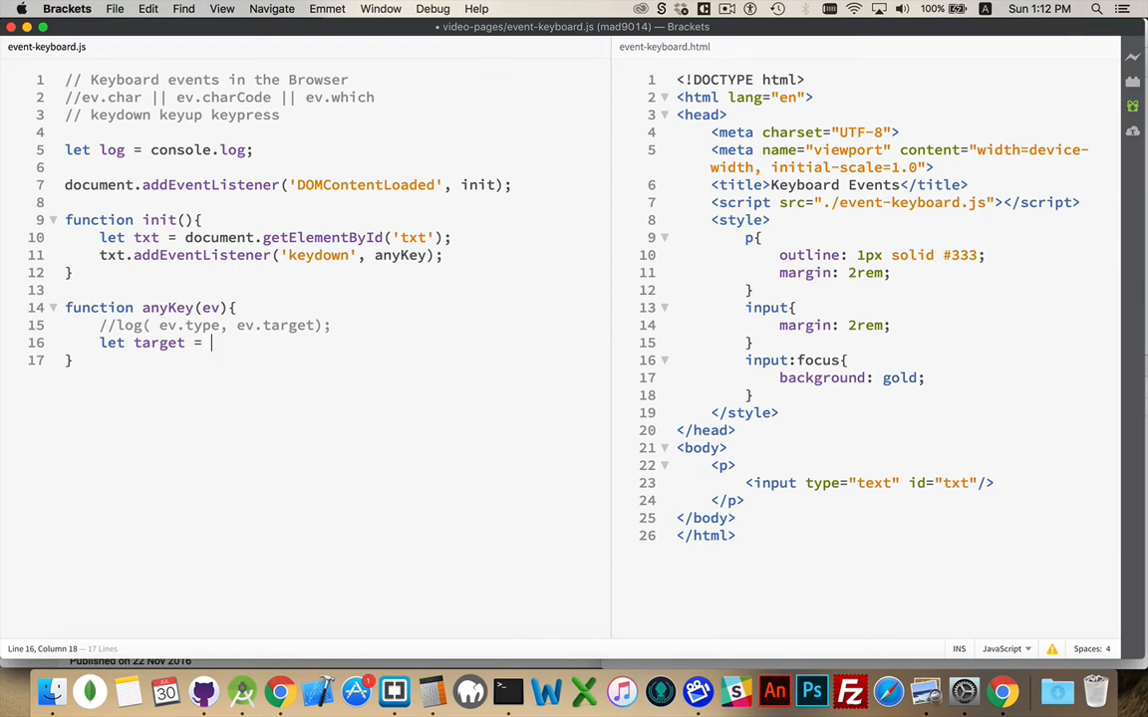
type("ev.currentTarget;")
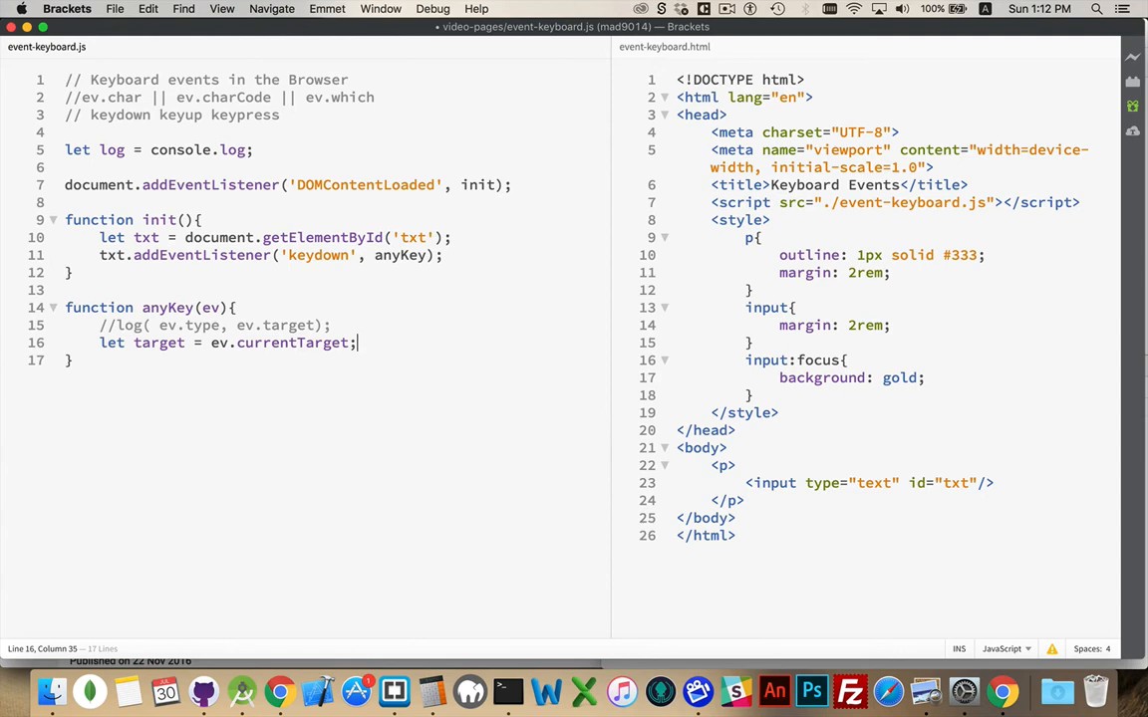
key("Return")
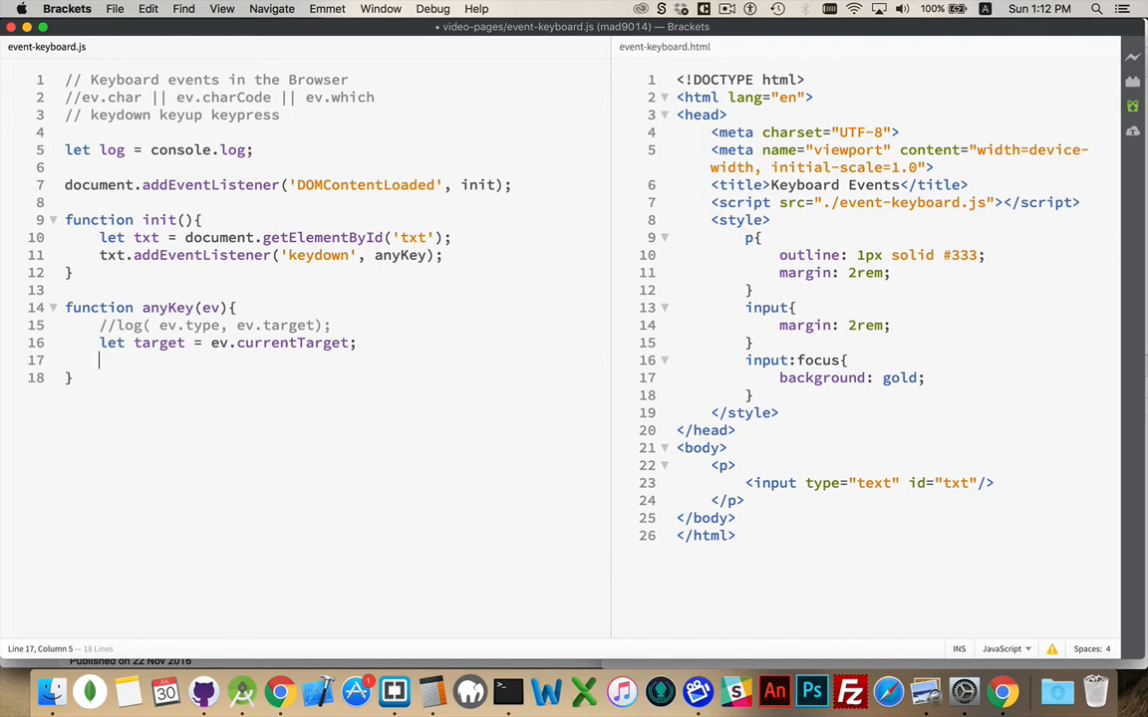
Declare let tag = target.tagName; using code hints
type("let tag")
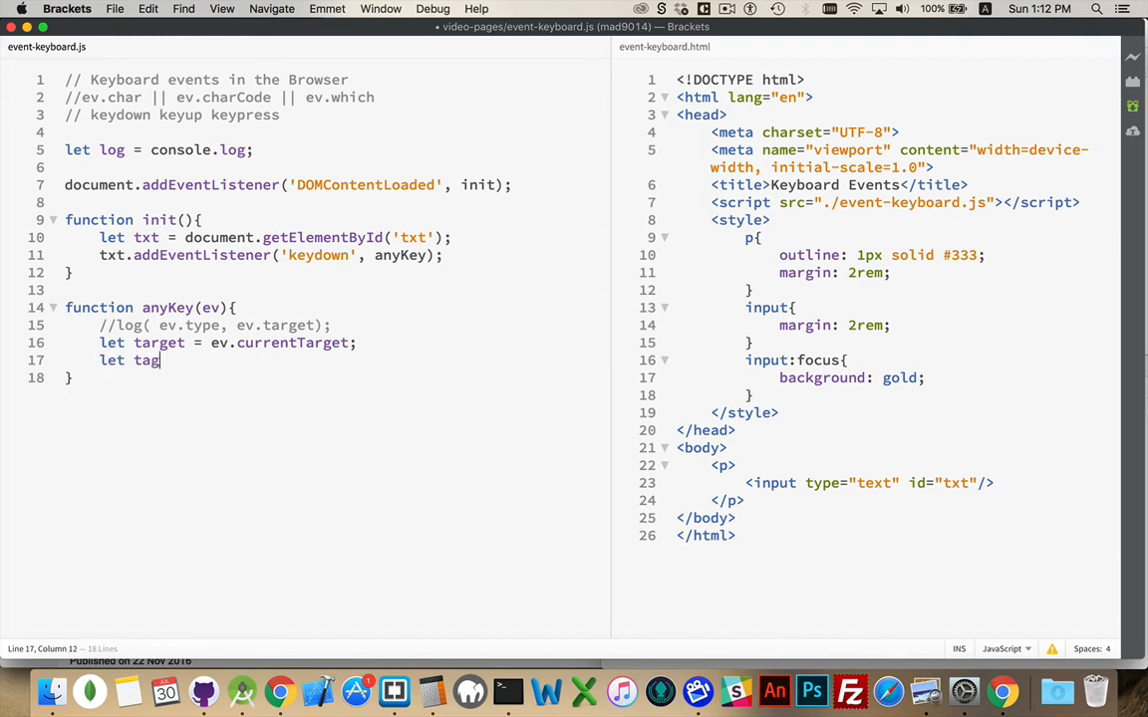
type("=")
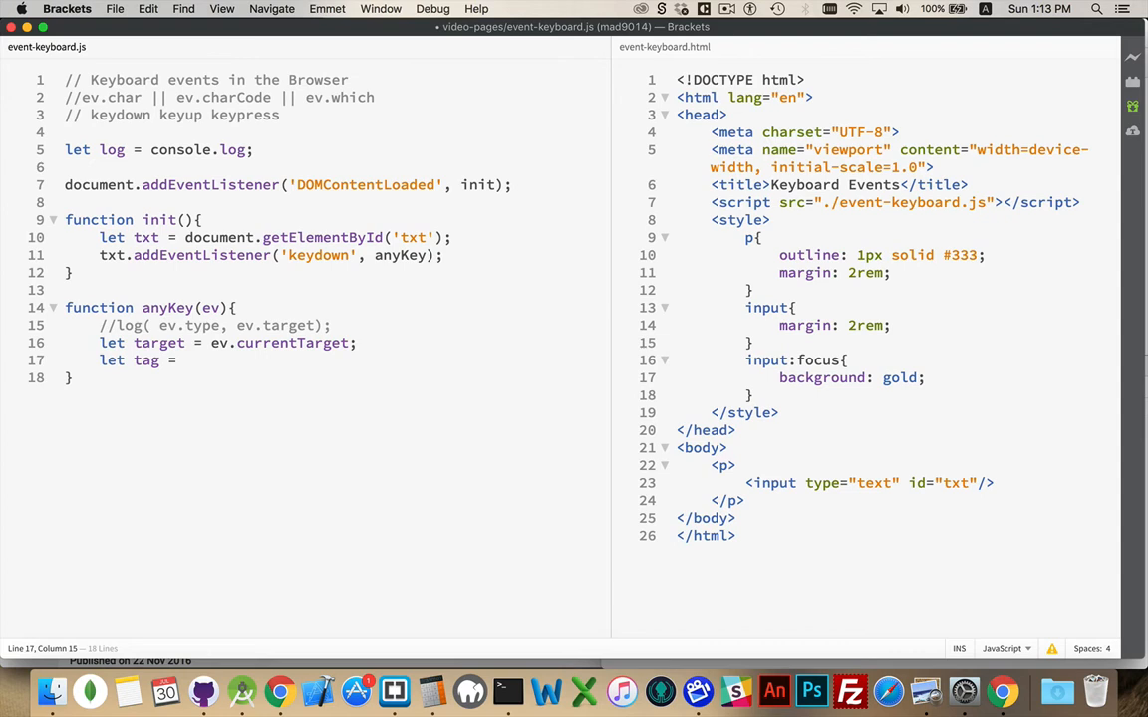
type("target")
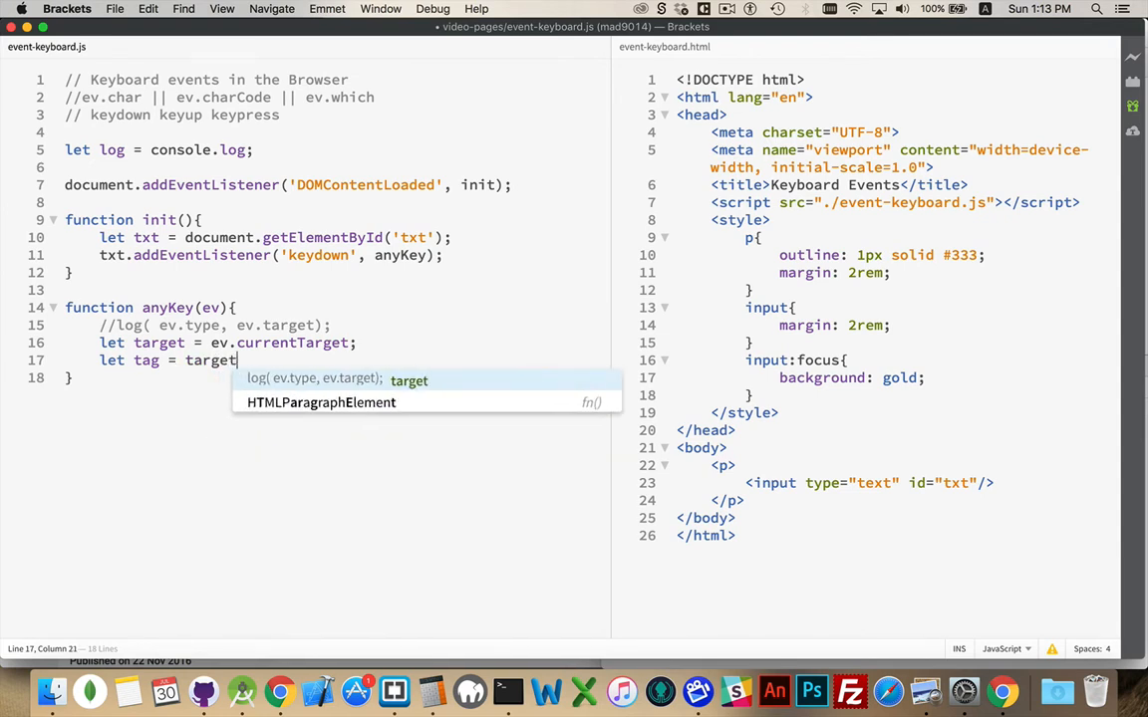
type(".")
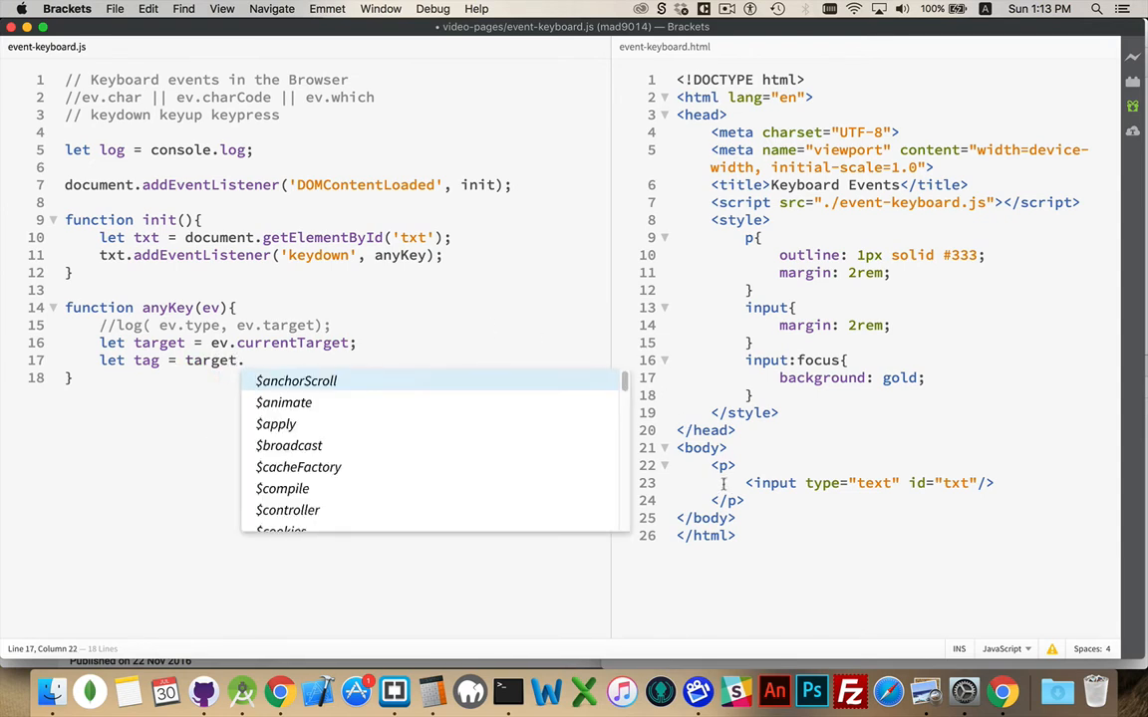
mouse_move(783, 466)
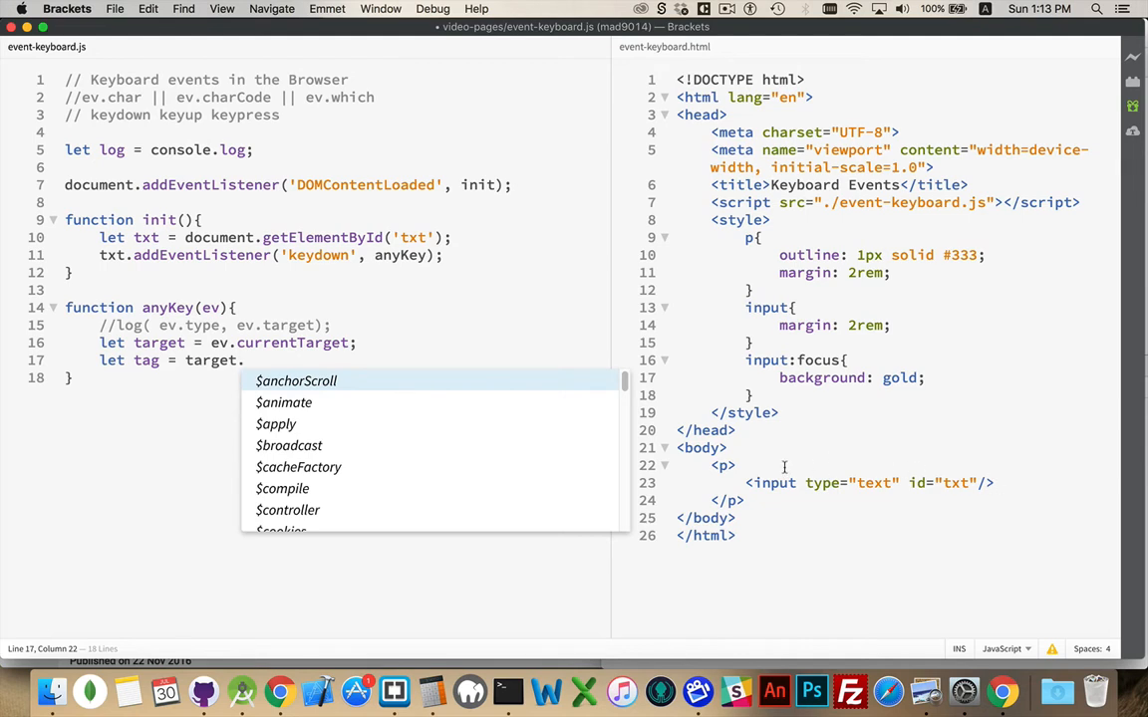
type("tagName;")
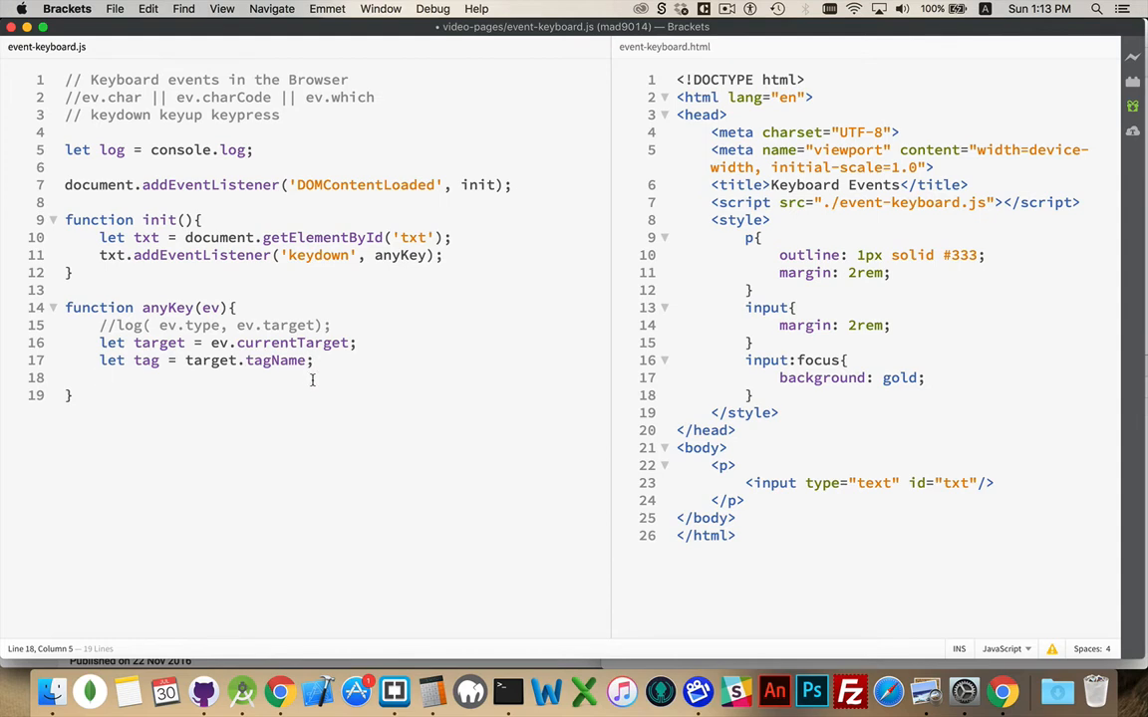
mouse_move(530, 335)
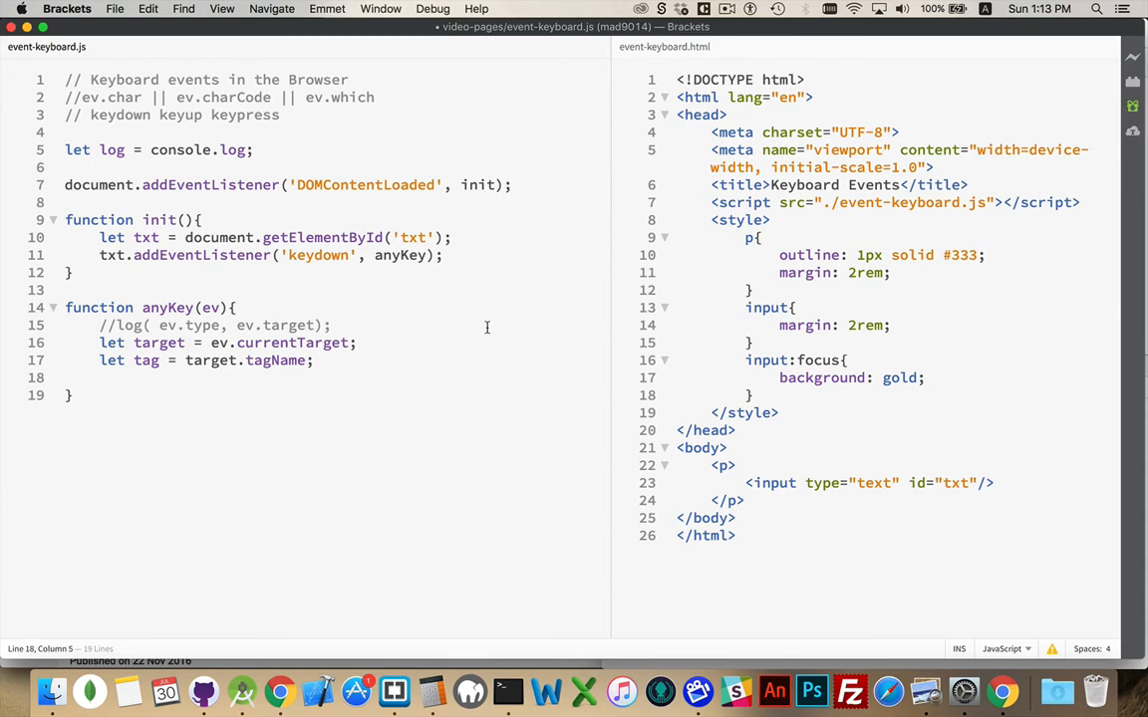
Begin a new declaration let char = on line 18 of anyKey
left_click(100, 379)
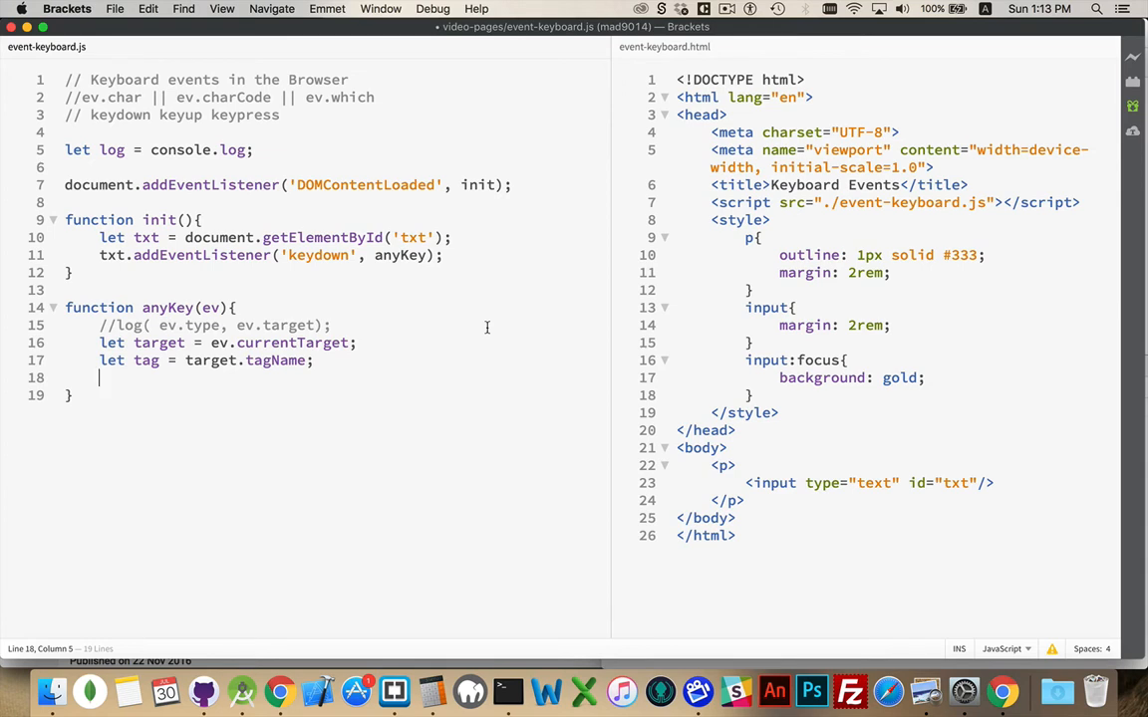
type("let c")
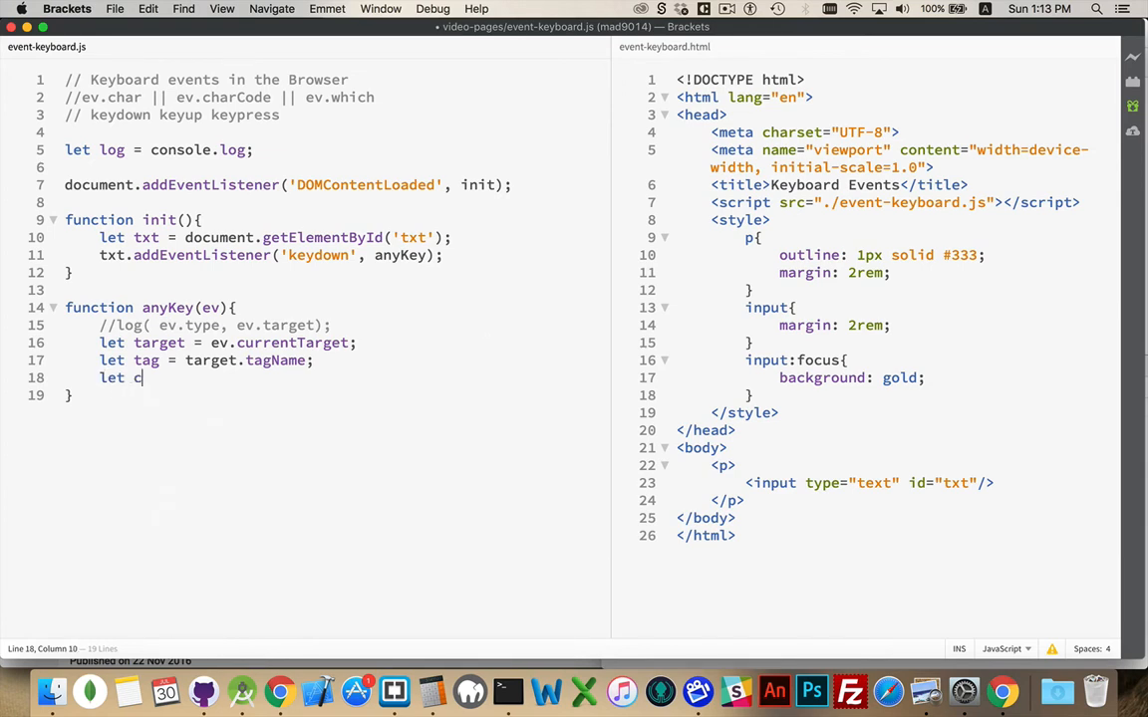
type("har =")
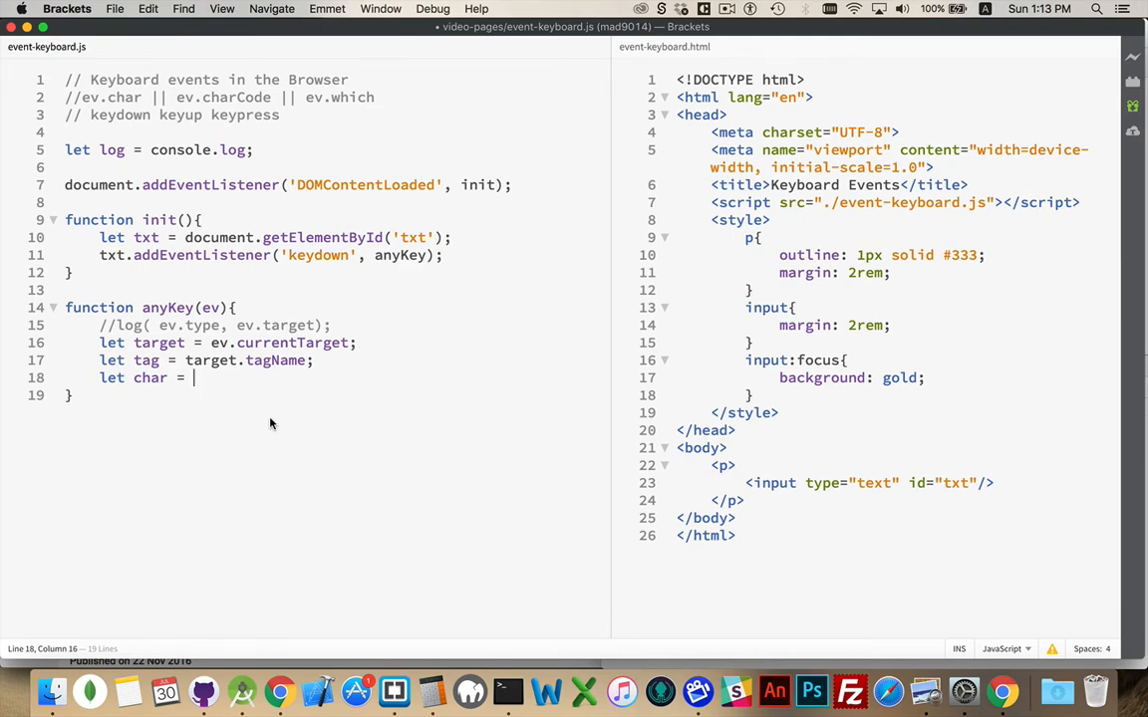
mouse_move(280, 416)
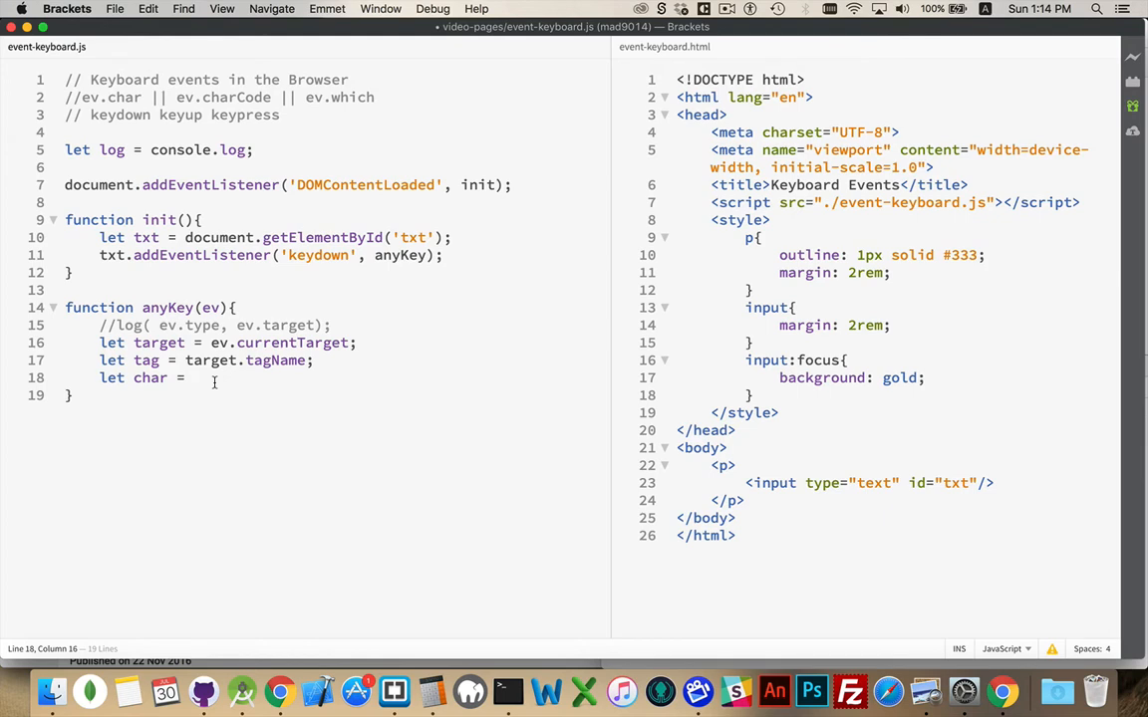
Complete the declaration as ev.char || ev.charCode || ev.which;
left_click(83, 96)
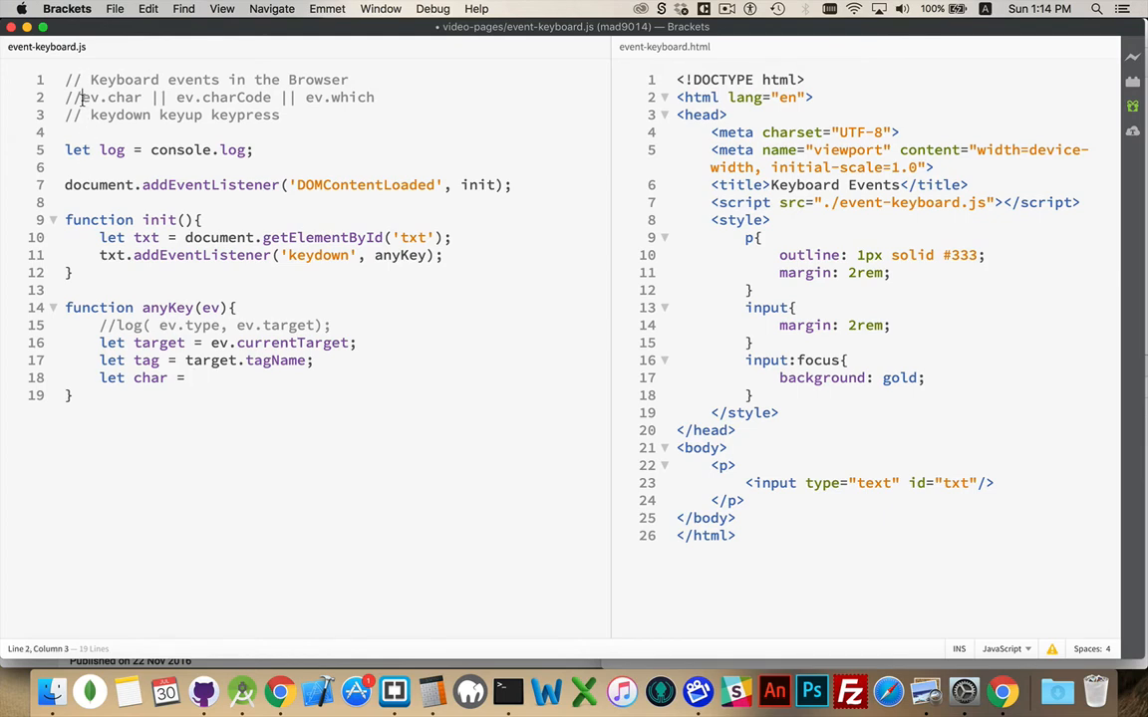
left_click_drag(82, 95, 374, 96)
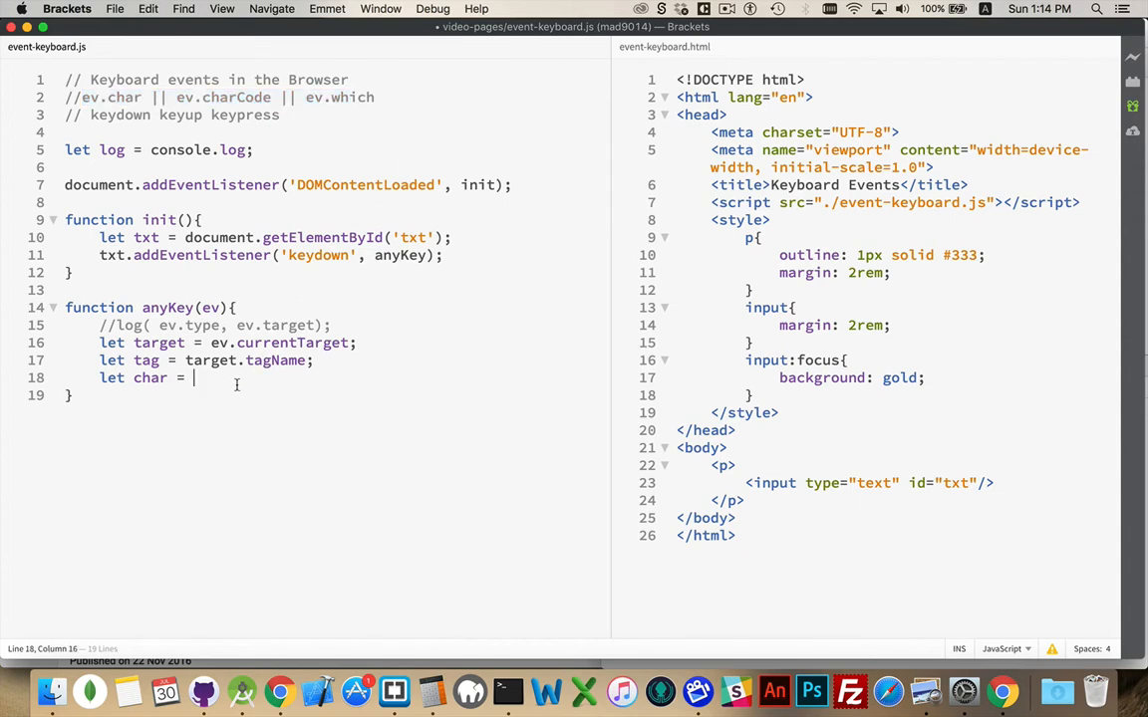
type("ev.char || ev.charCode || ev.which")
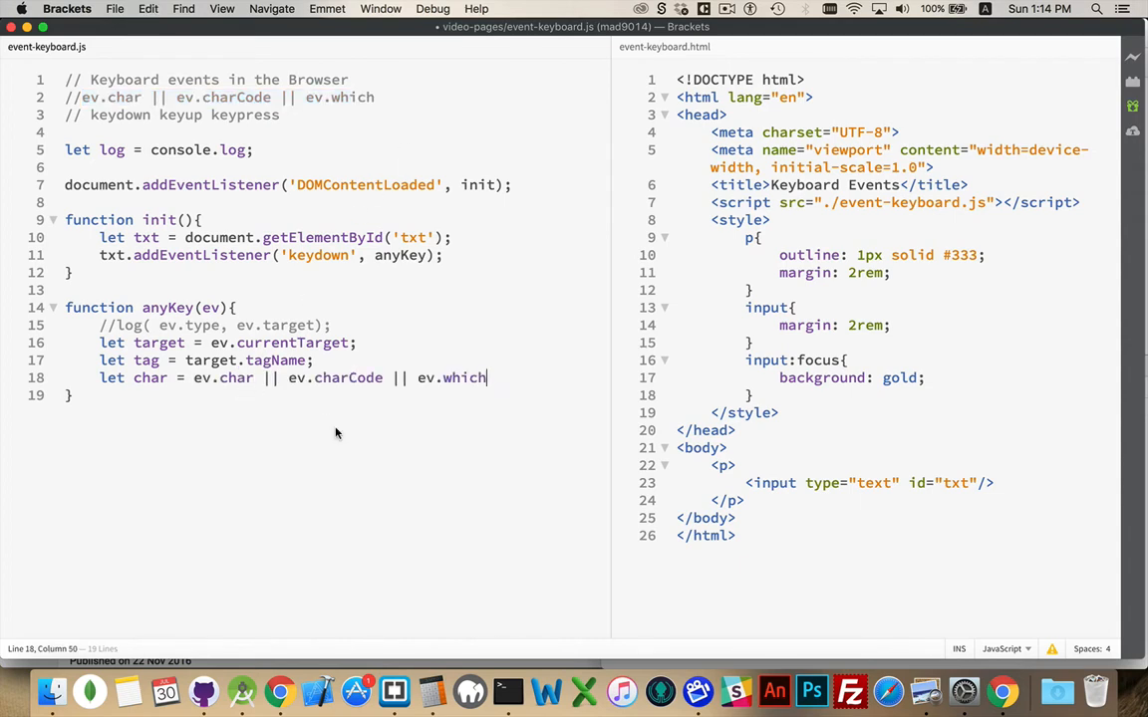
type(";")
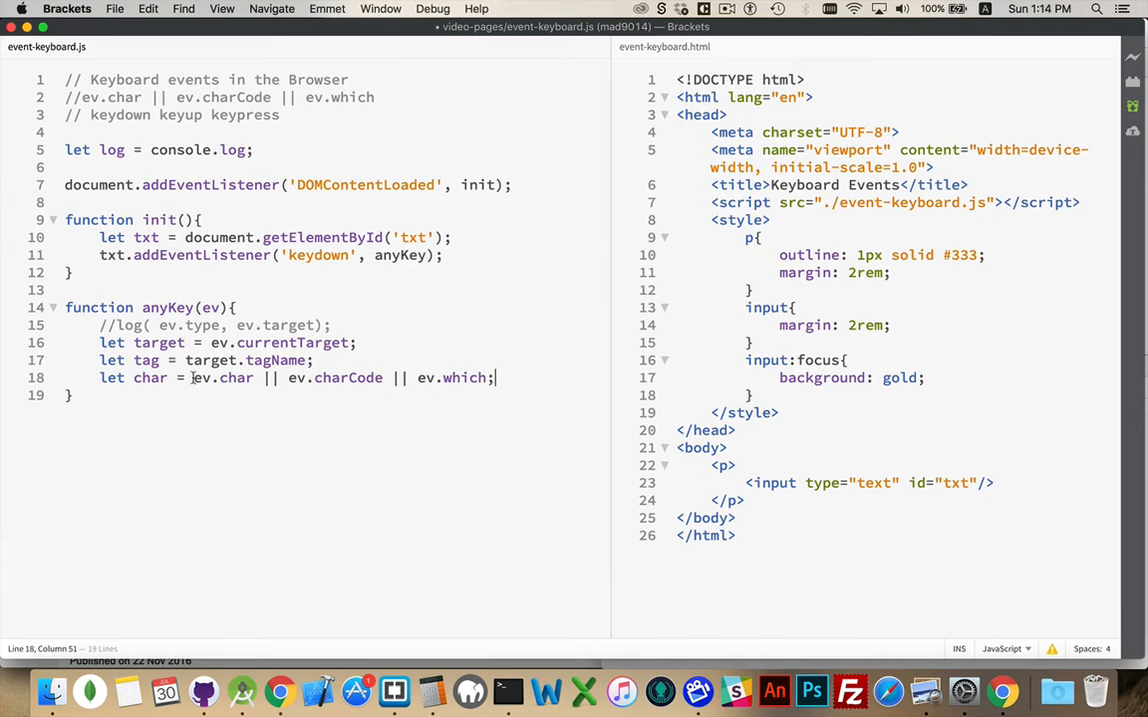
Highlight ev.char and ev.charCode in the declaration to point them out
double_click(223, 378)
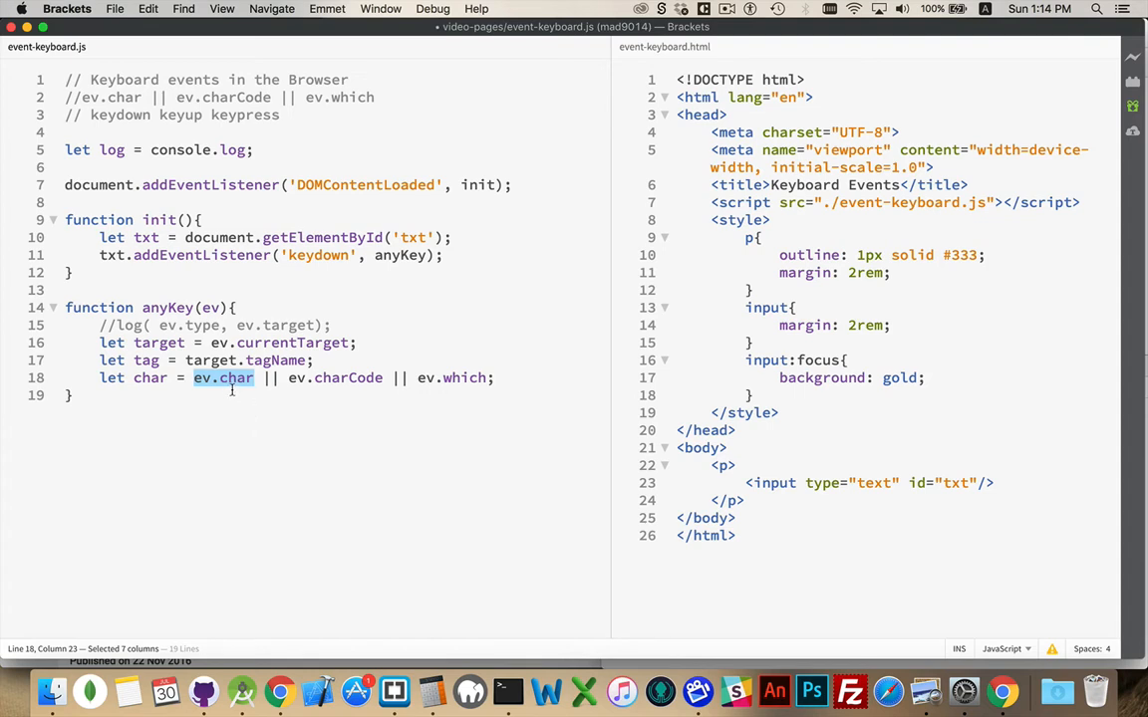
mouse_move(322, 382)
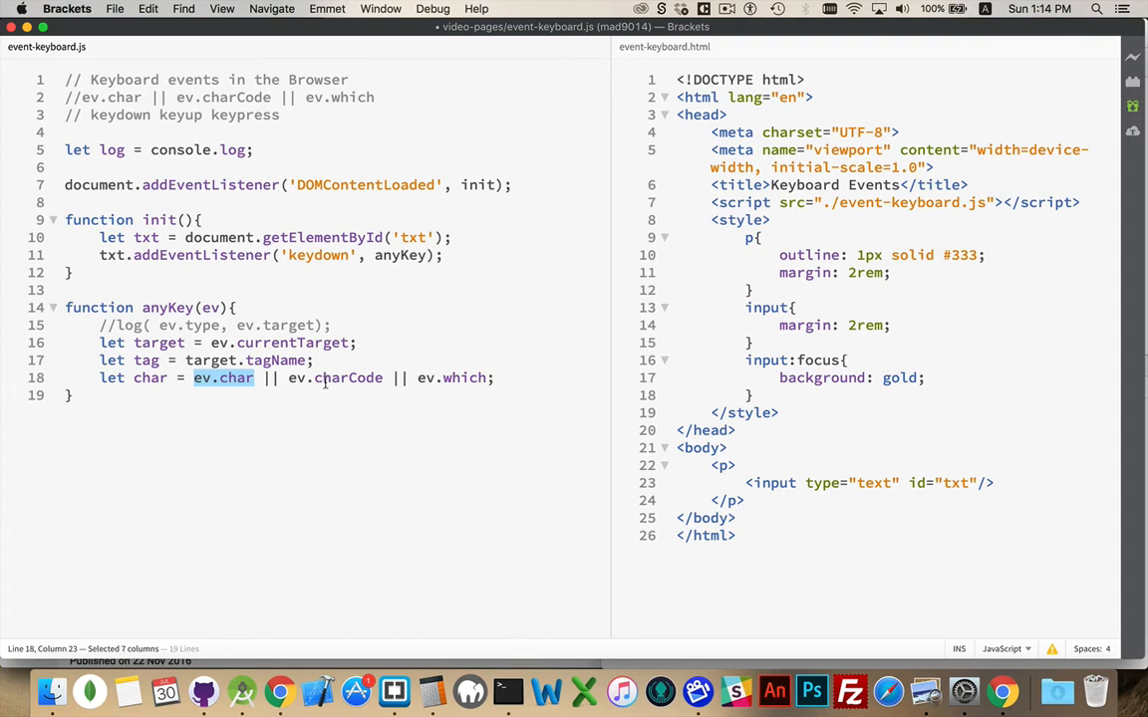
double_click(347, 378)
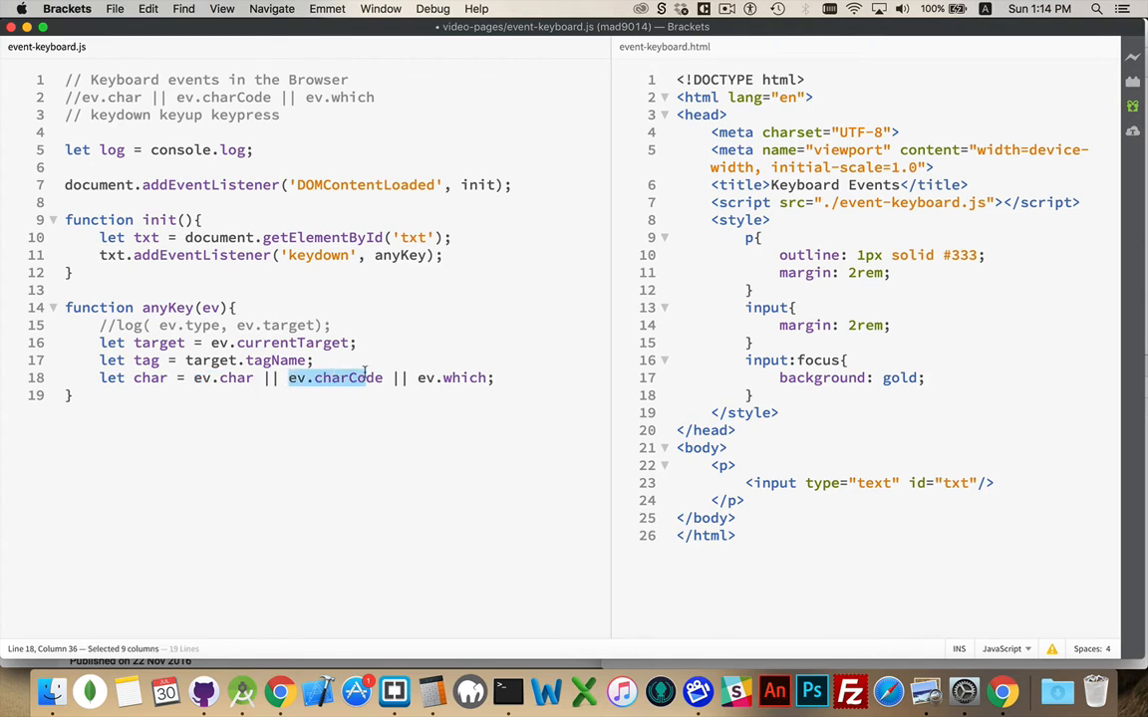
left_click_drag(359, 379, 382, 378)
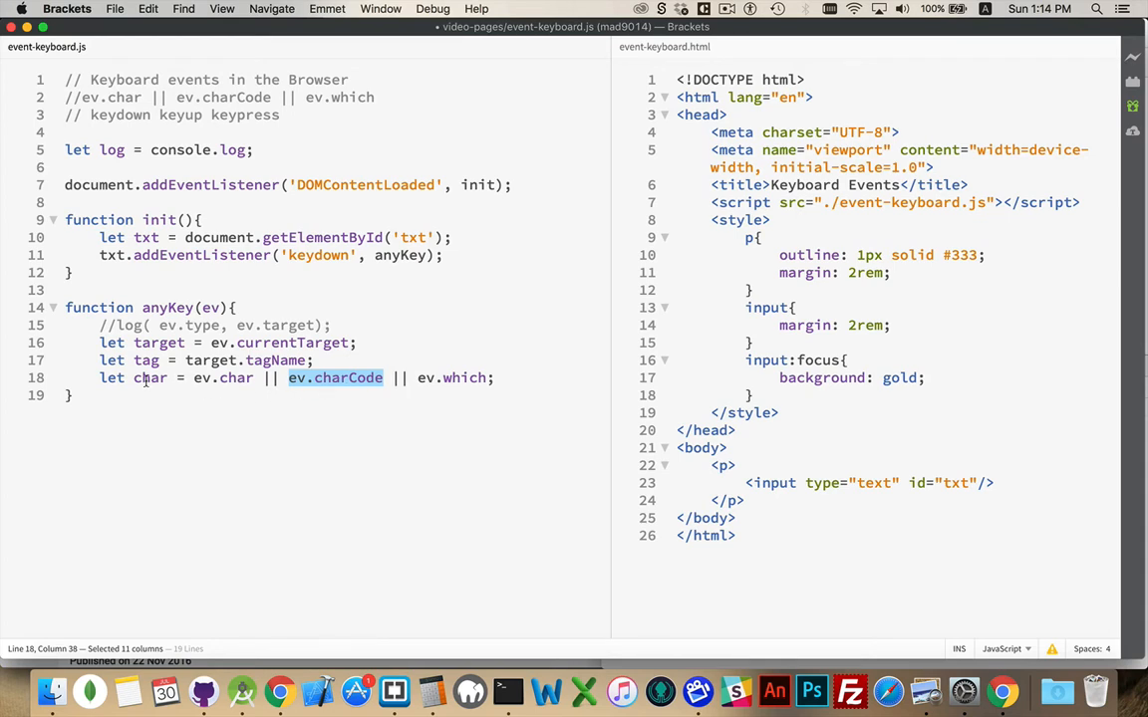
left_click(494, 378)
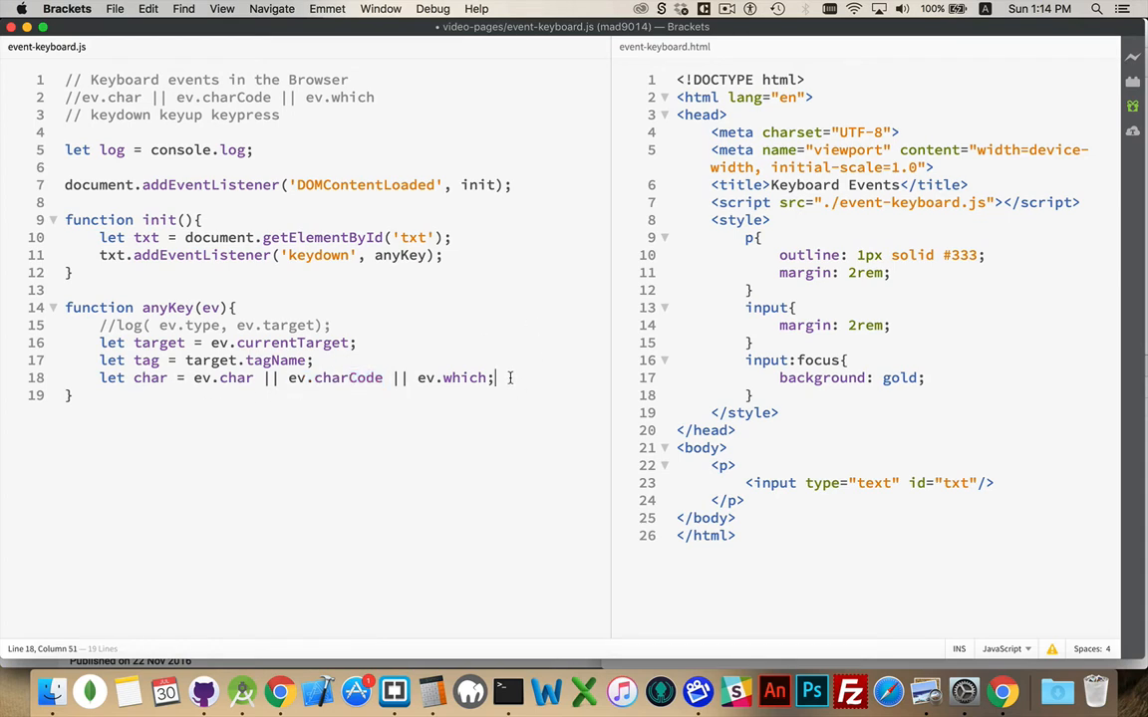
Add log(char, tag); below the char declaration
type("log")
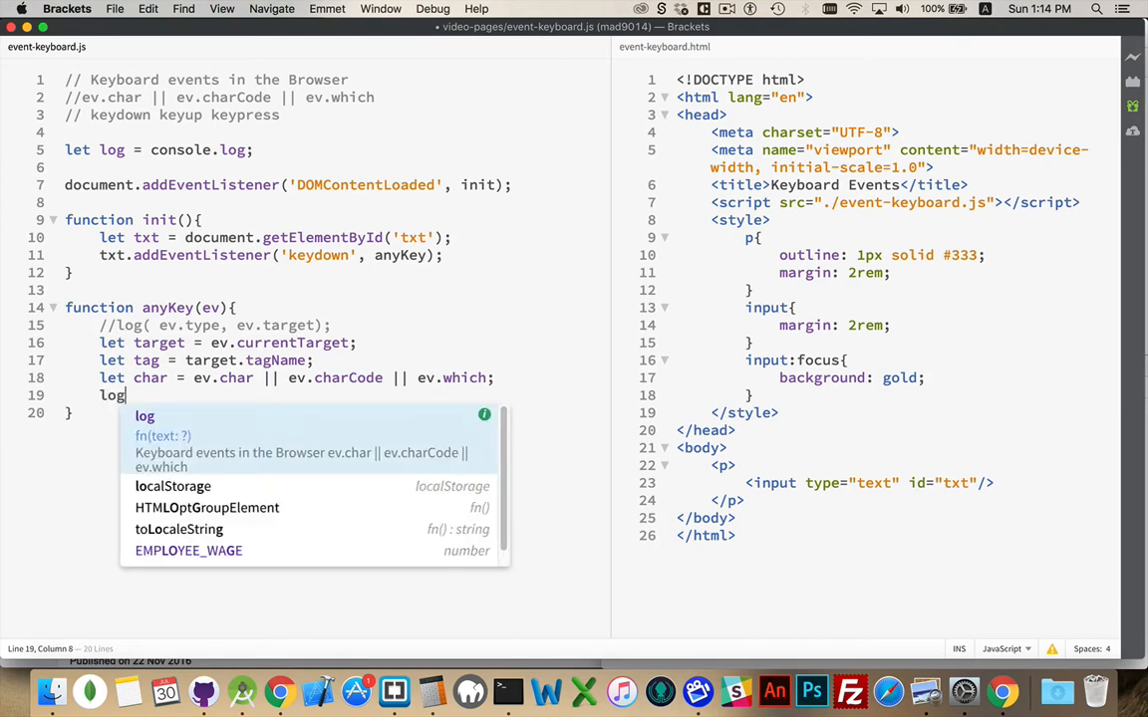
type("(c")
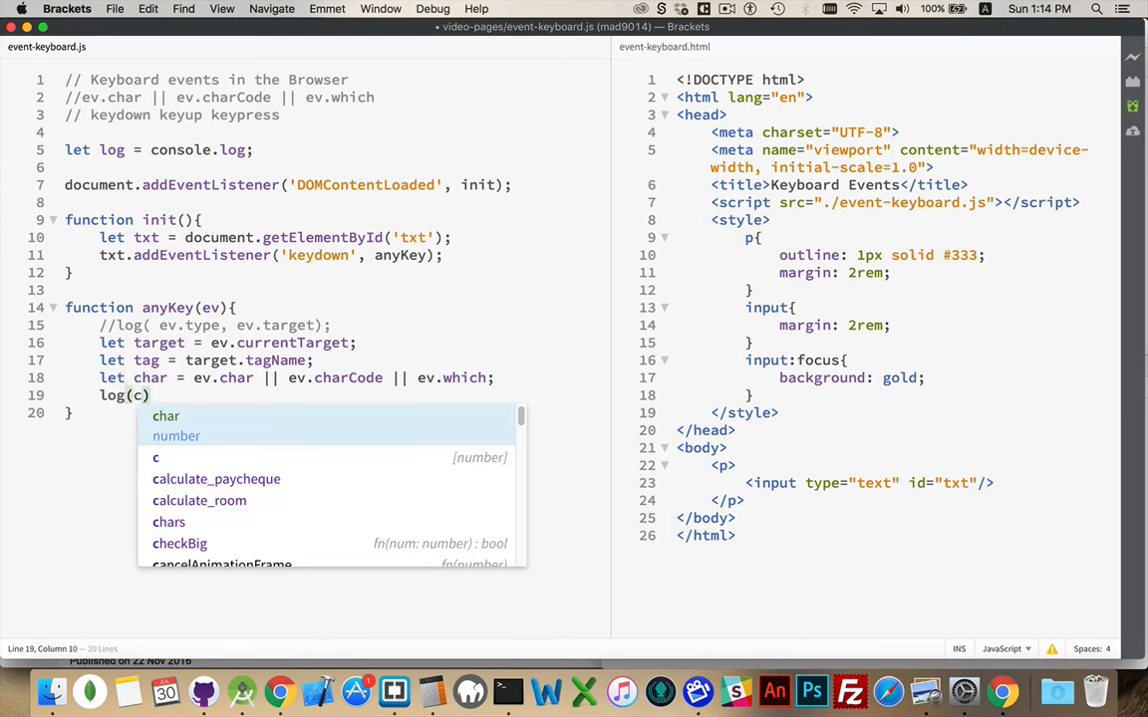
type("har, tag")
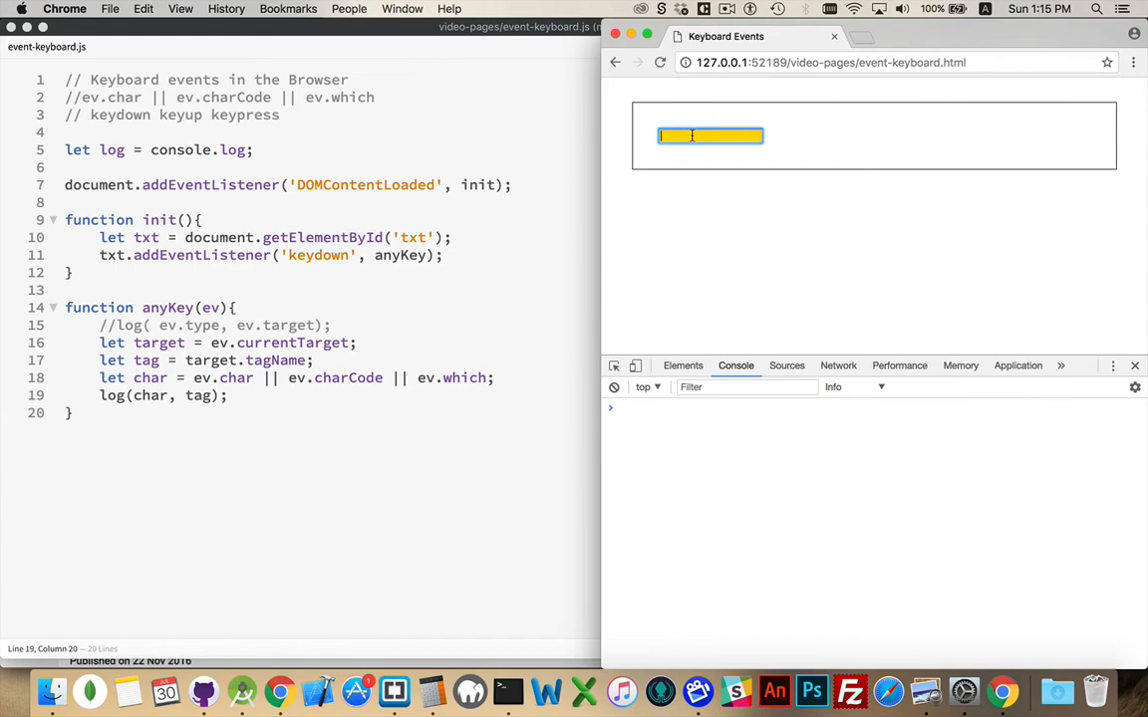
Enter 'a' in the Chrome test field so the console logs 65 "INPUT"
type("a")
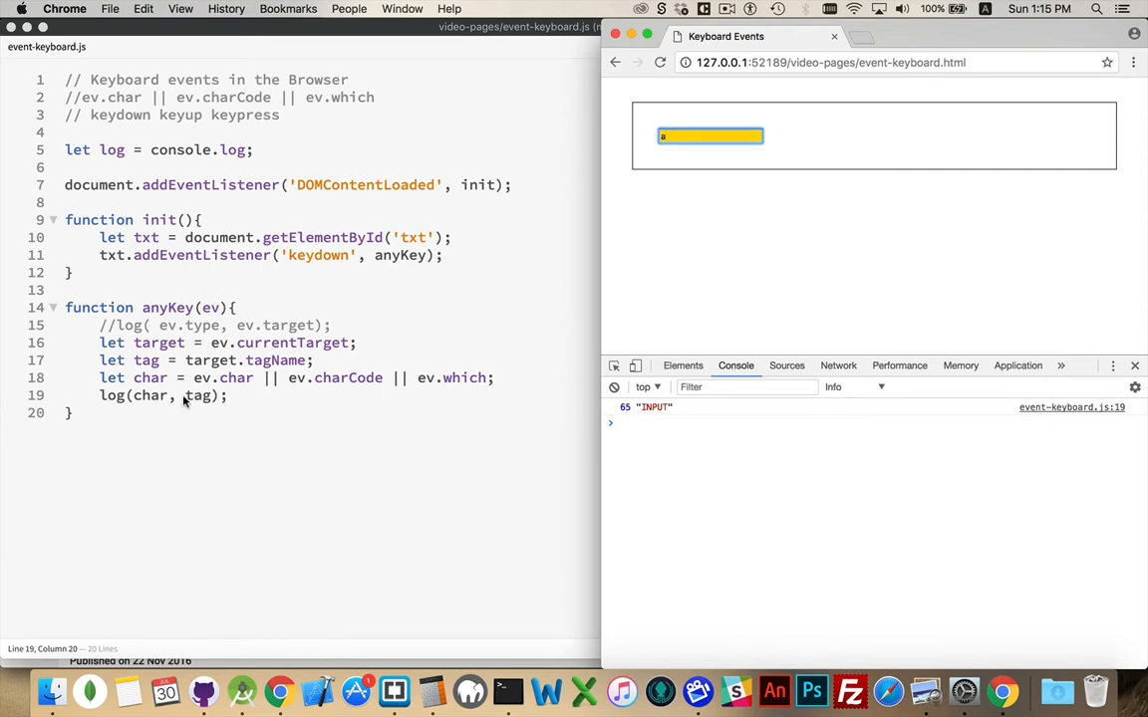
mouse_move(199, 394)
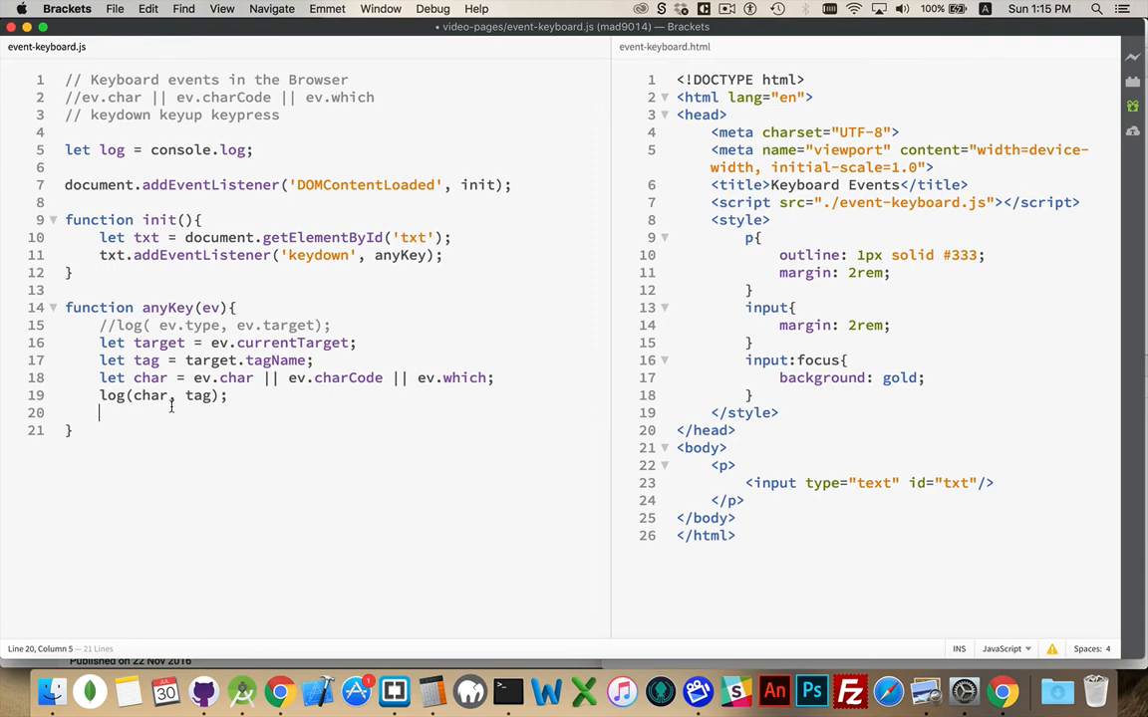
Write line 20 as let s = String.fromCharCode(char); and begin log(s) on the next line
type("let s =")
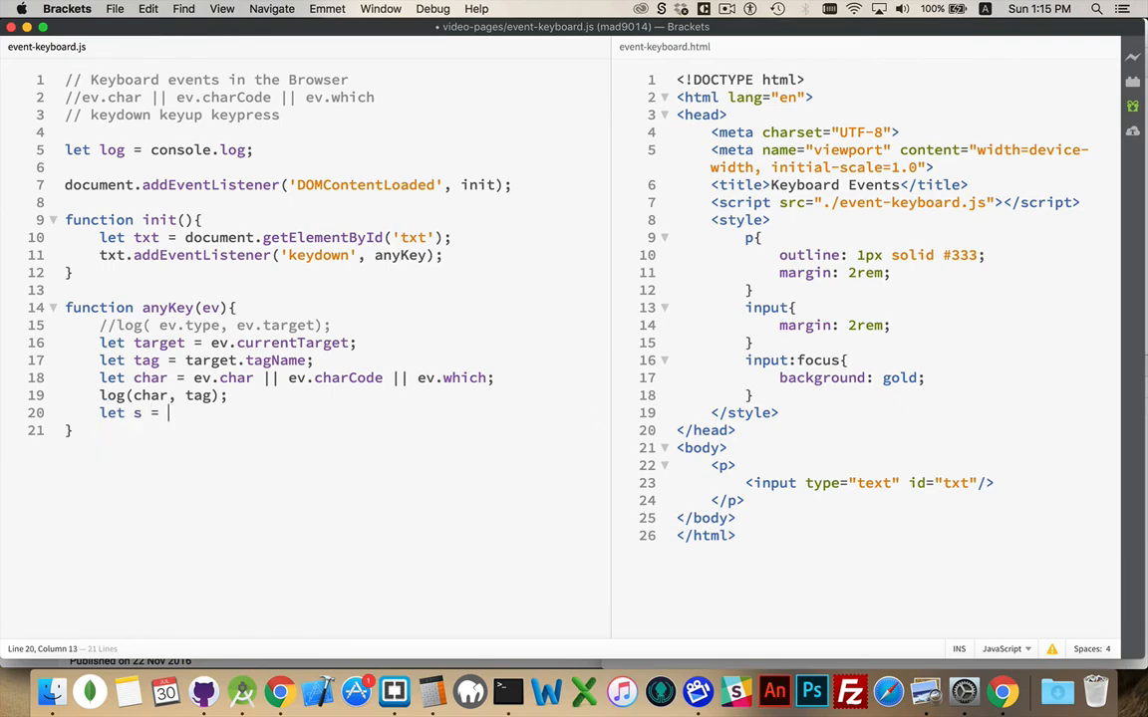
type("String.")
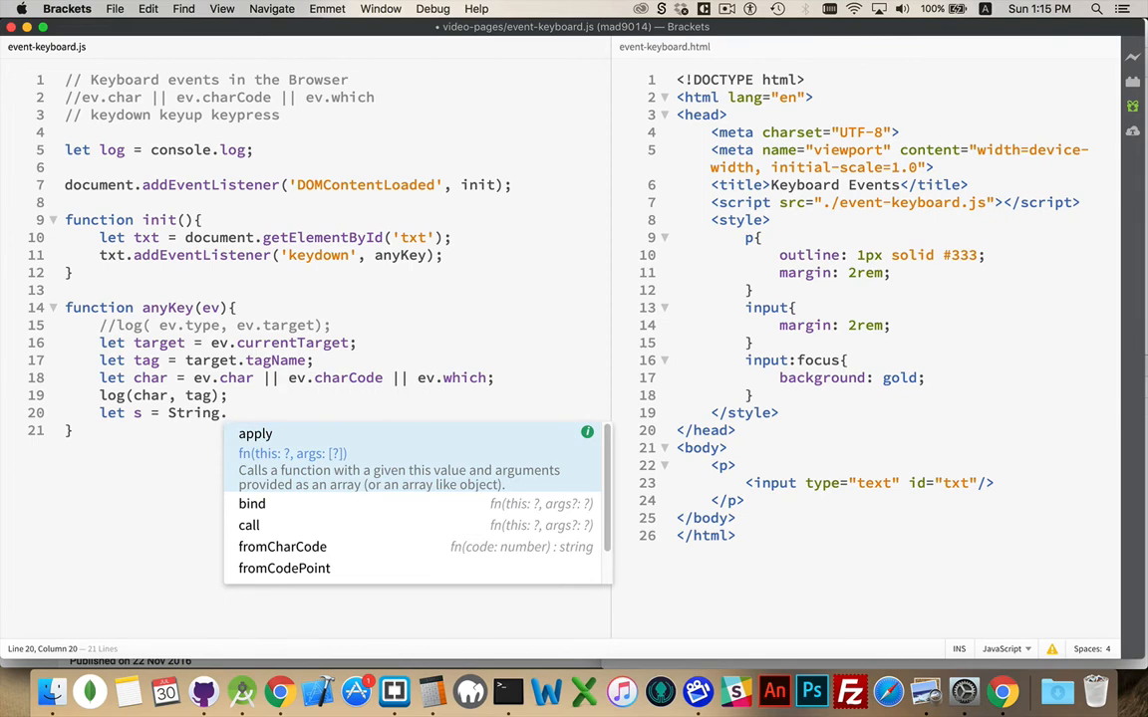
left_click(283, 546)
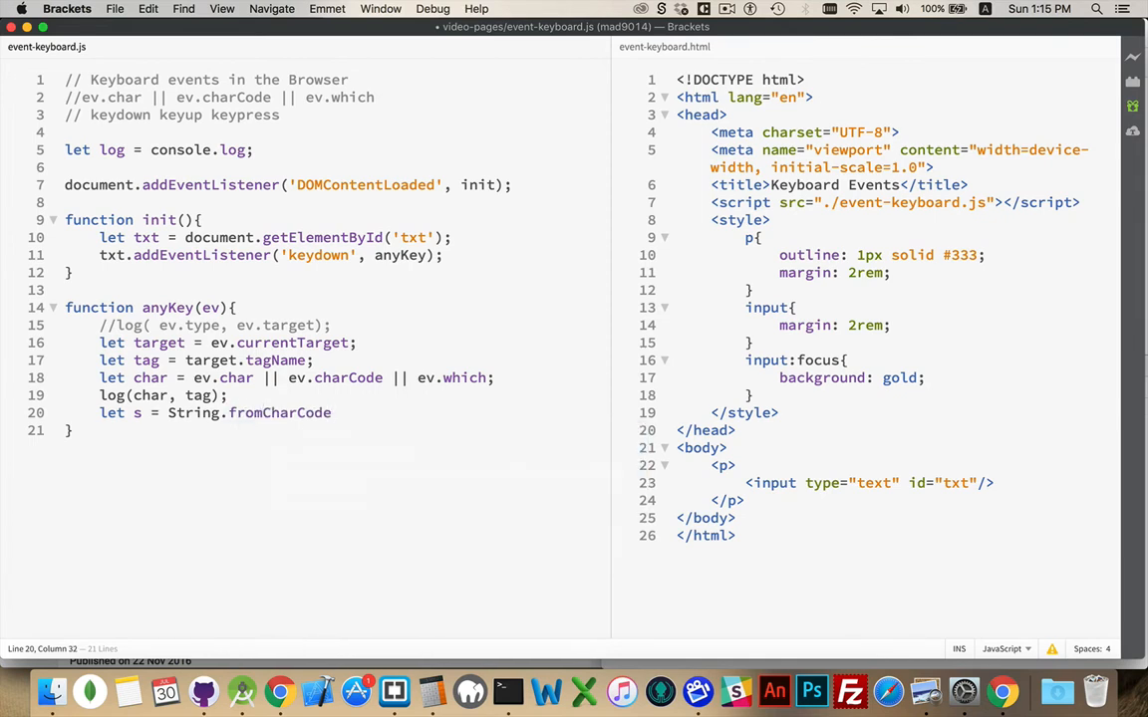
type("()")
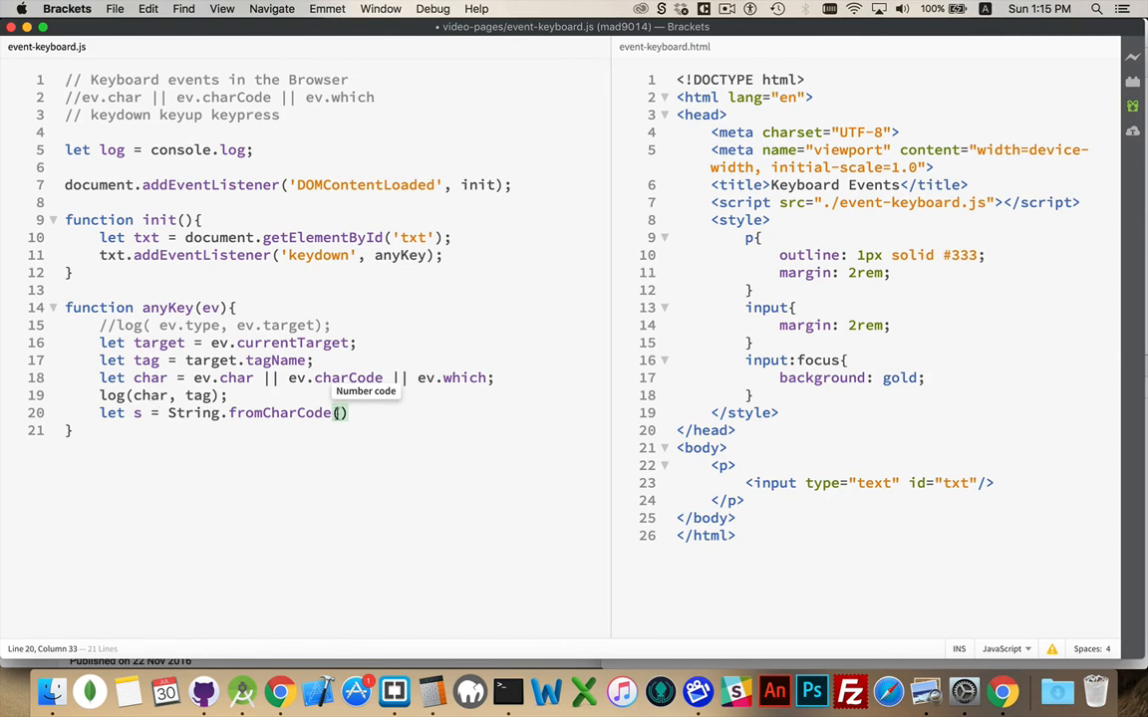
type("char")
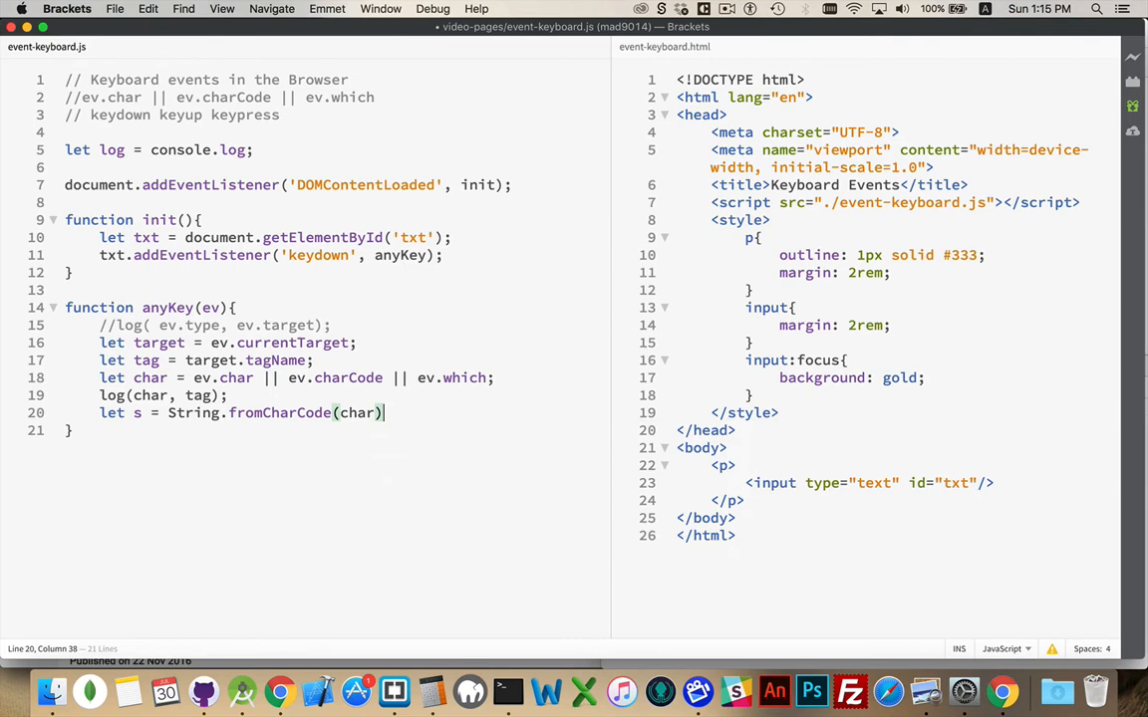
key("Return")
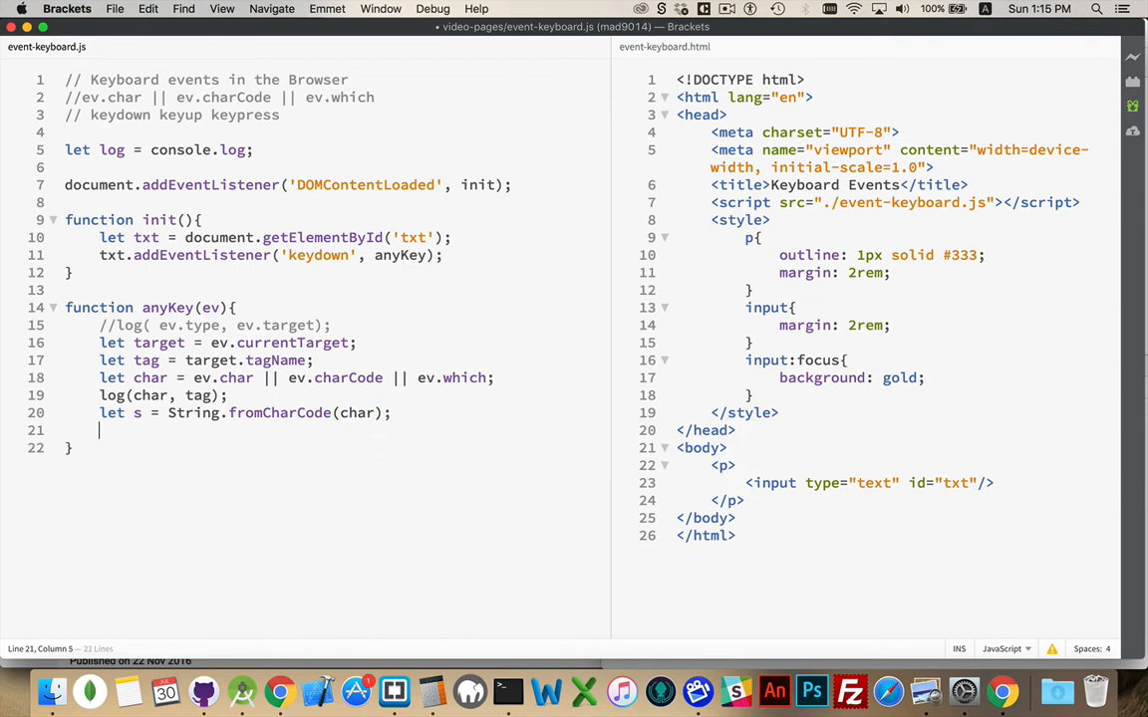
type("log(s")
type("a")
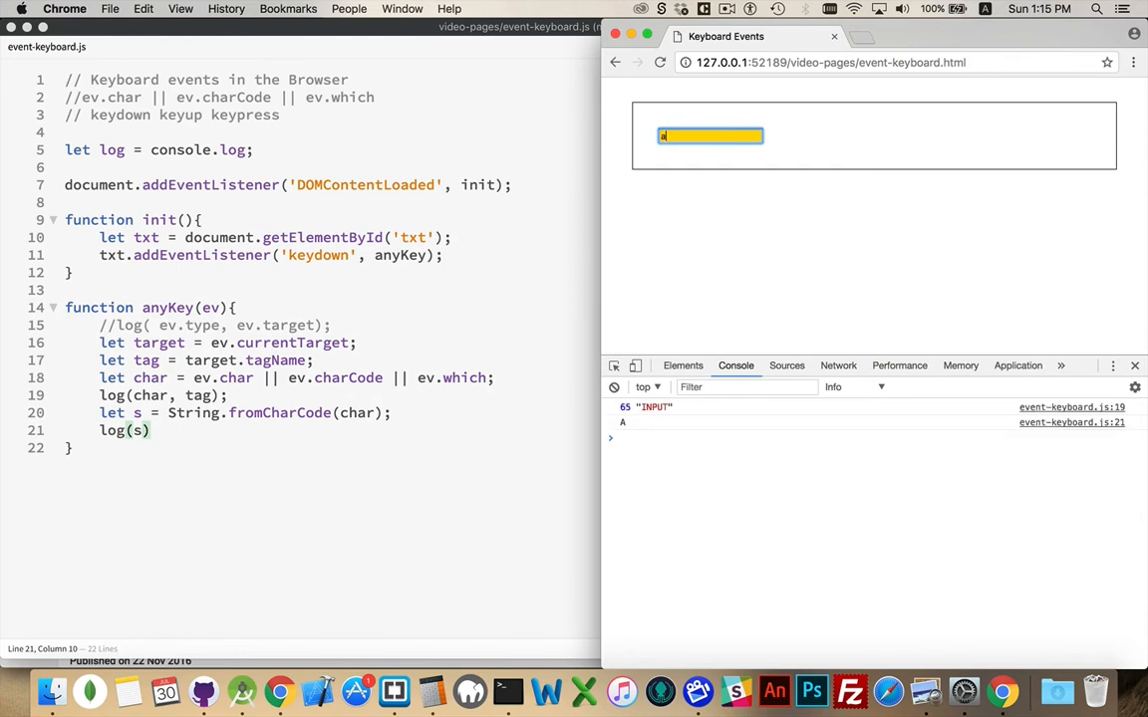
Enter more letters into Chrome's text field so the console logs their codes and letters
type("bc")
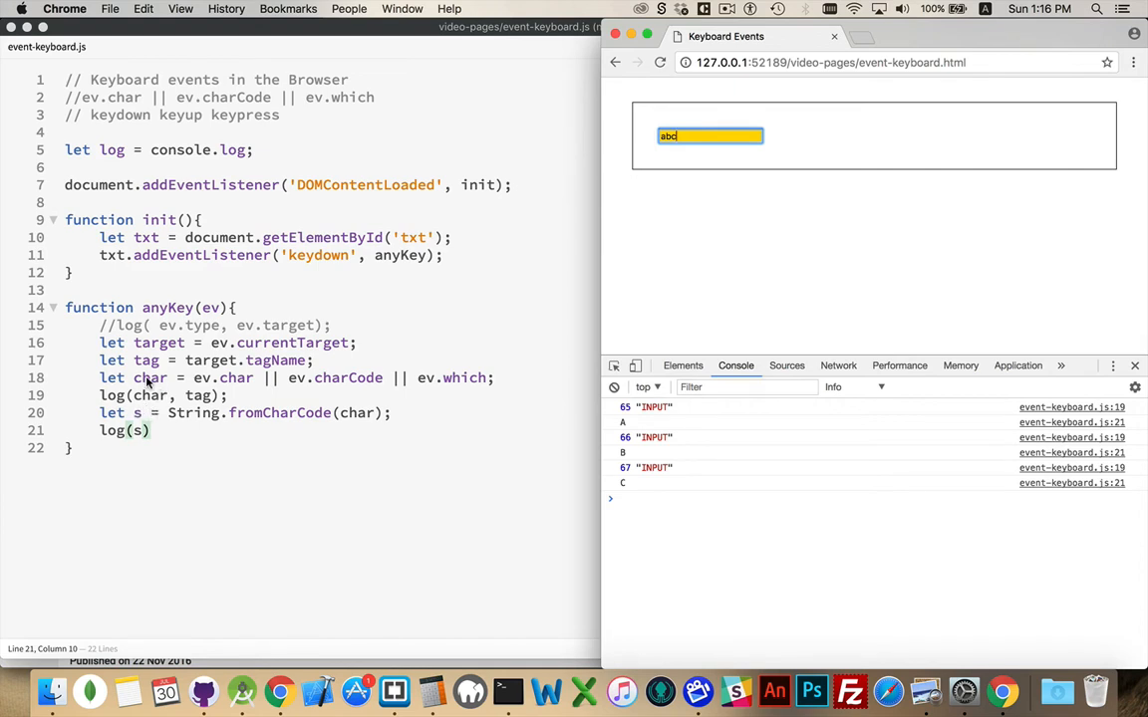
mouse_move(433, 386)
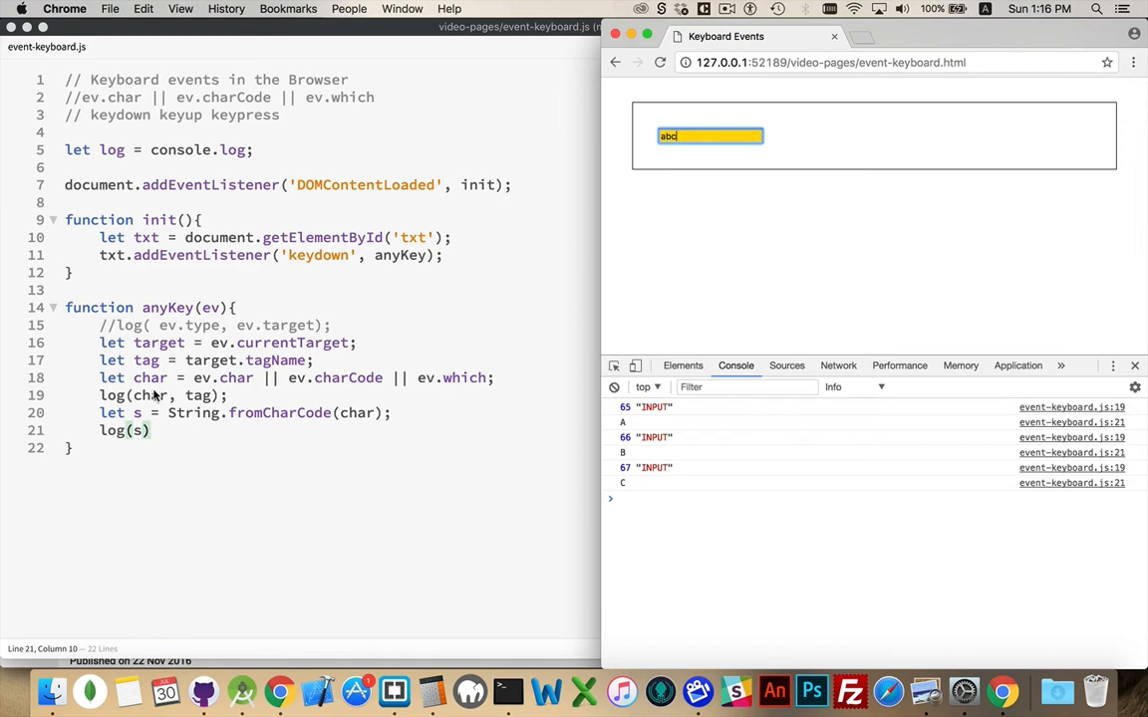
mouse_move(263, 462)
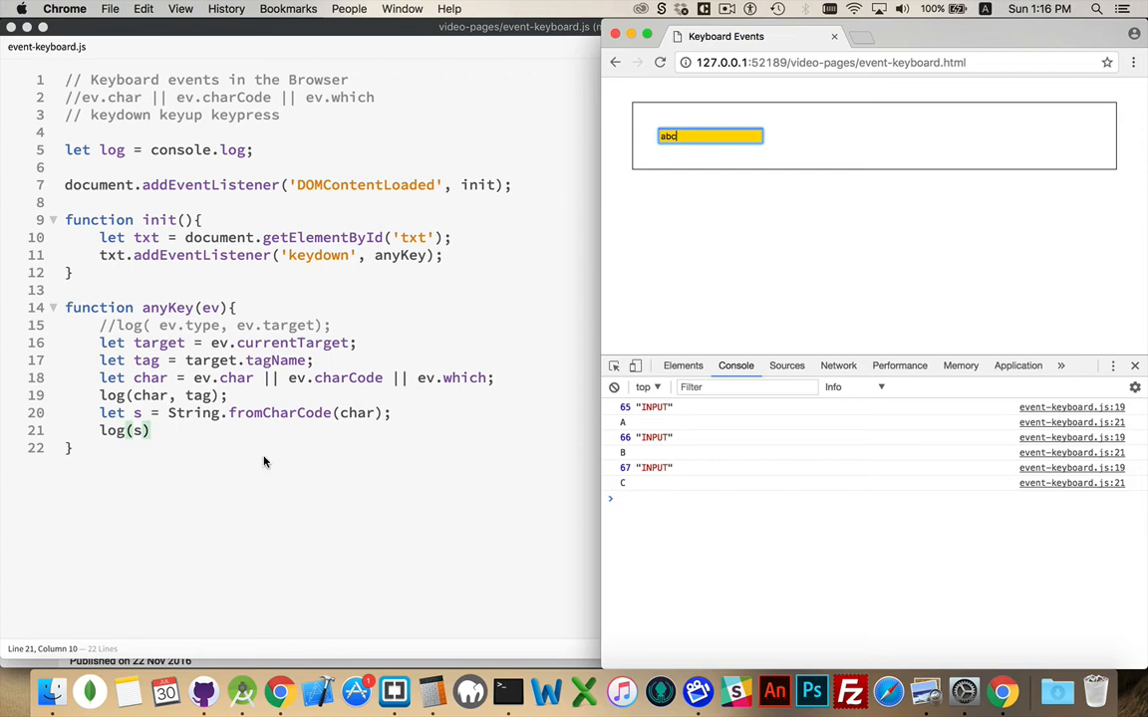
mouse_move(135, 430)
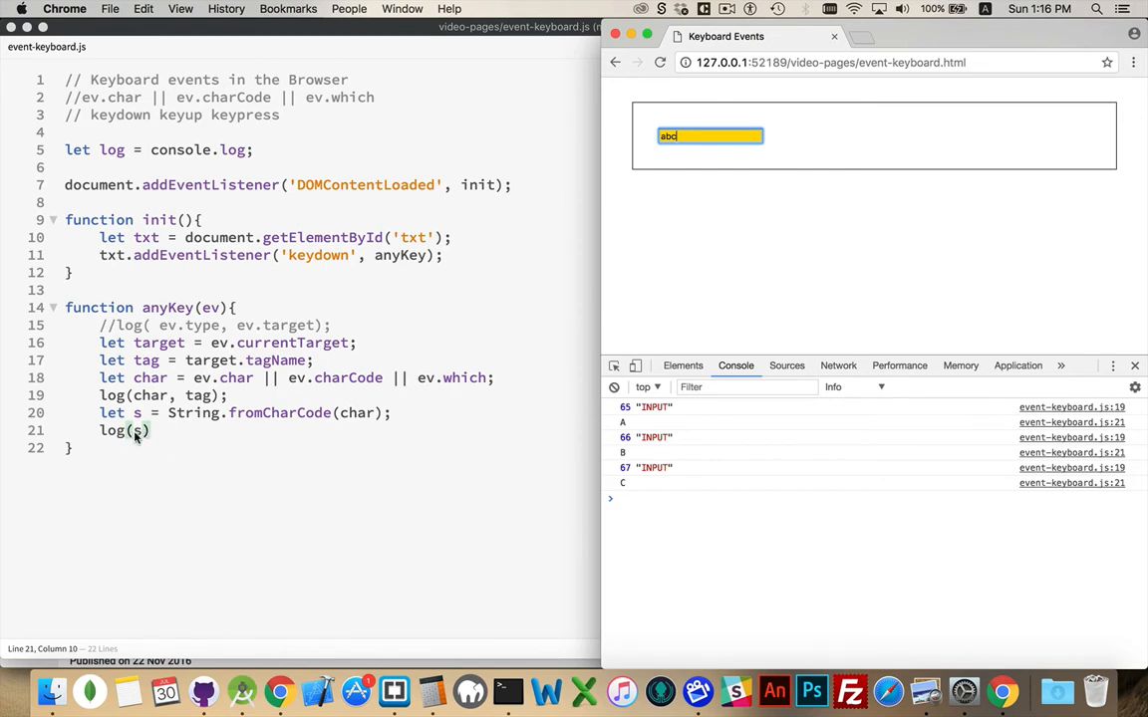
mouse_move(357, 419)
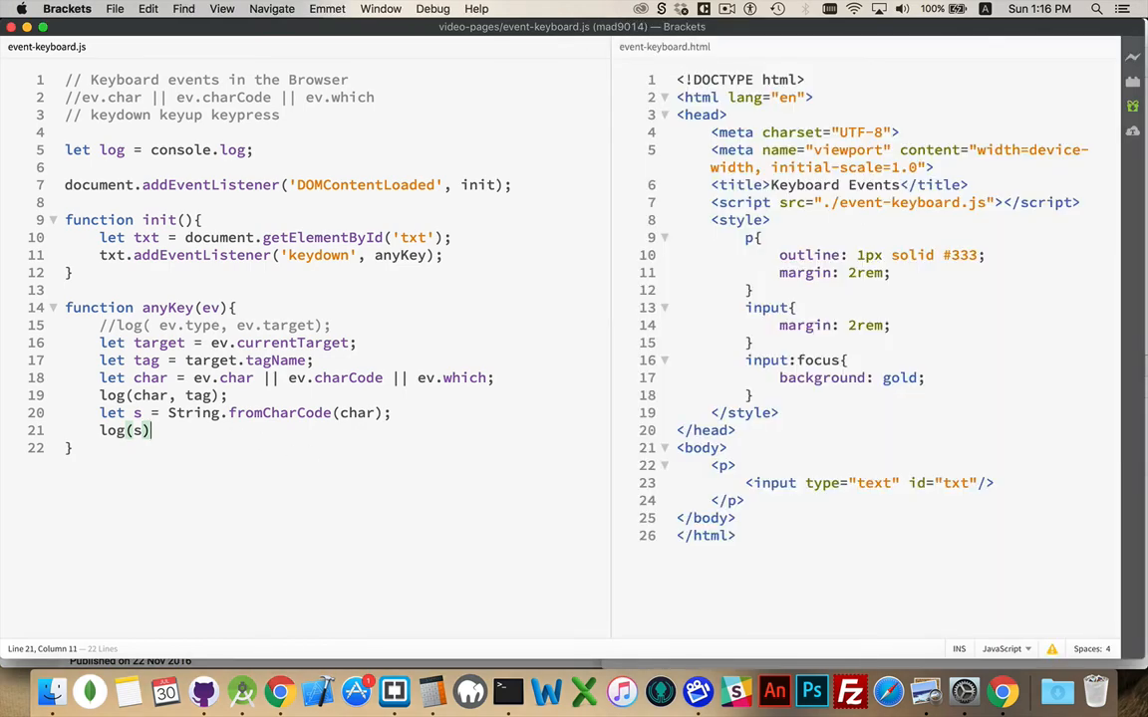
Terminate log(s) with a semicolon and add document.body.addEventListener('keydown', anyKey) inside init()
type(";")
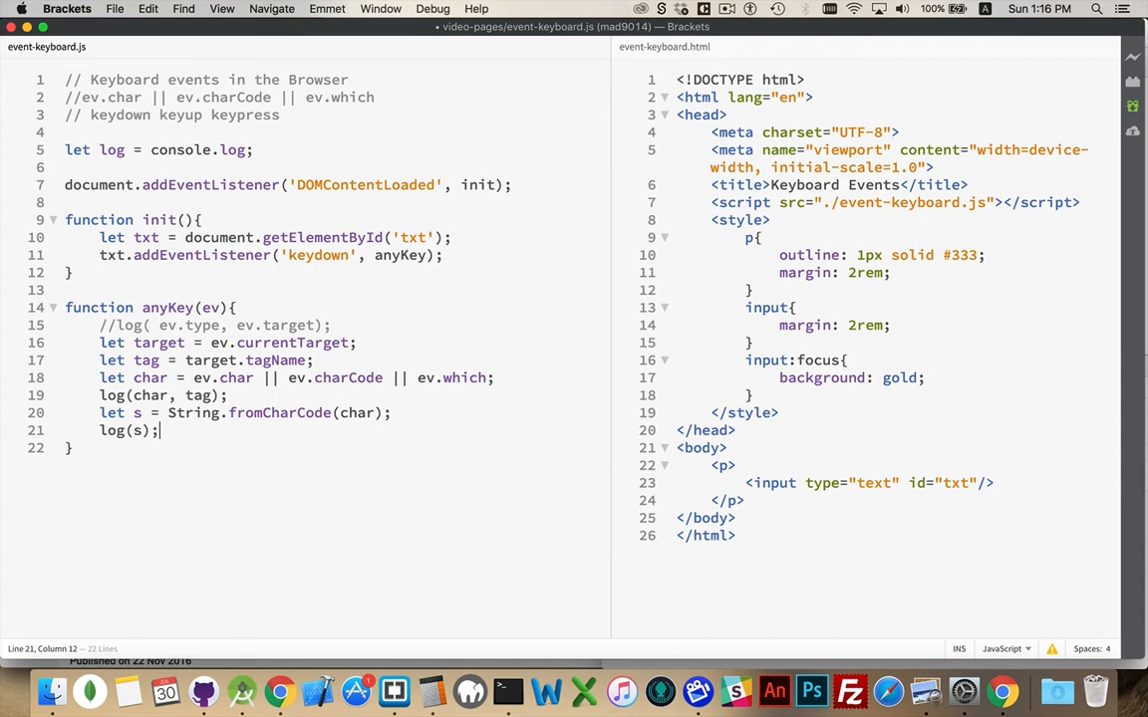
left_click(476, 255)
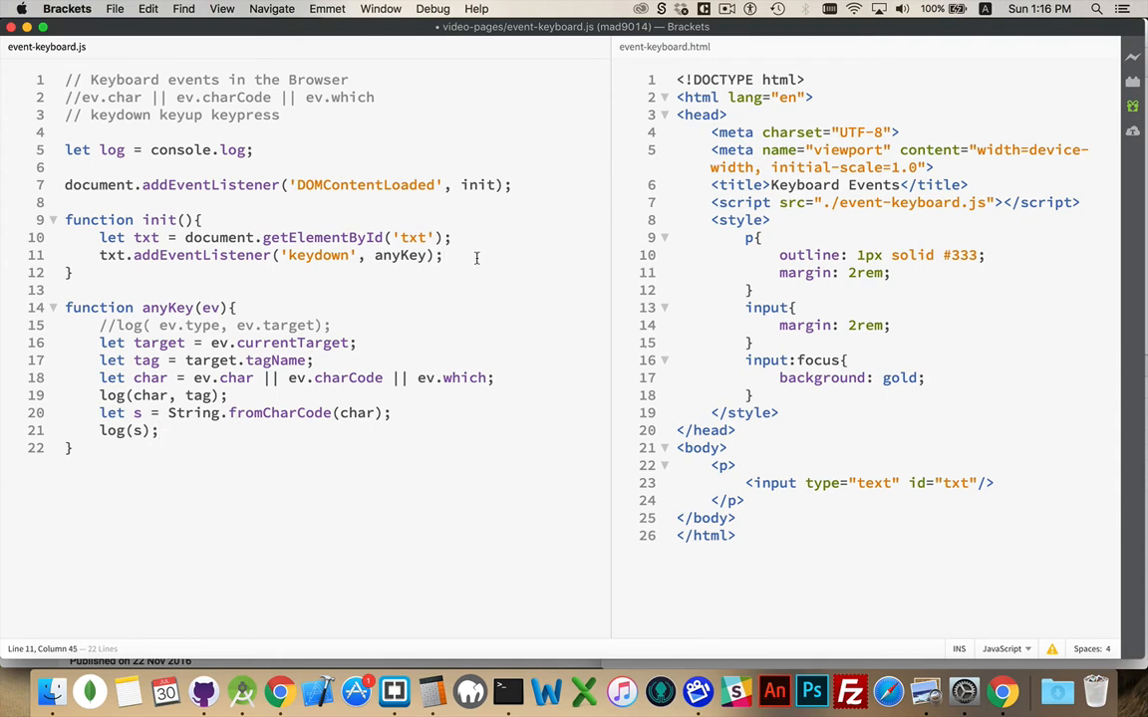
key("Return")
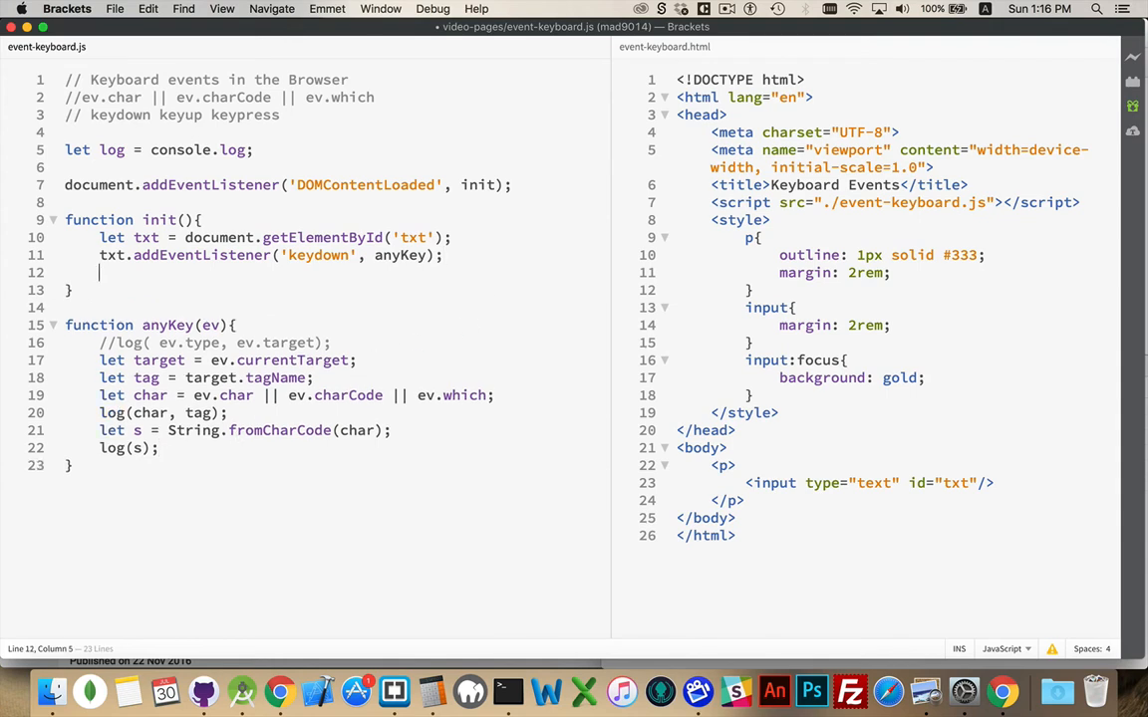
type("docum")
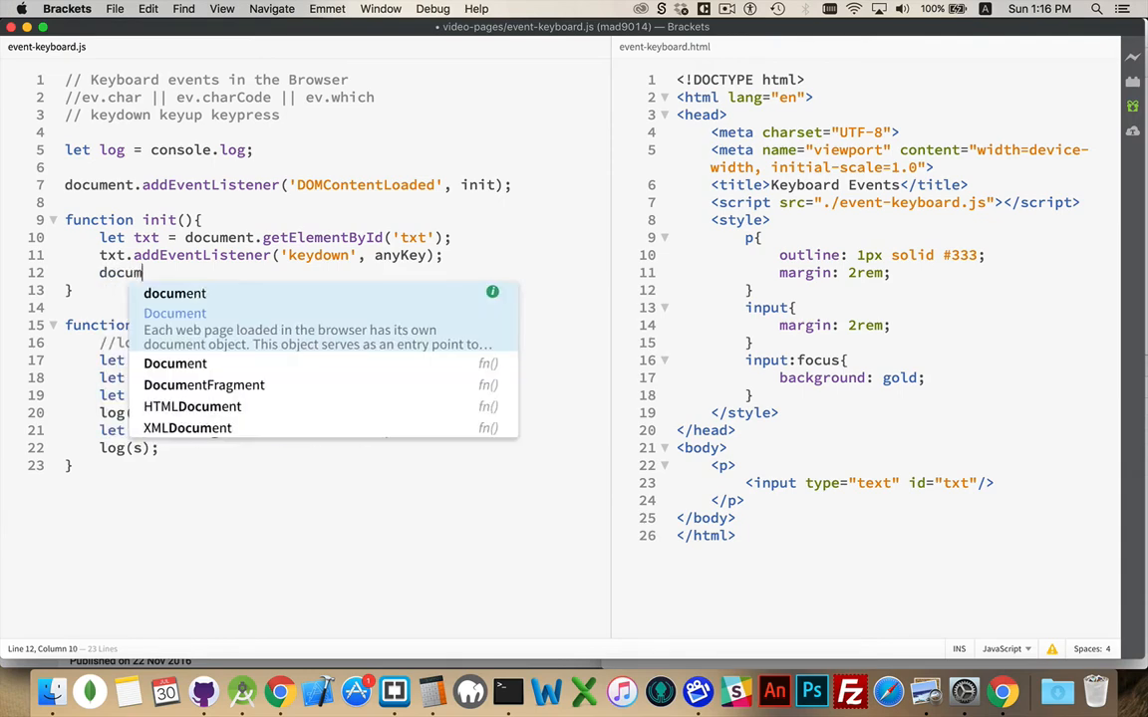
type(".body.addEventListener('")
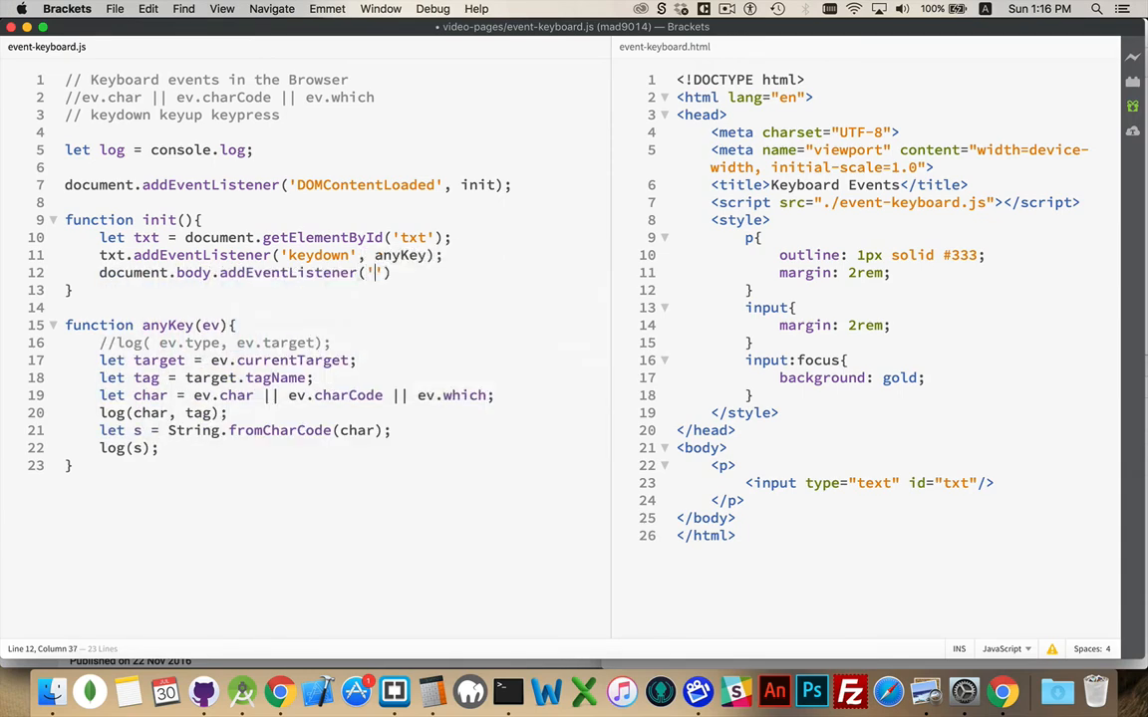
type("keydown")
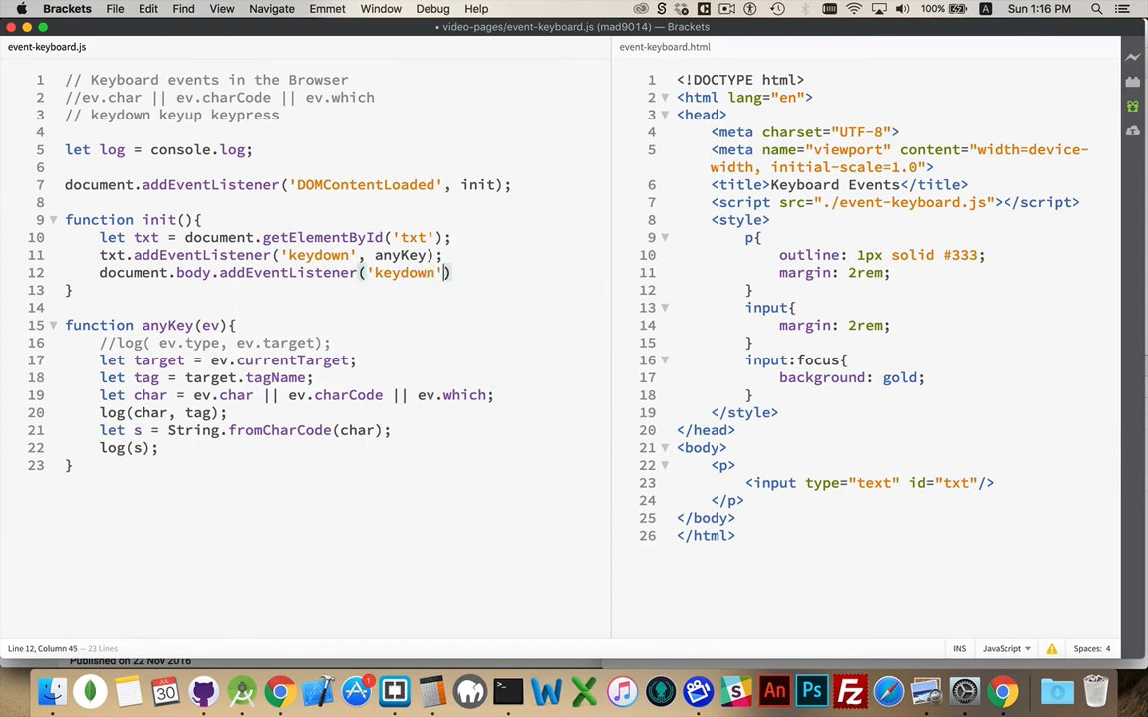
type("anyKey")
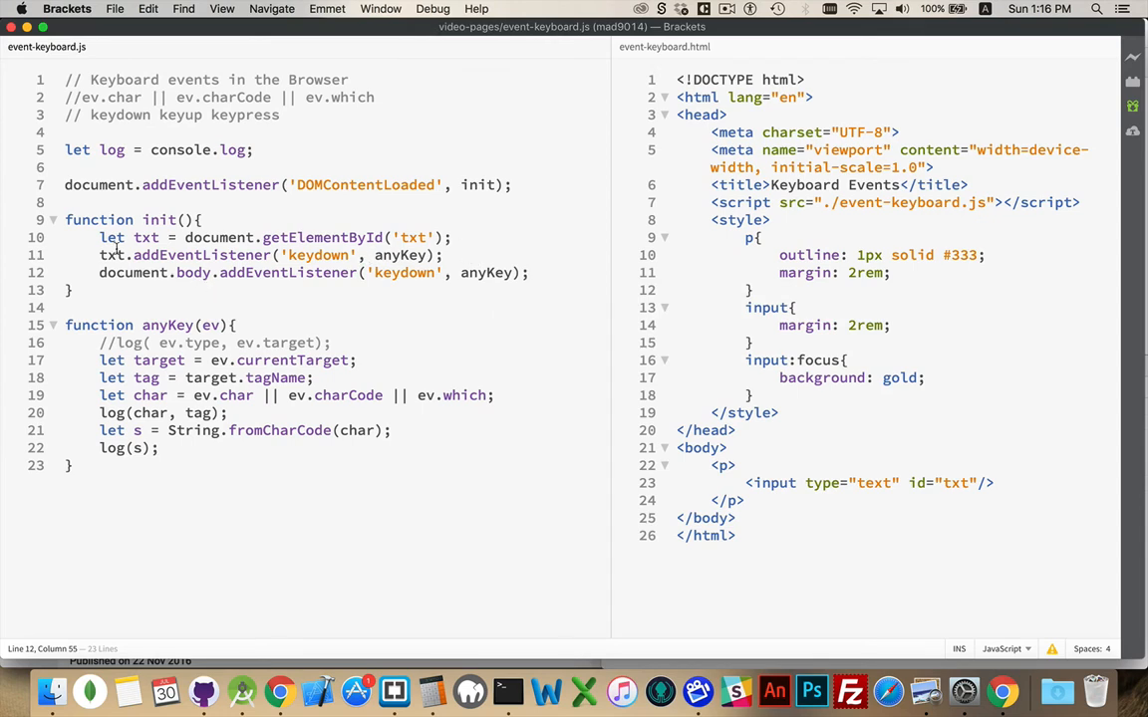
mouse_move(259, 269)
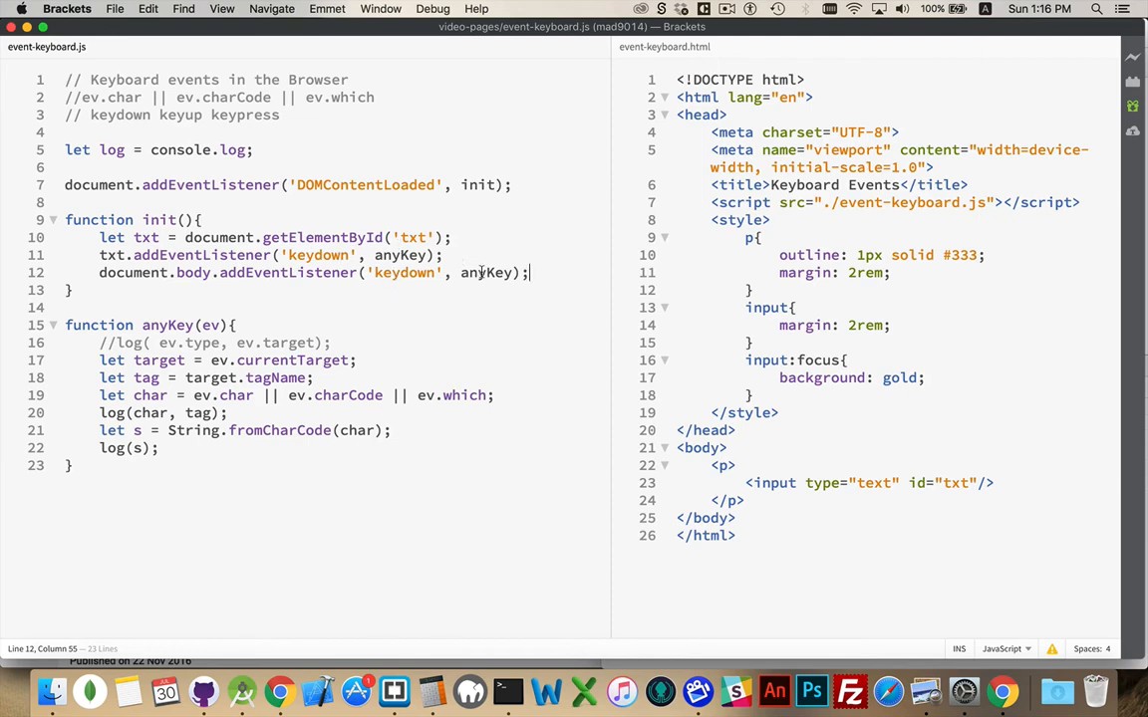
mouse_move(674, 478)
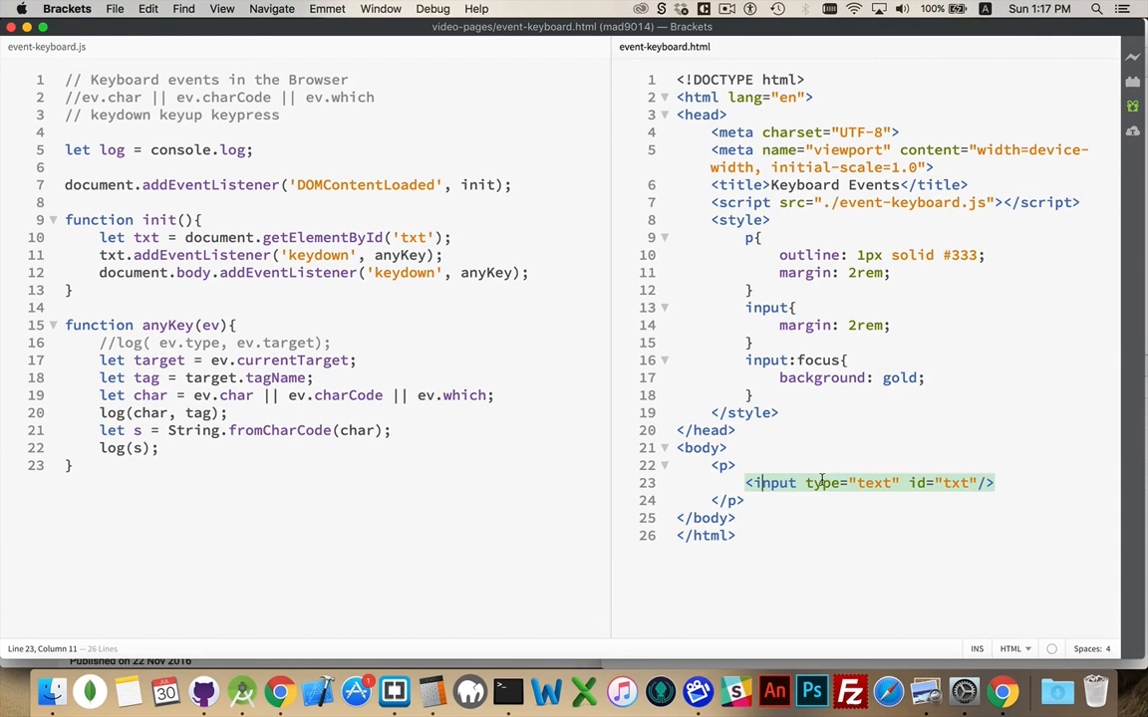
mouse_move(729, 442)
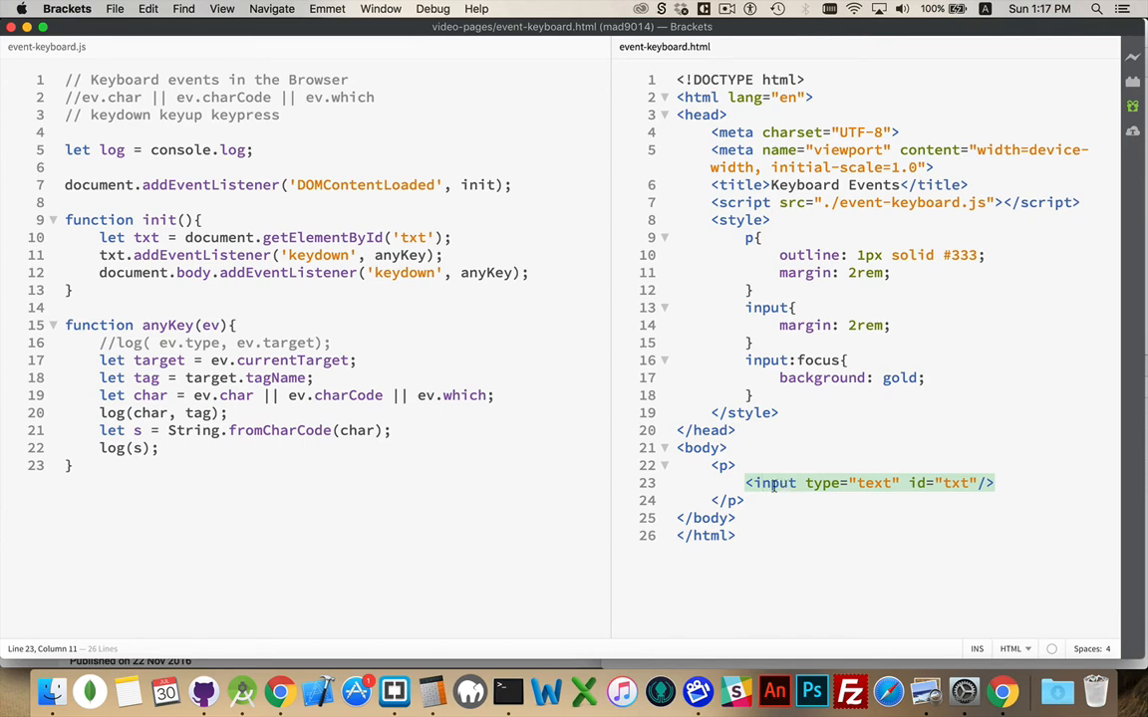
mouse_move(784, 474)
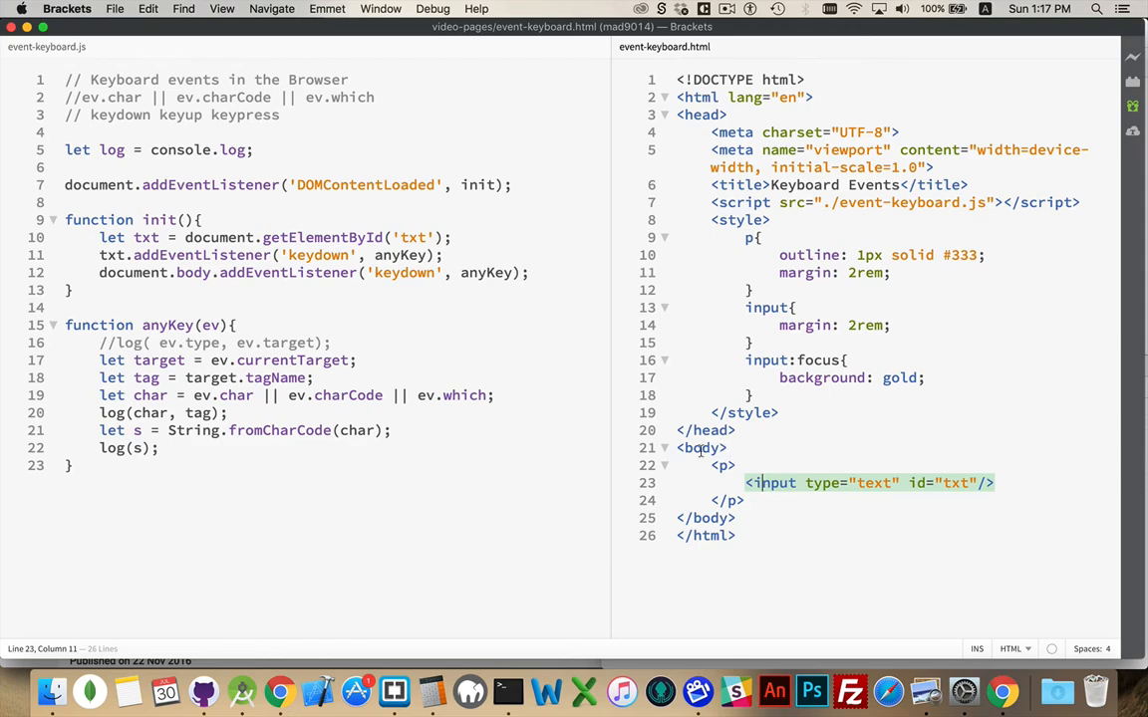
mouse_move(777, 426)
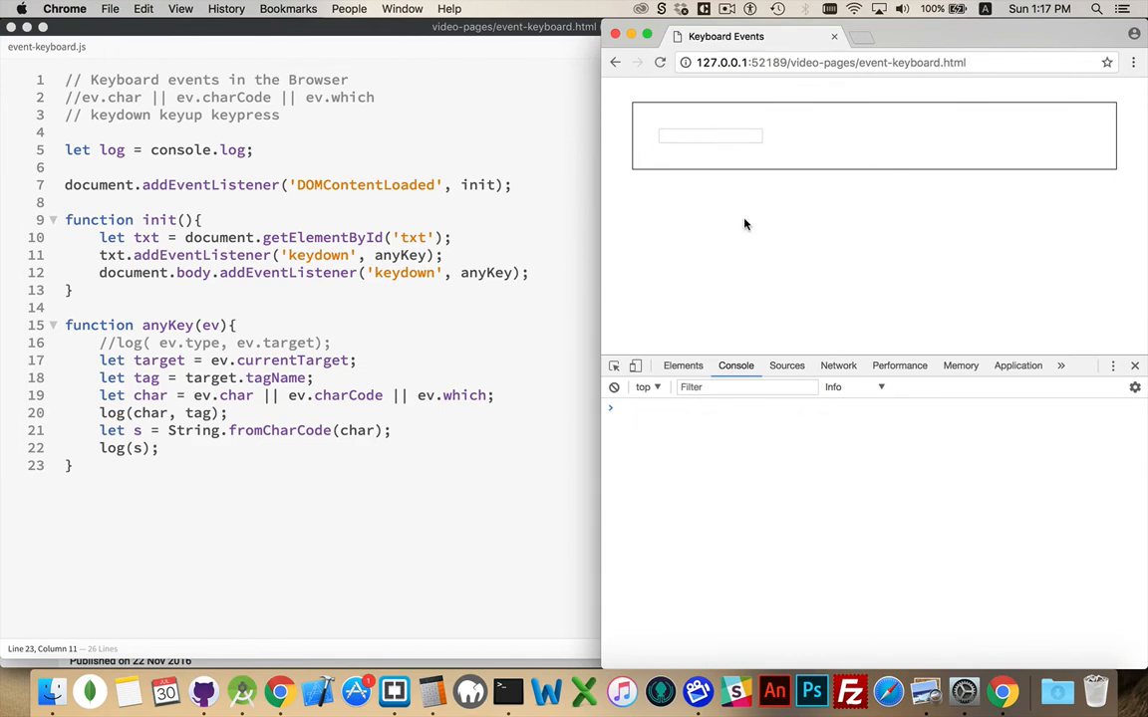
mouse_move(805, 263)
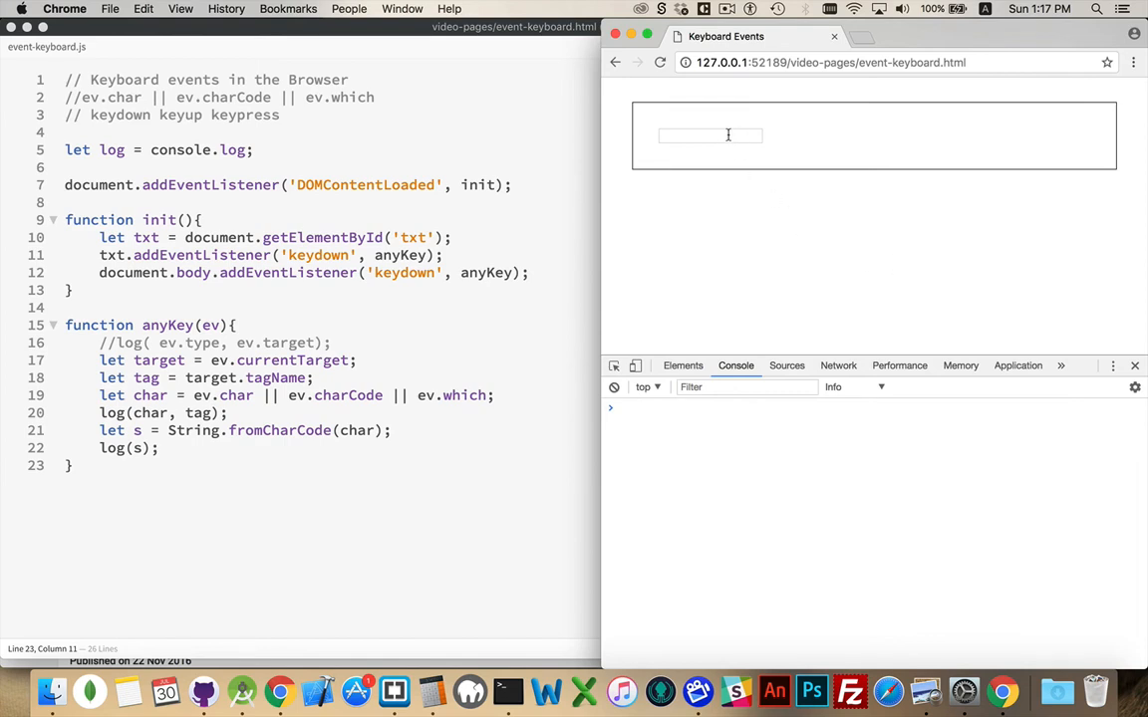
Press keys on the page body, then type abc in the input to see BODY and INPUT logged
key("a")
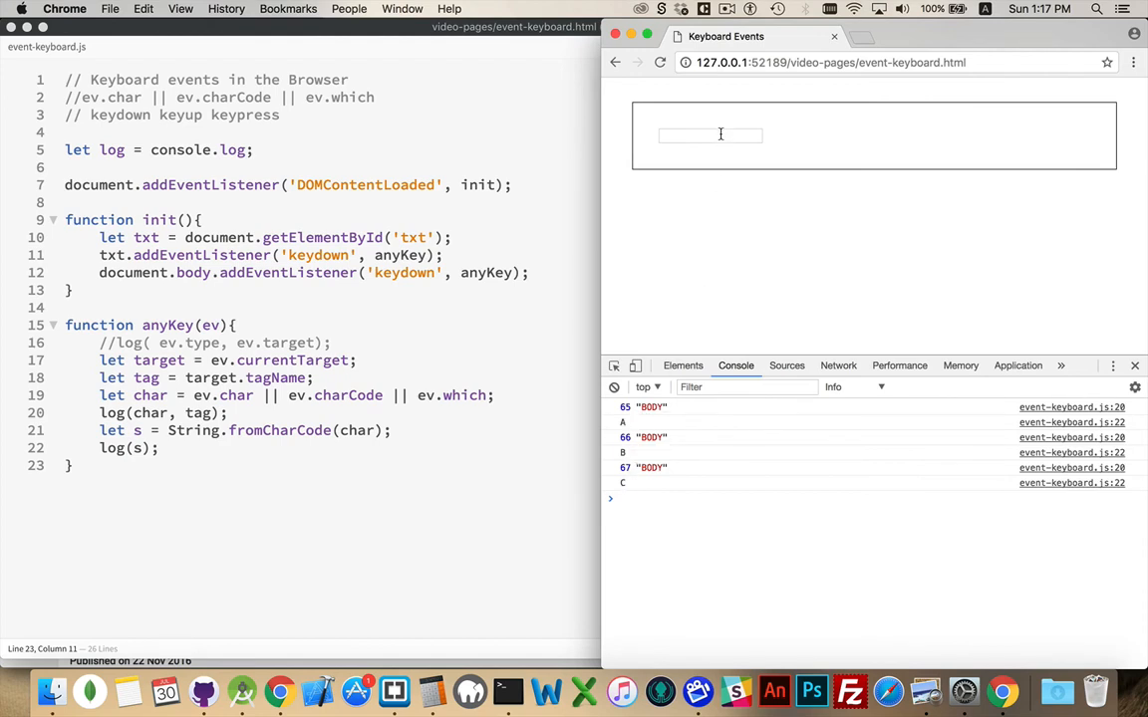
type("abc")
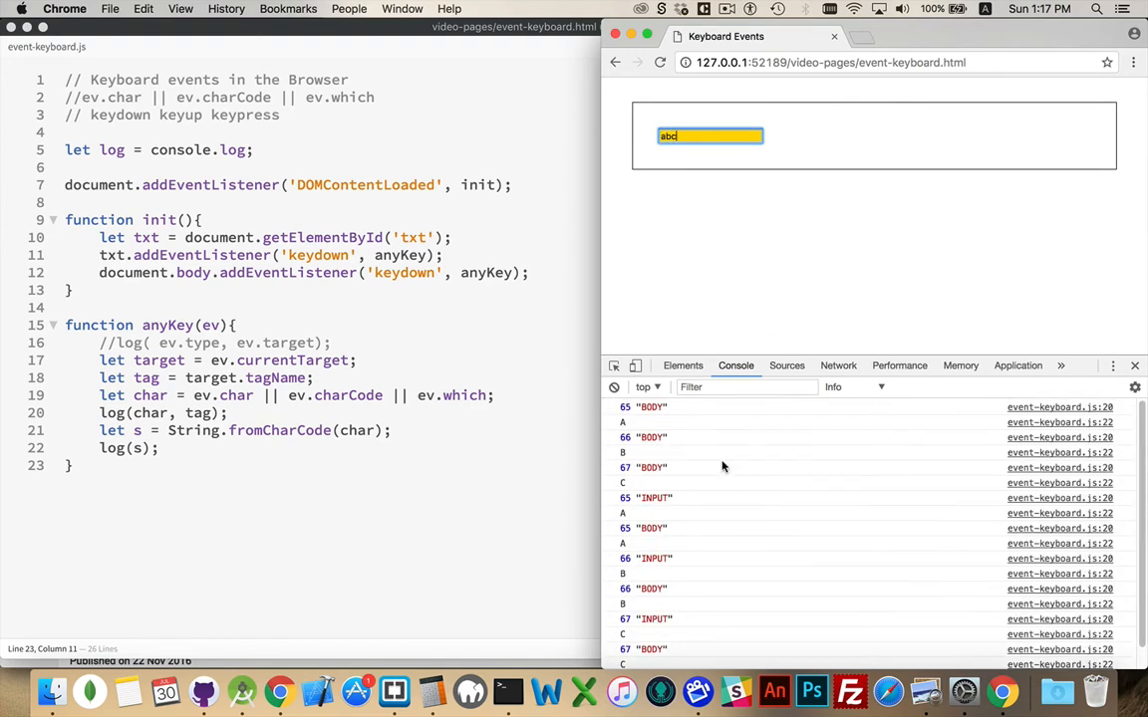
mouse_move(654, 474)
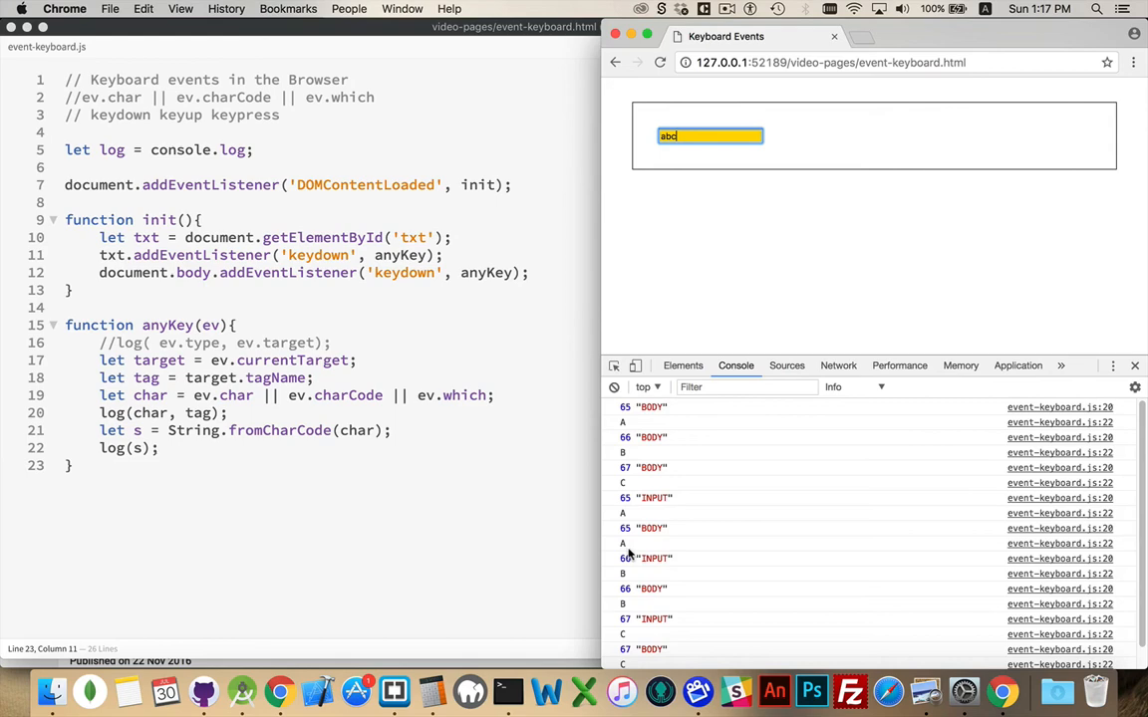
mouse_move(655, 534)
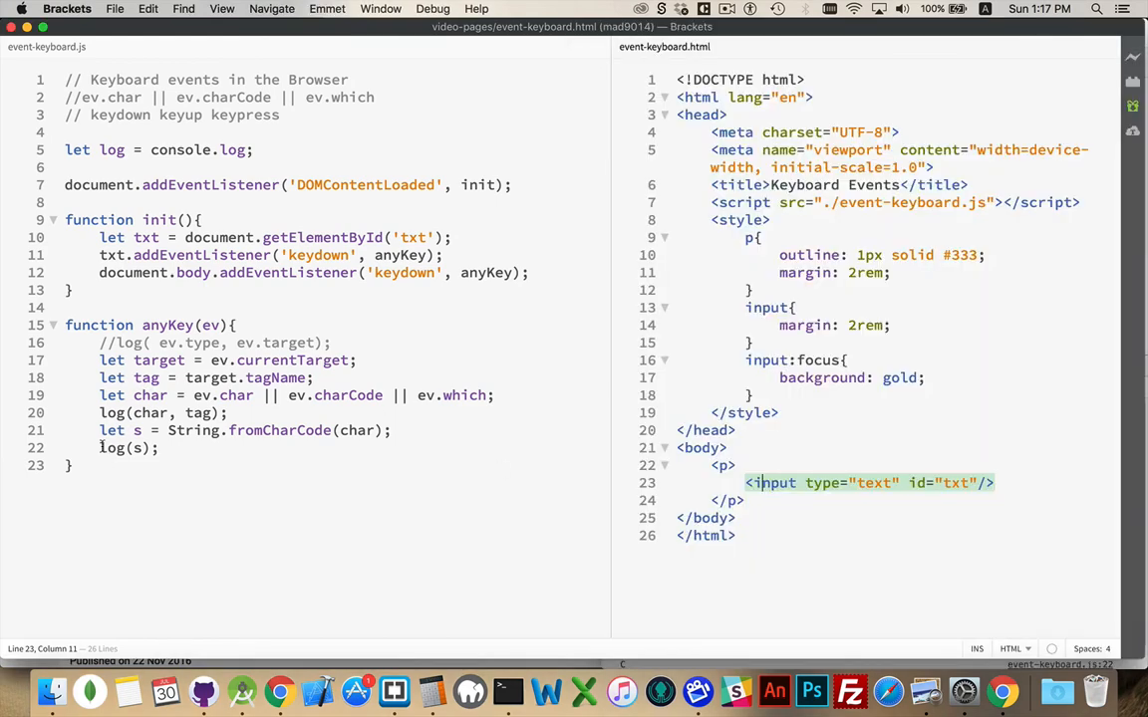
Comment out log(s) with //, reload Chrome and type abc to log 65–67 with INPUT and BODY
type("//")
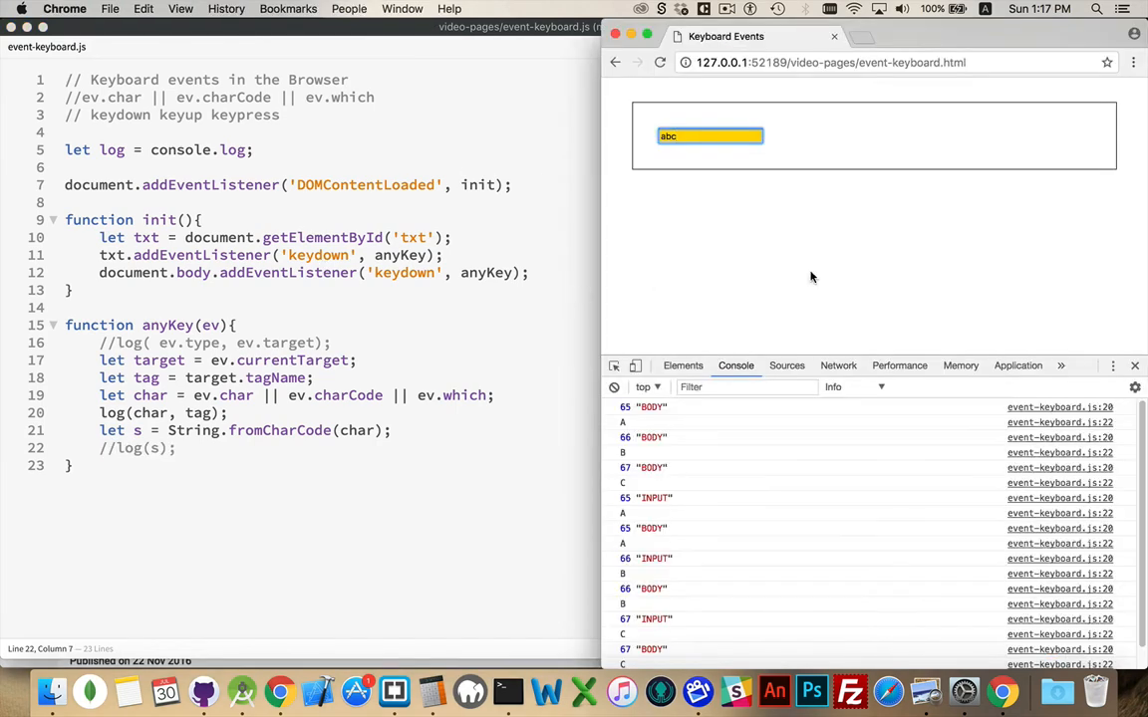
left_click(659, 62)
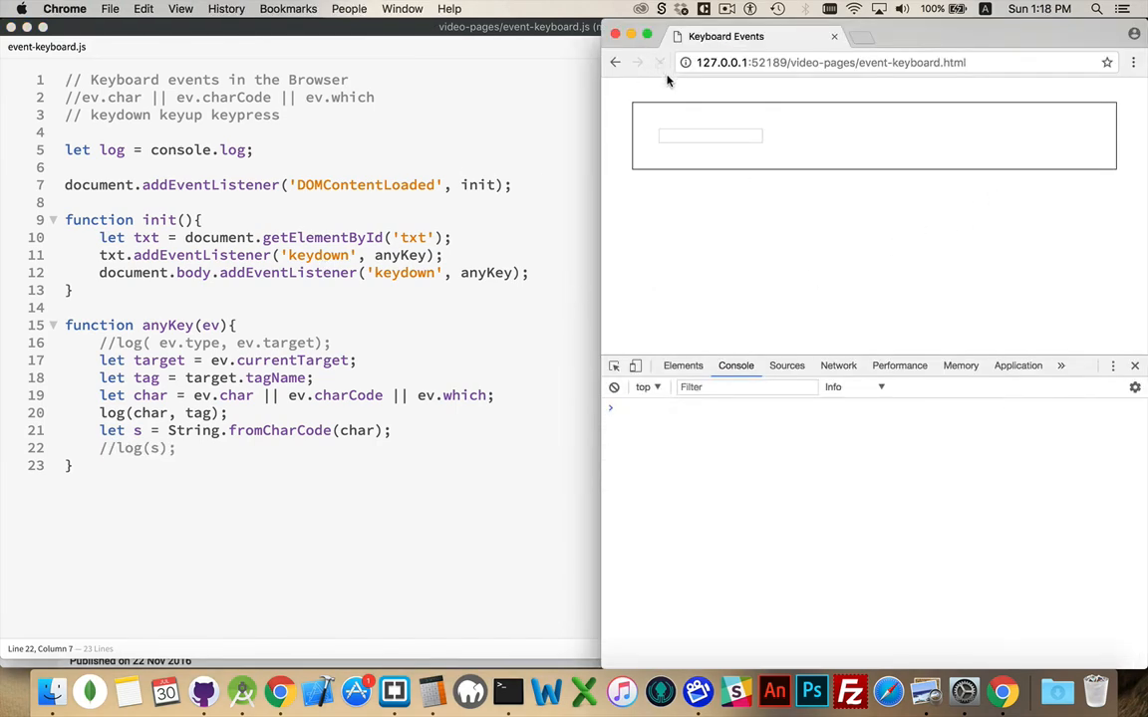
type("abc")
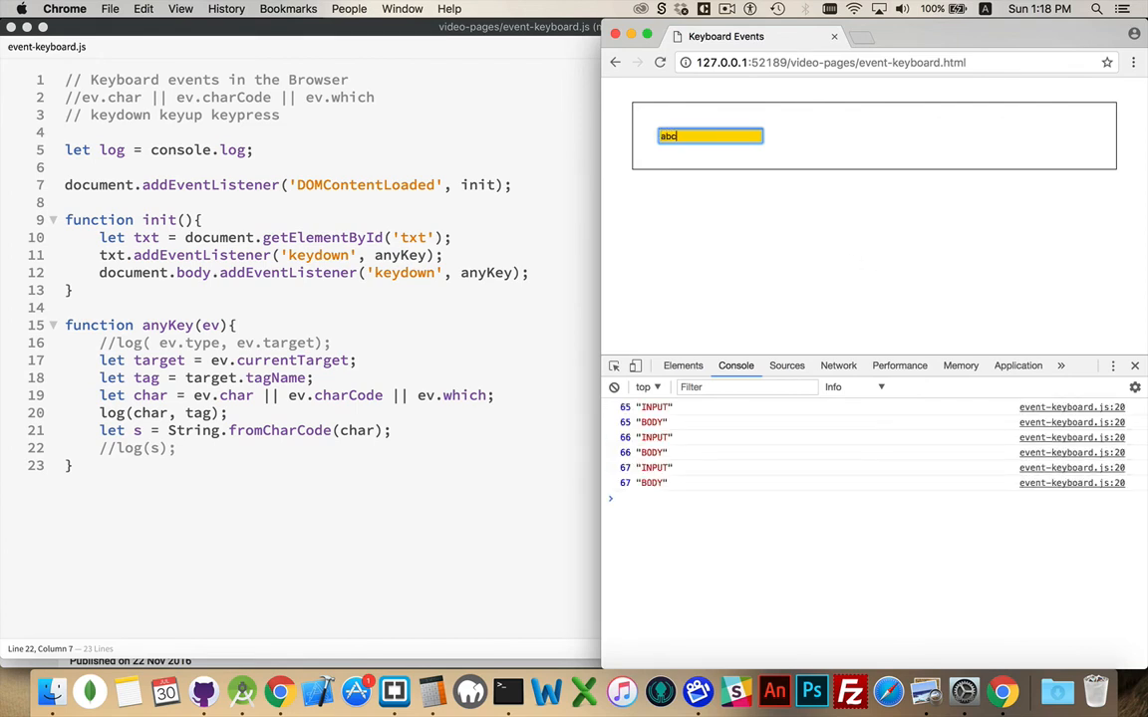
mouse_move(695, 416)
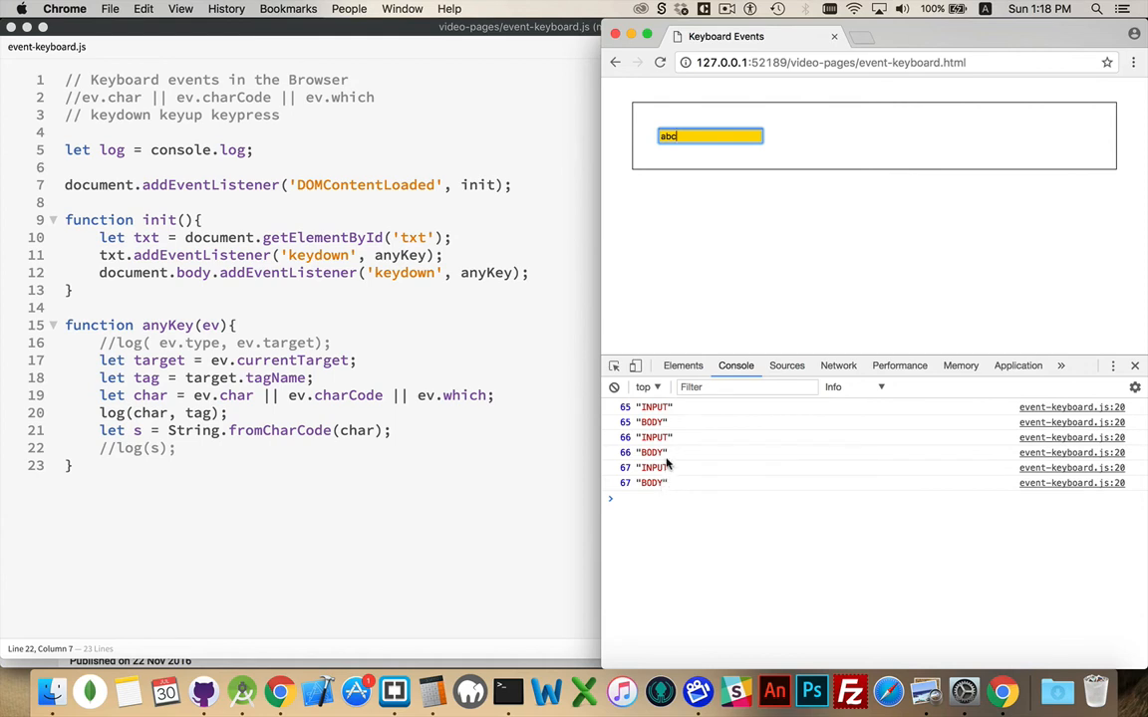
mouse_move(625, 486)
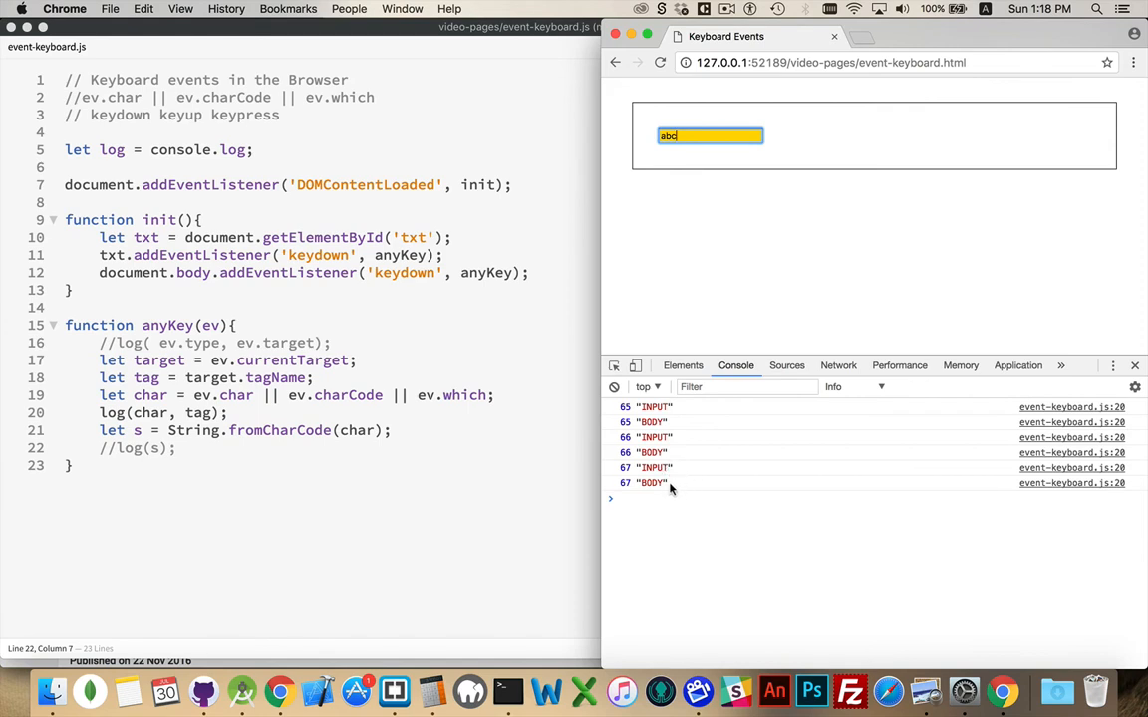
mouse_move(221, 439)
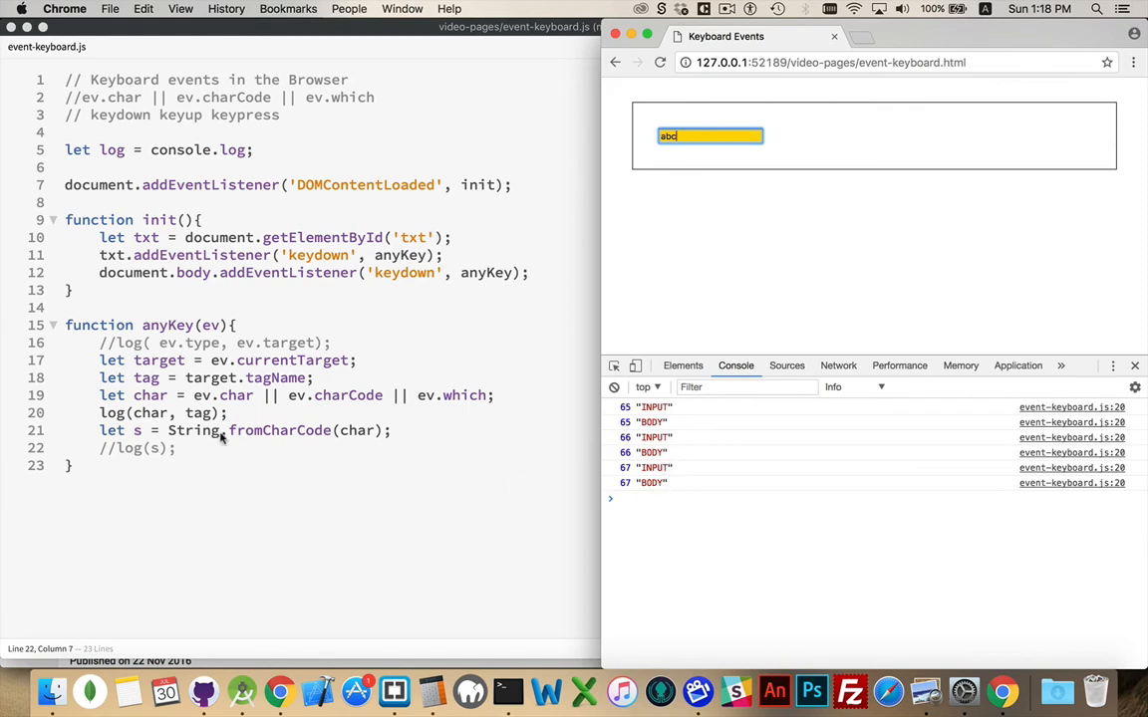
mouse_move(309, 440)
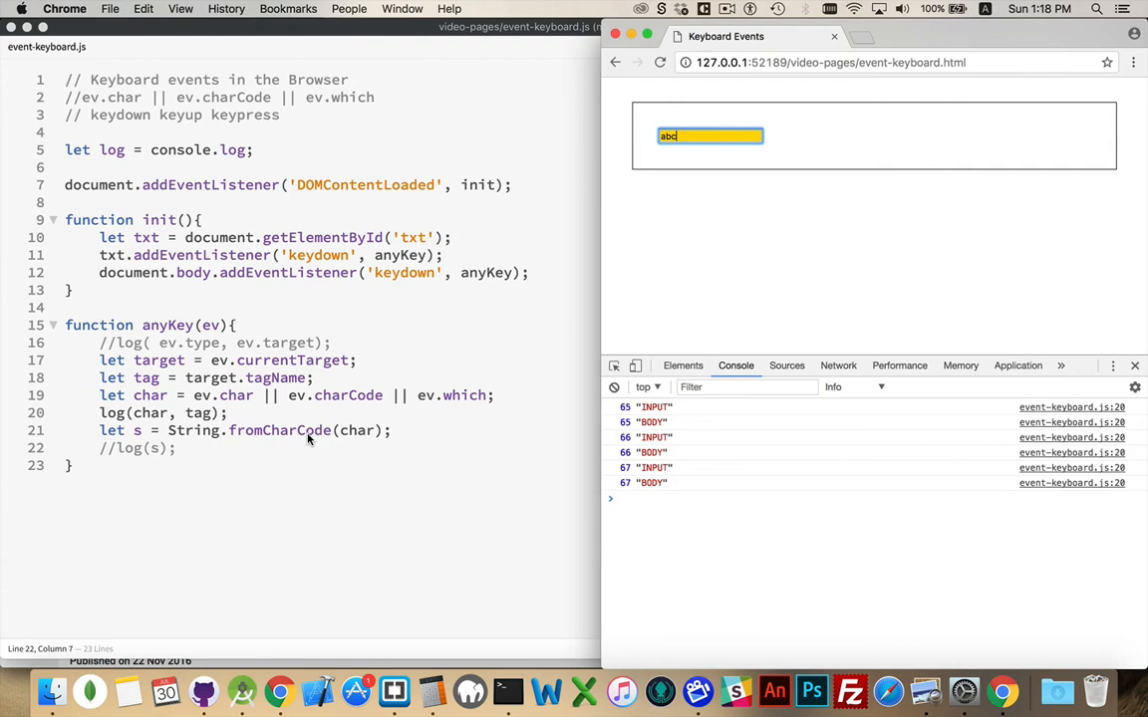
mouse_move(147, 275)
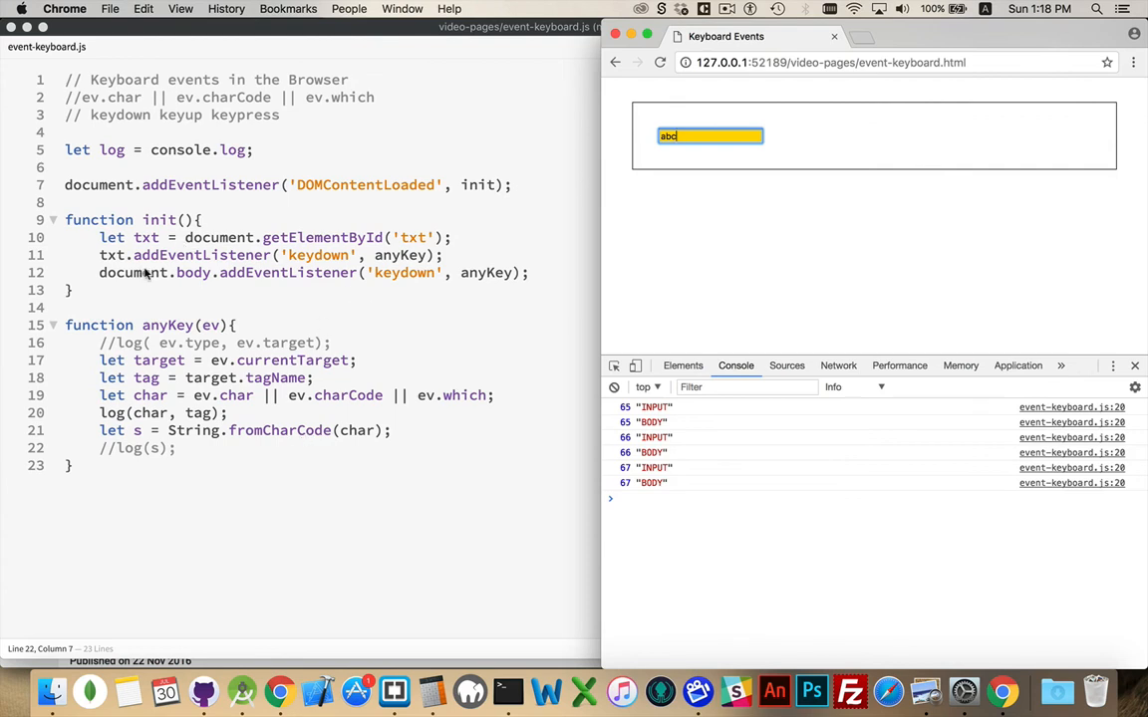
mouse_move(409, 277)
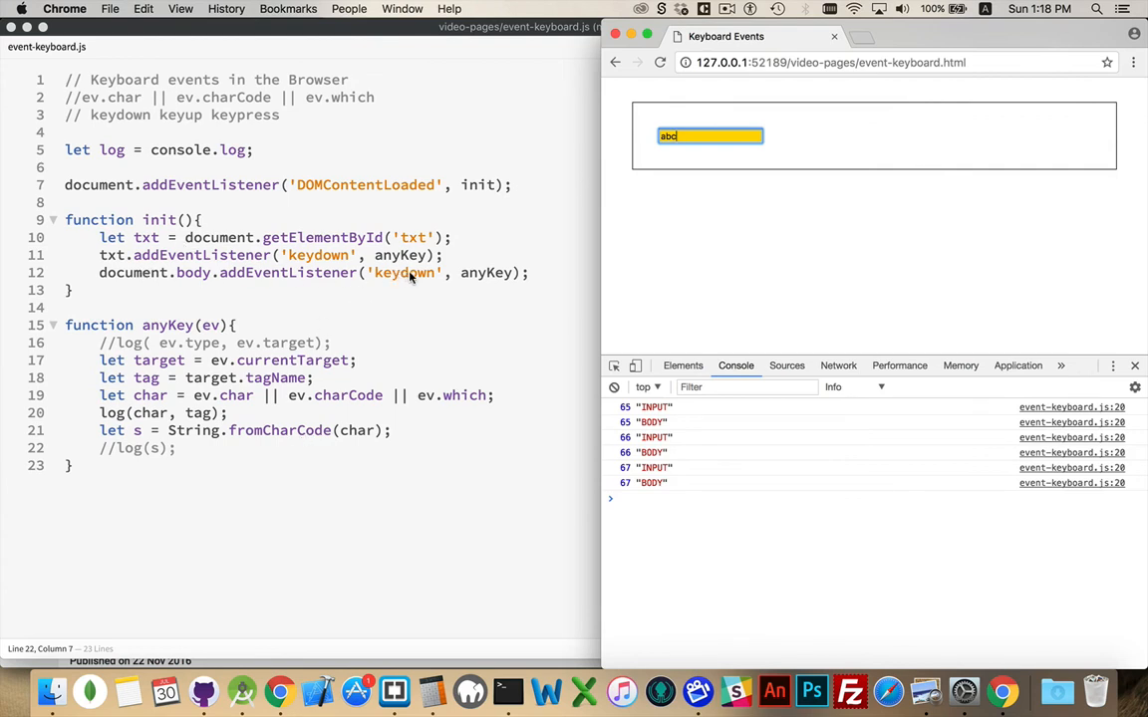
mouse_move(327, 247)
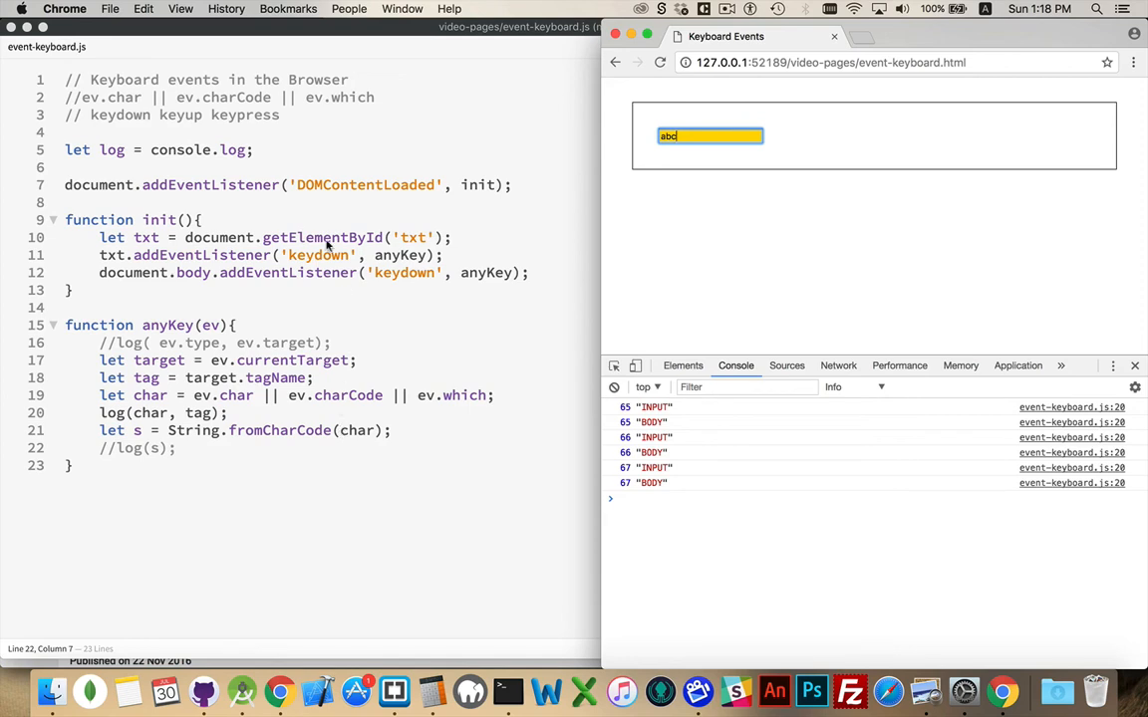
mouse_move(363, 291)
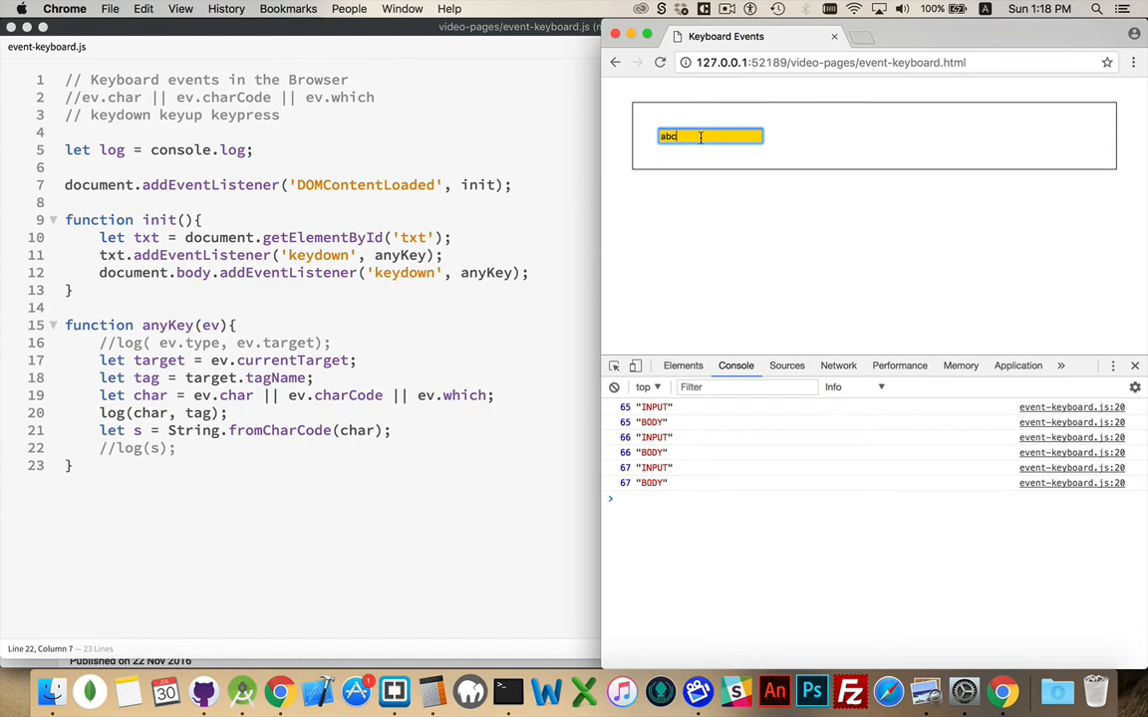
left_click(673, 233)
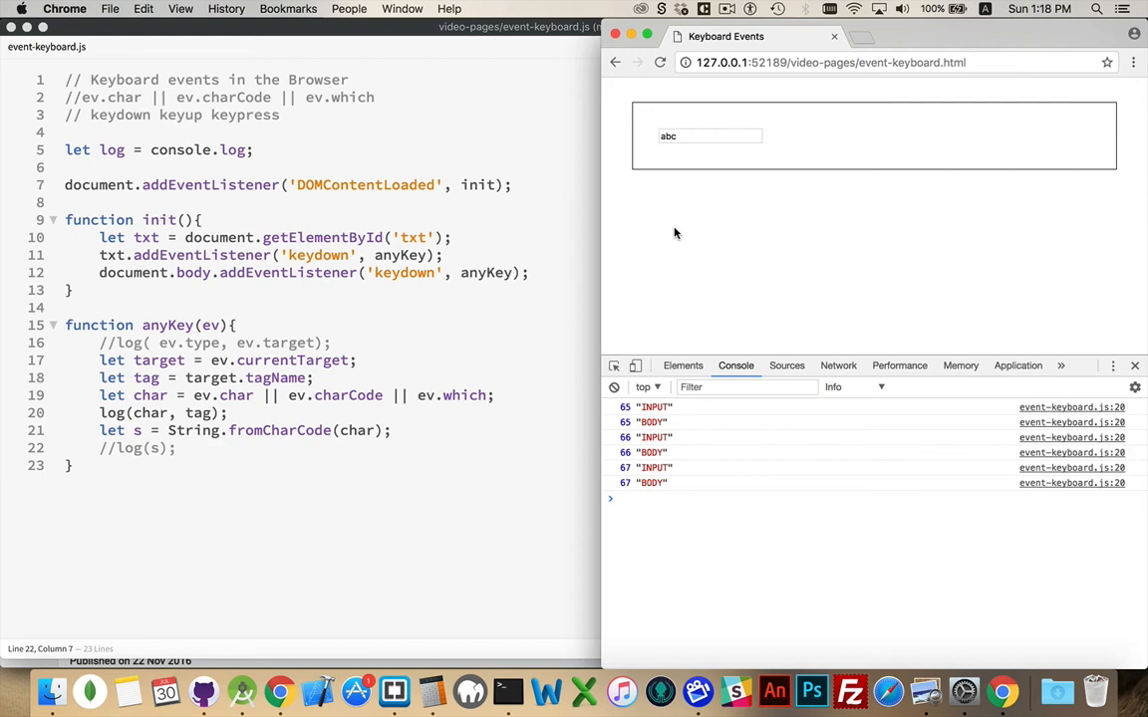
mouse_move(737, 263)
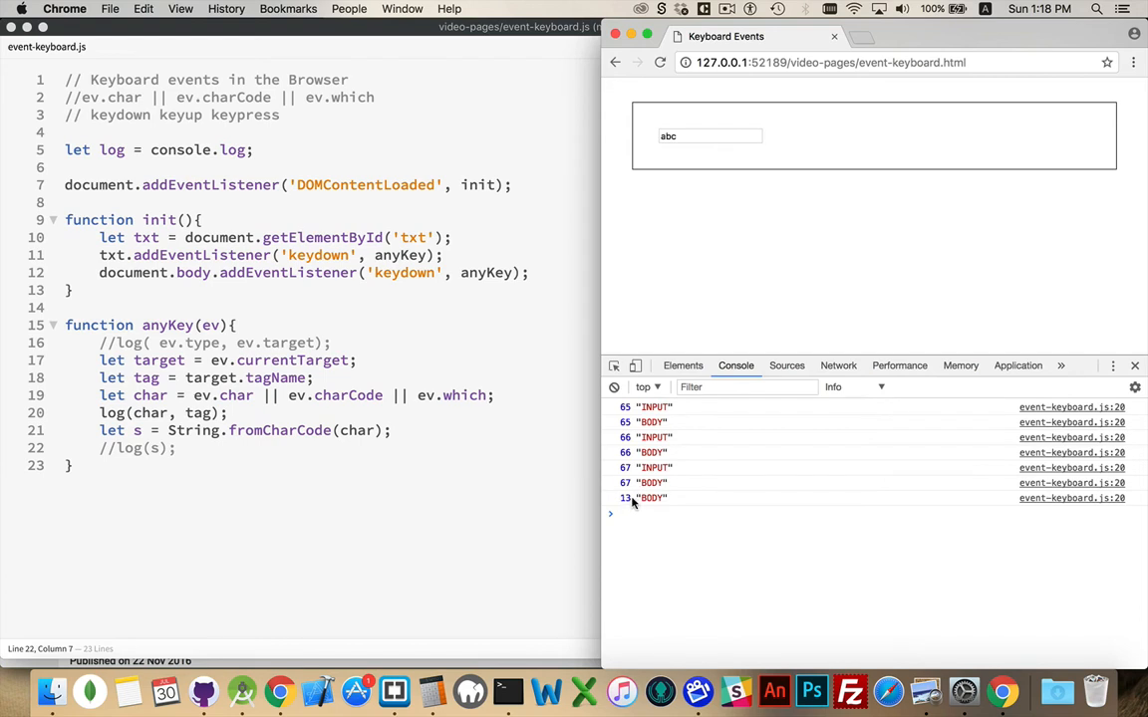
mouse_move(757, 251)
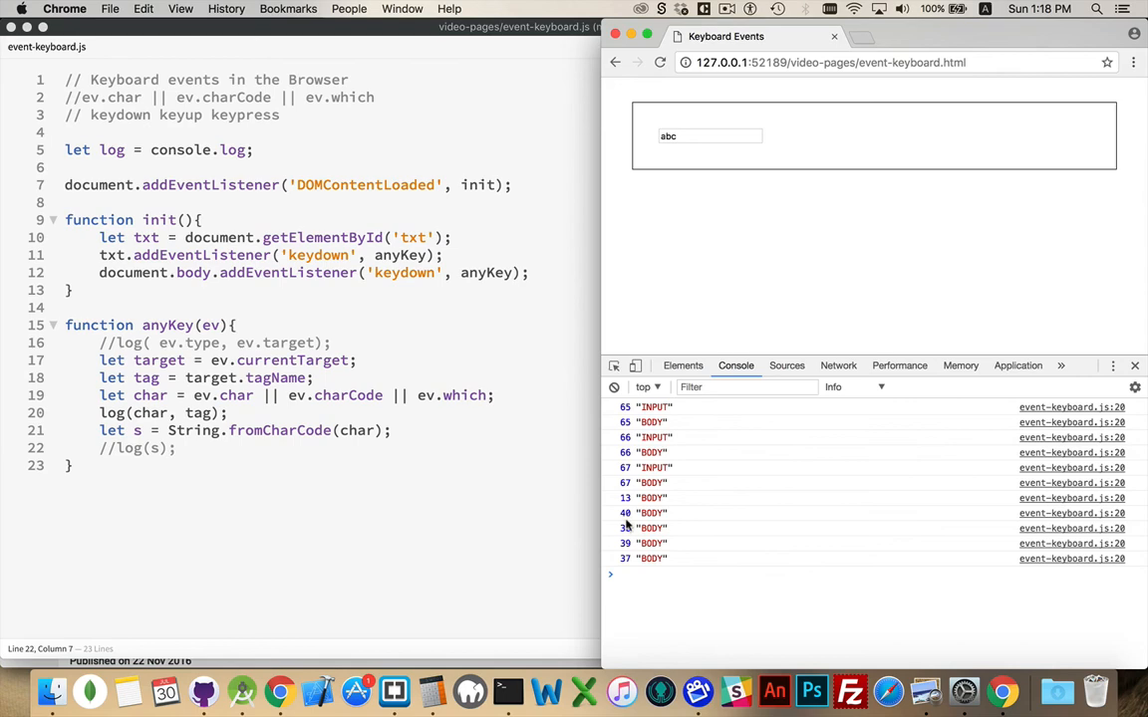
mouse_move(402, 440)
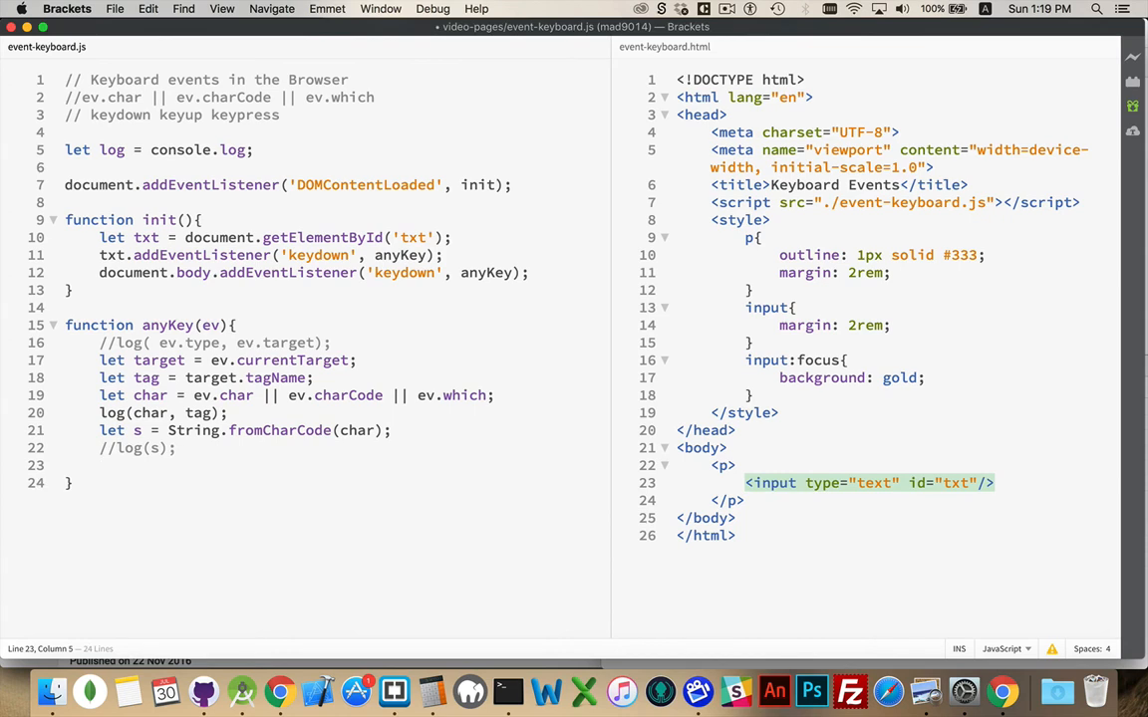
Start a switch(char) block in anyKey and comment out the log(char, tag) line
type("if(")
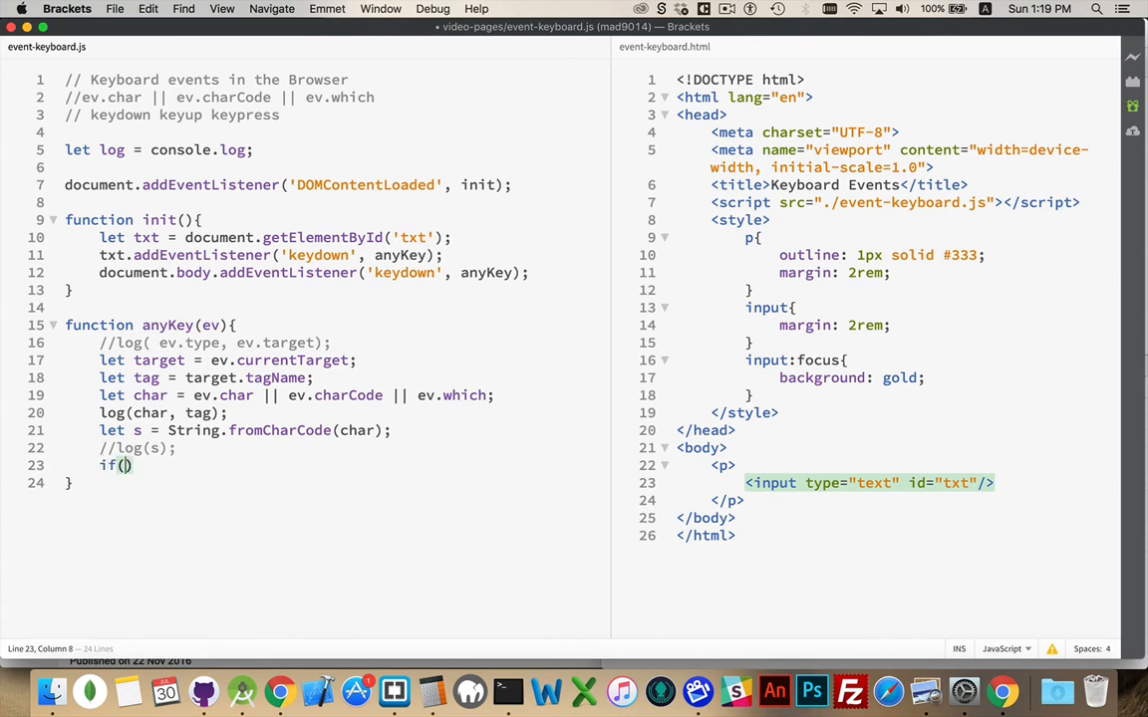
type("swit")
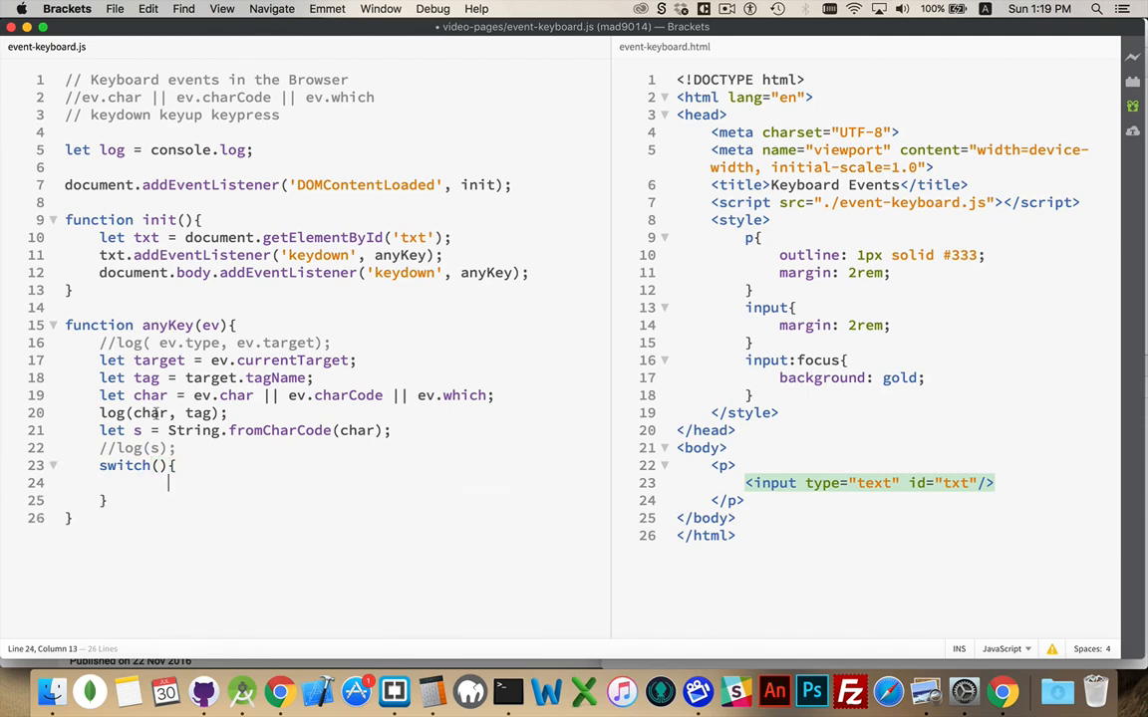
type("char")
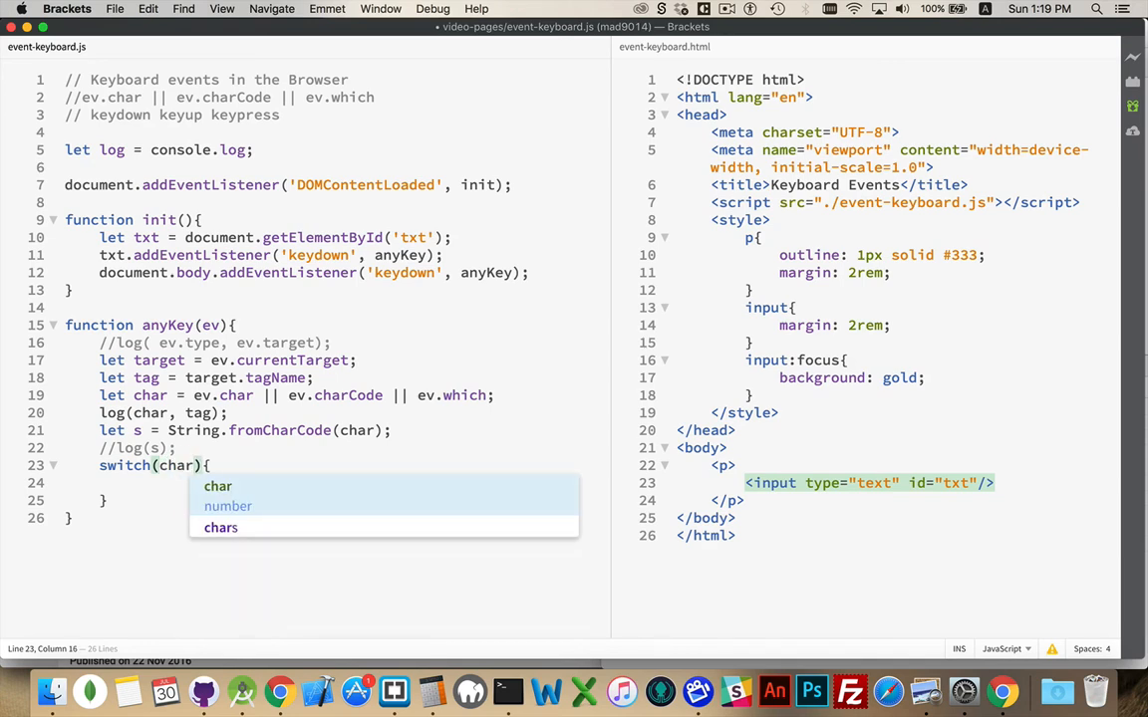
key("Escape")
type("//")
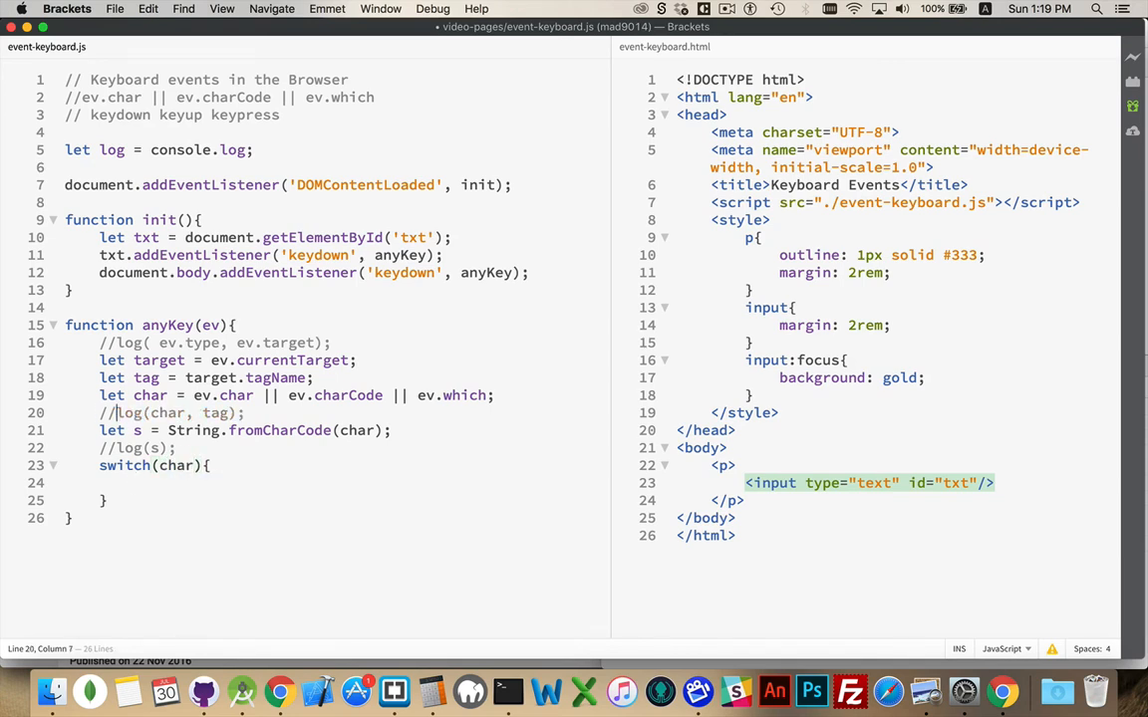
Add case 37: break; and case 40: break; inside the switch
type("case")
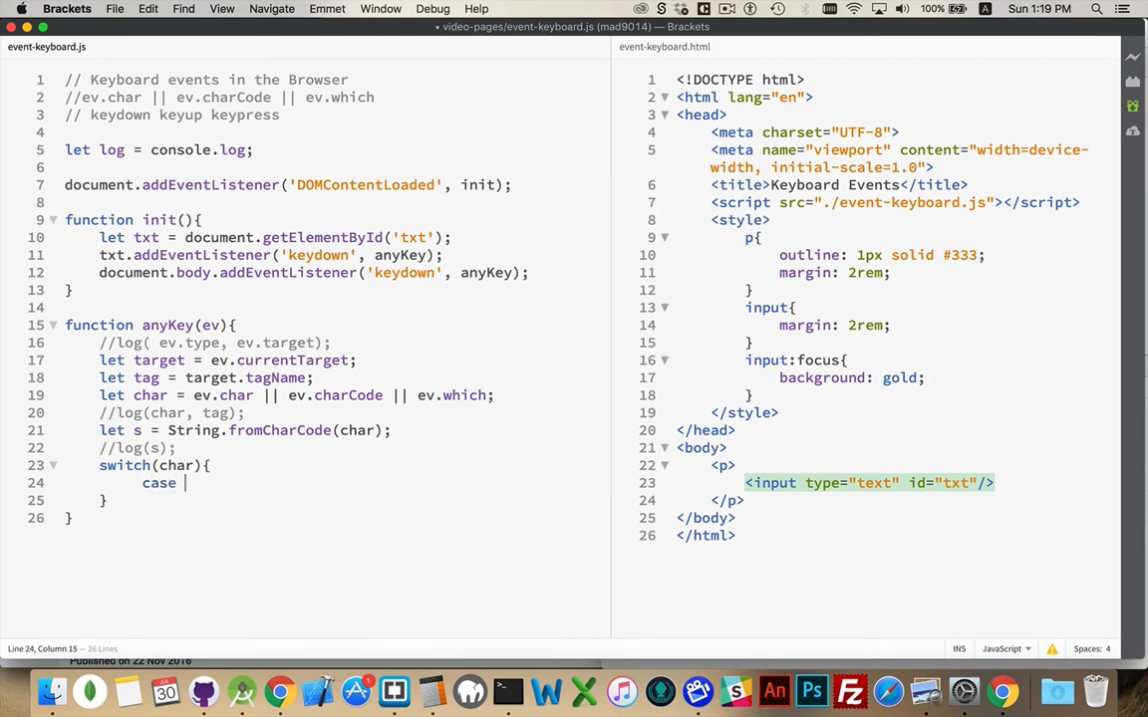
type("37:")
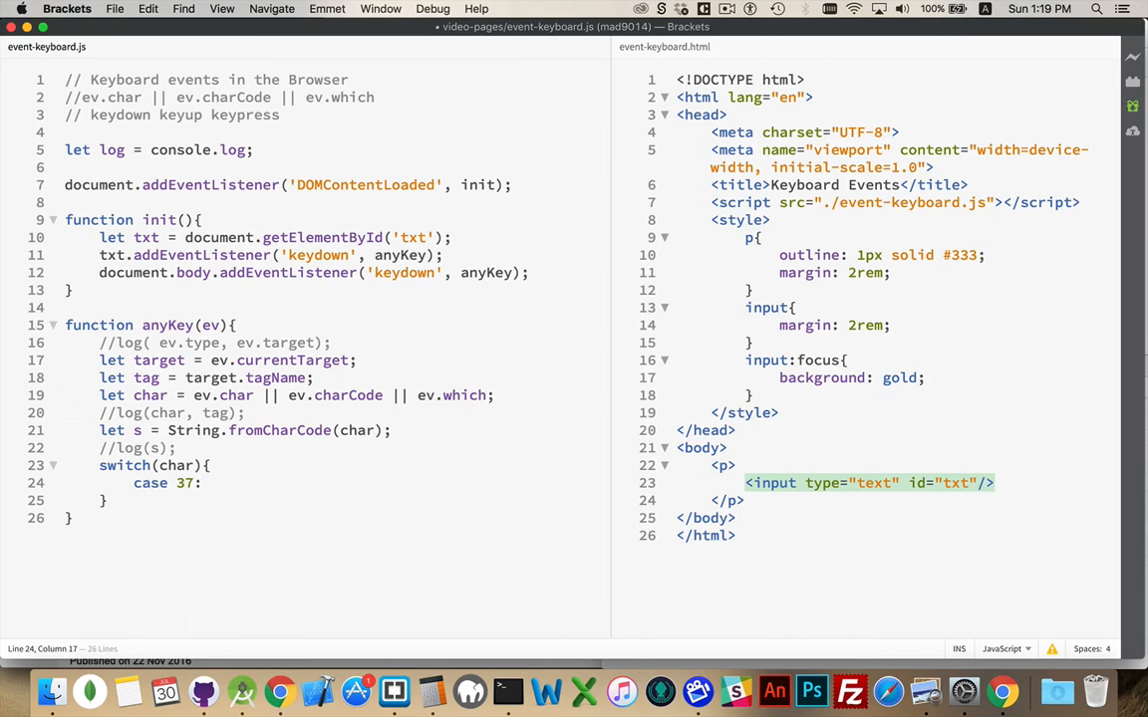
type("break;")
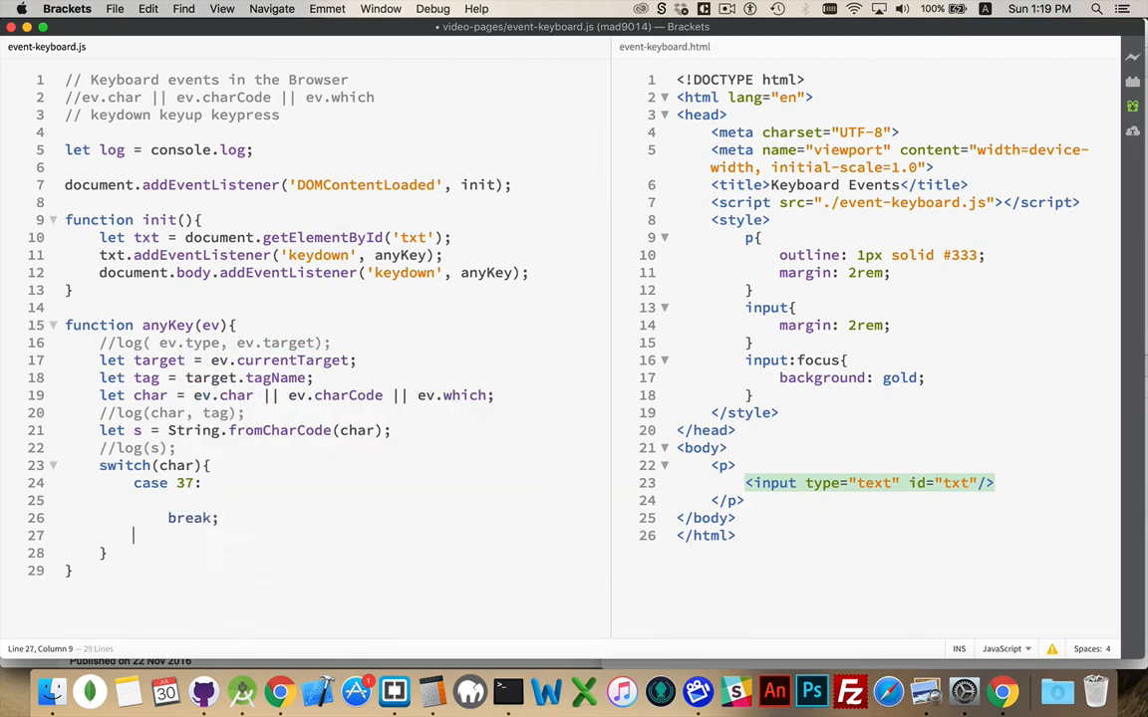
type("case 40")
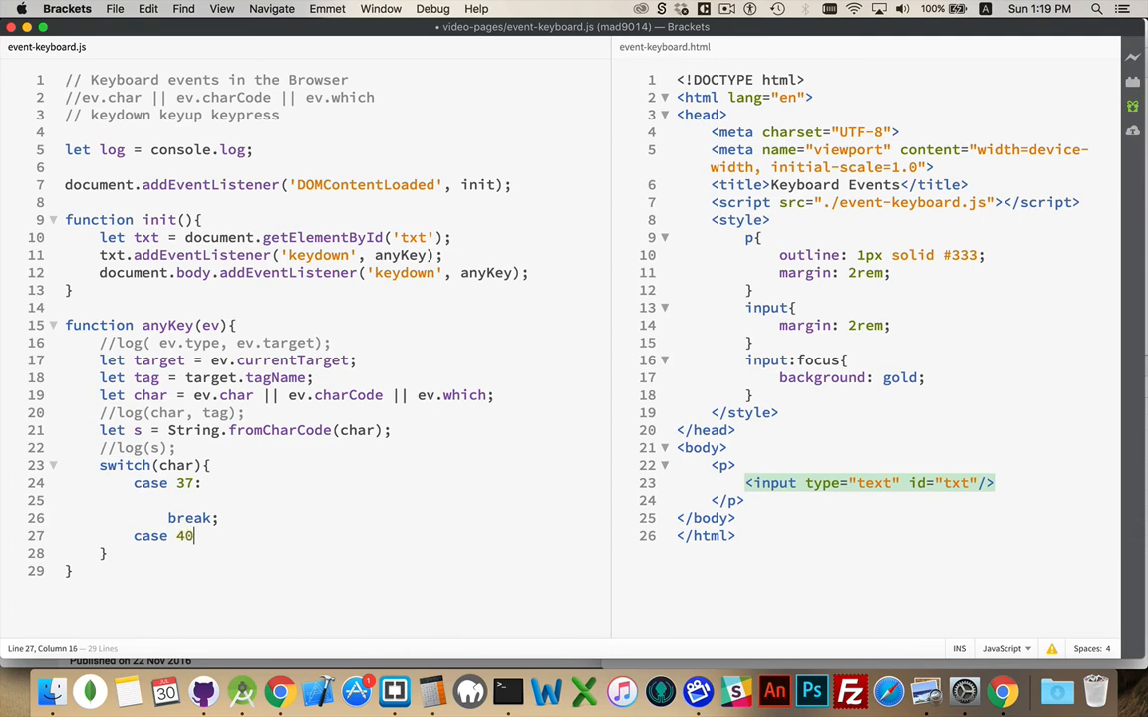
type(":")
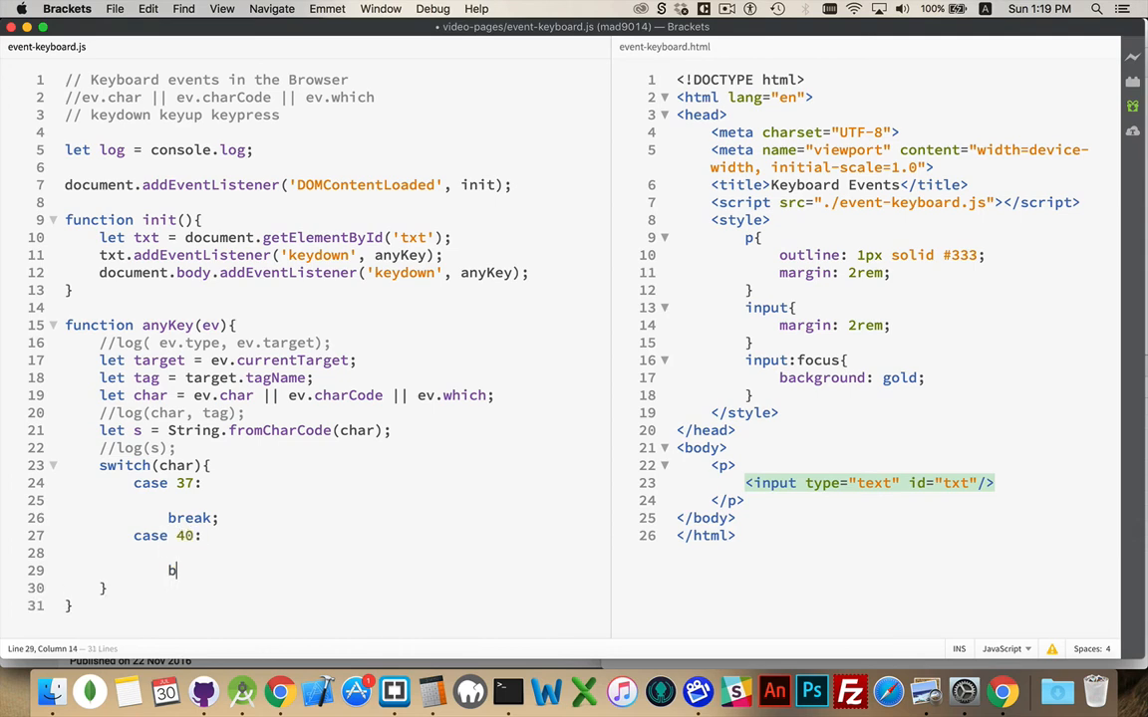
type("reak;")
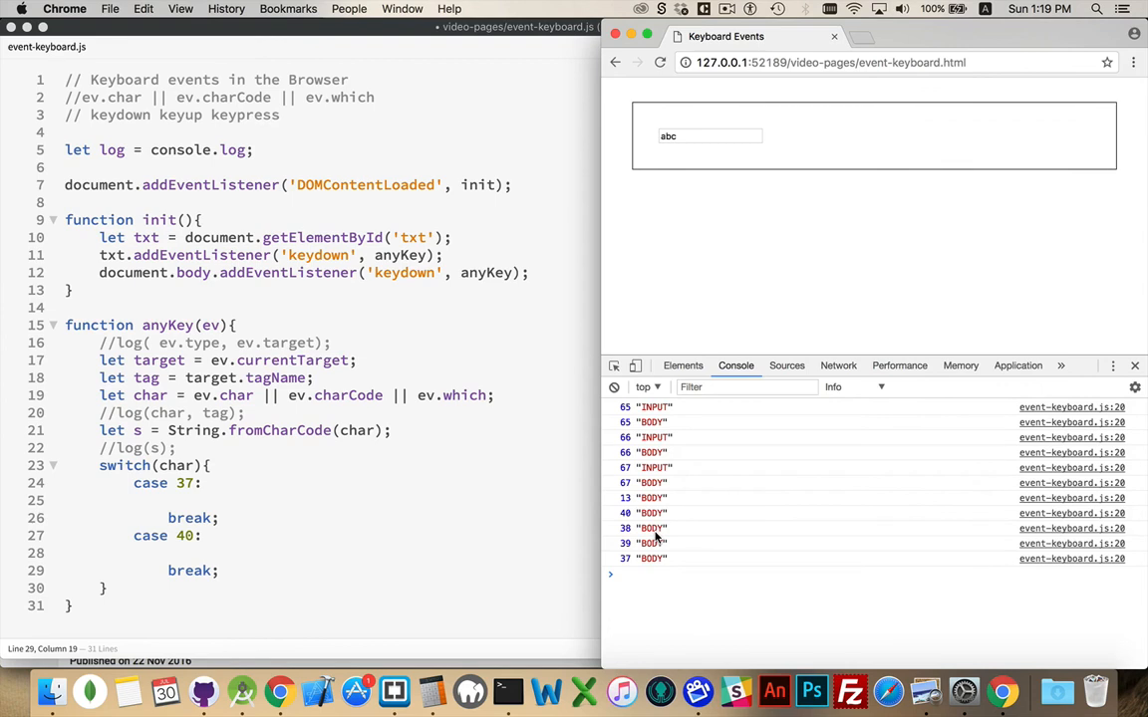
mouse_move(629, 562)
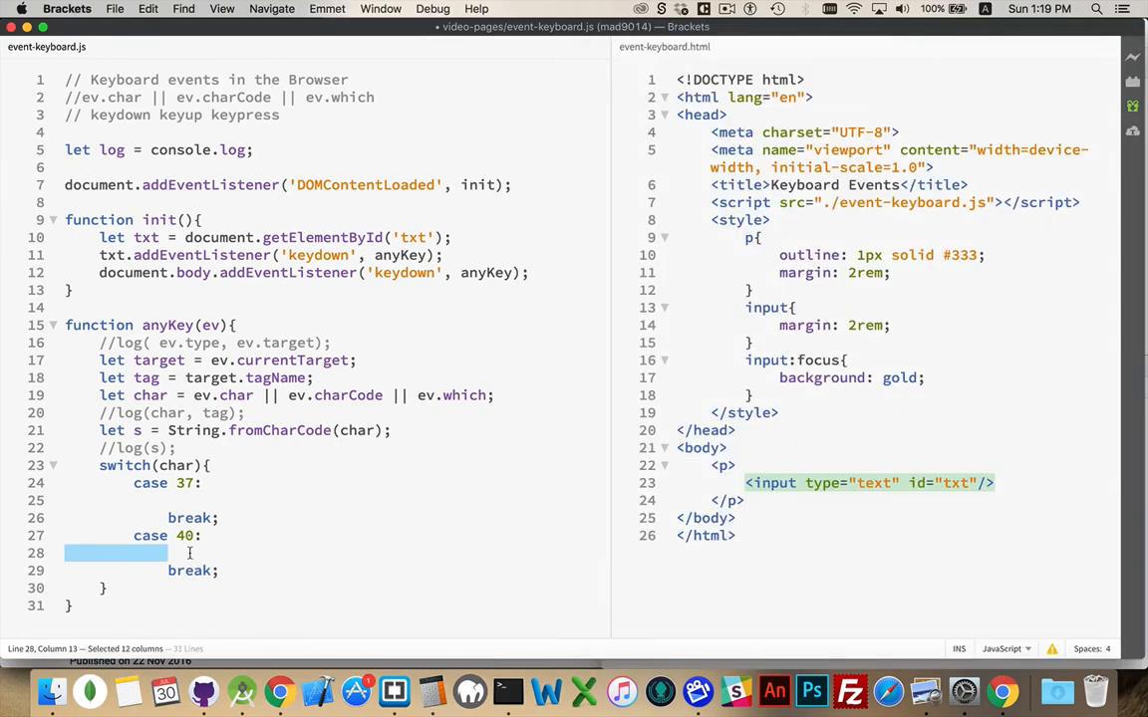
Add log('LEFT') under case 37 and log('UP') under case 40
type("log()")
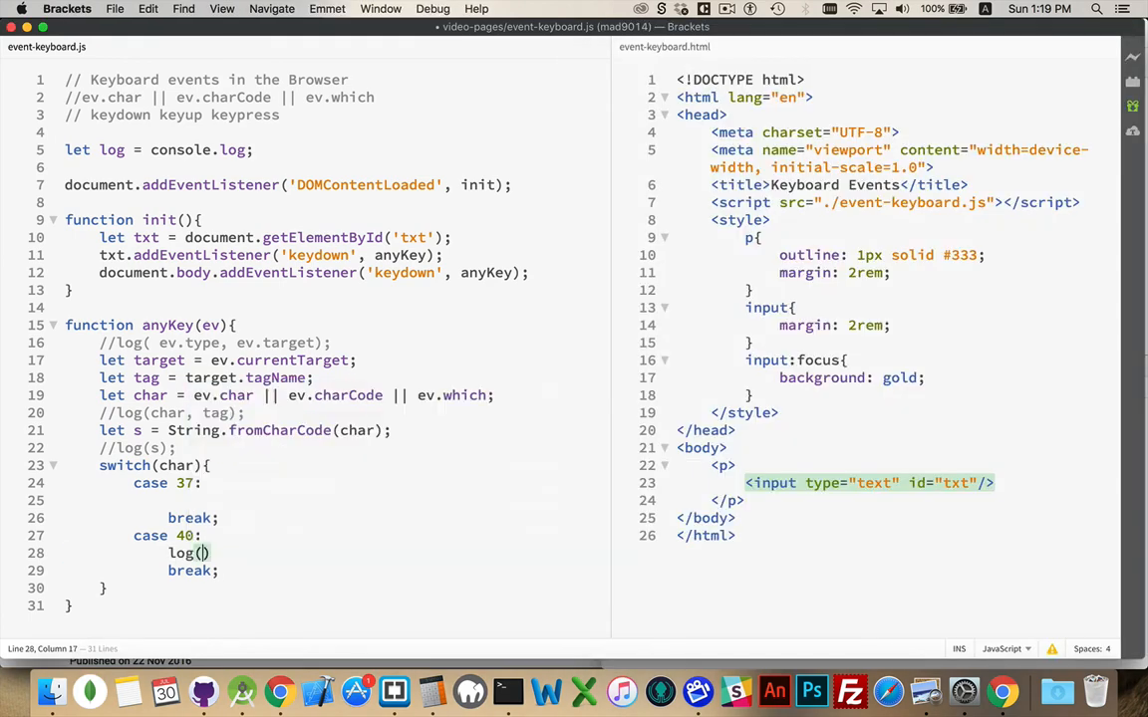
type("'")
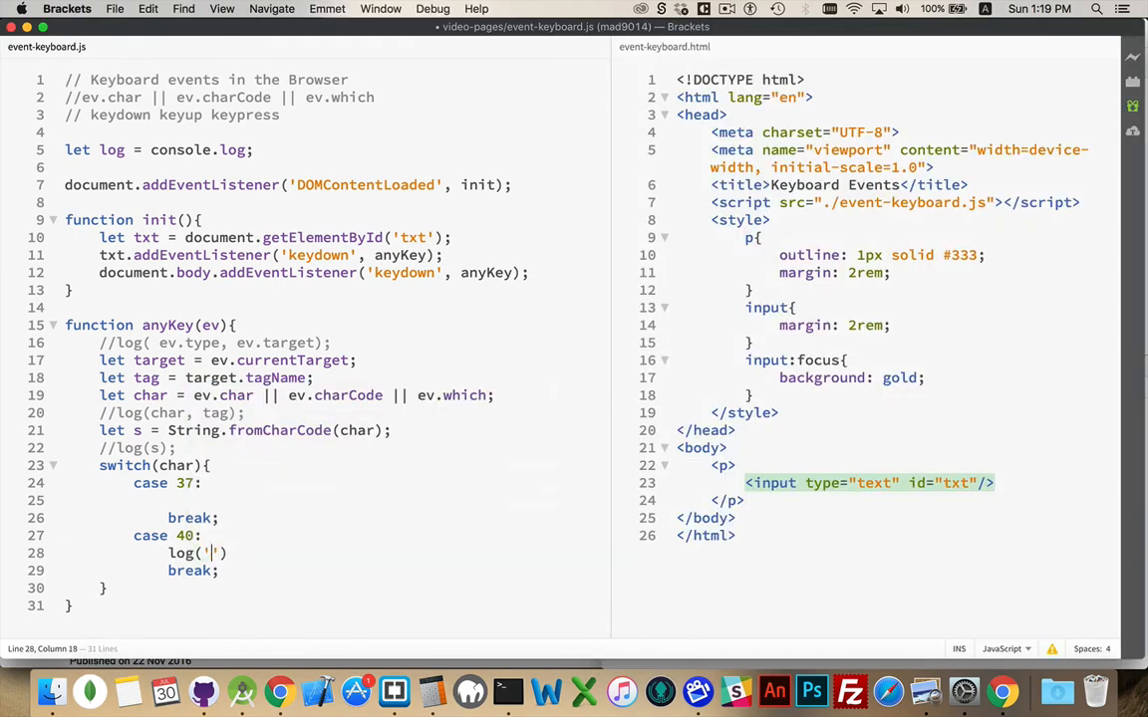
type("UP")
left_click(329, 500)
type("log('LEFT');")
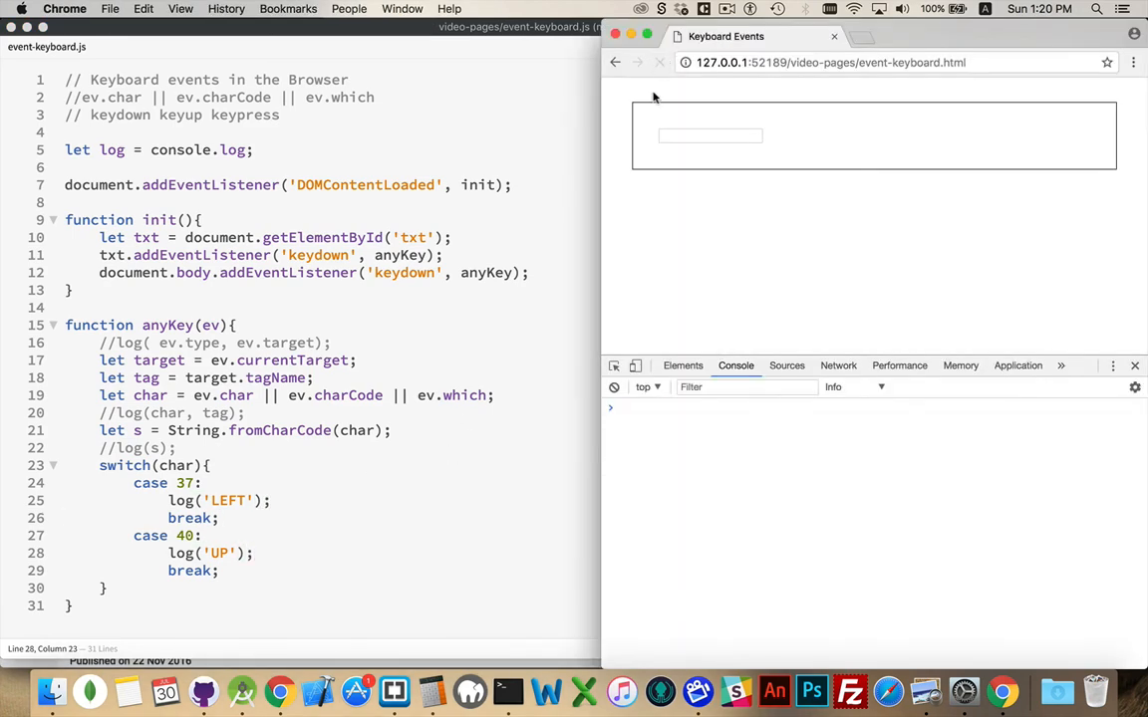
Change case 40 to log 'DOWN', reload and press arrow keys to log LEFT and DOWN
left_click(709, 136)
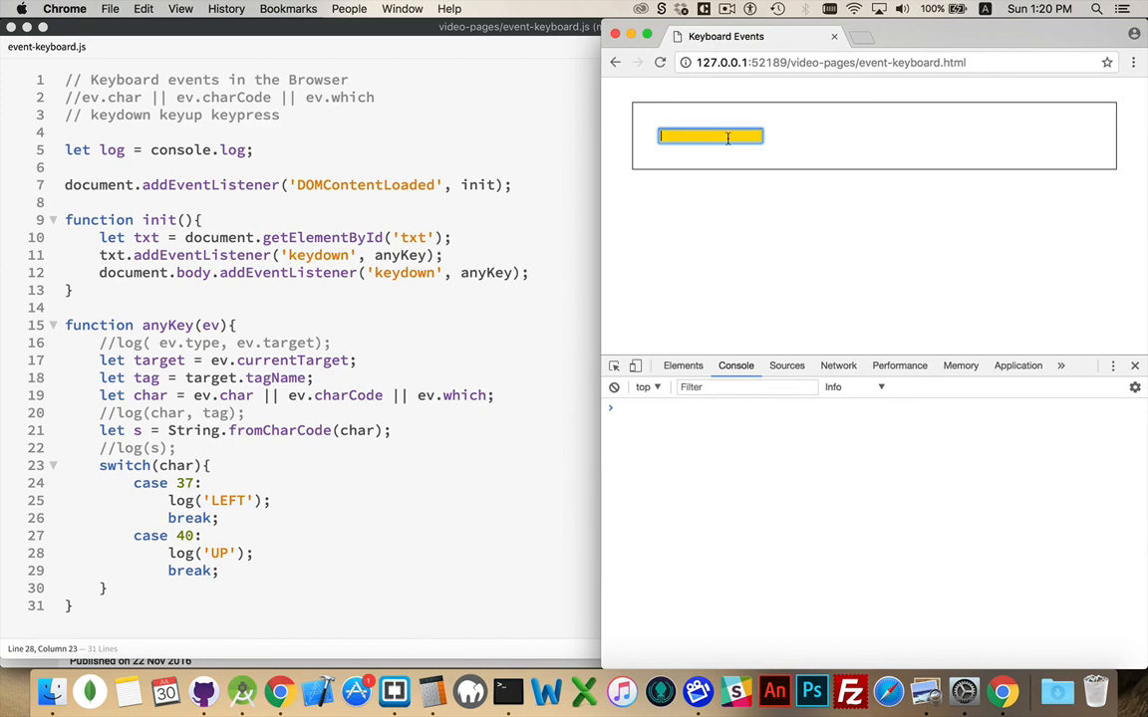
left_click(697, 299)
type("DOWN")
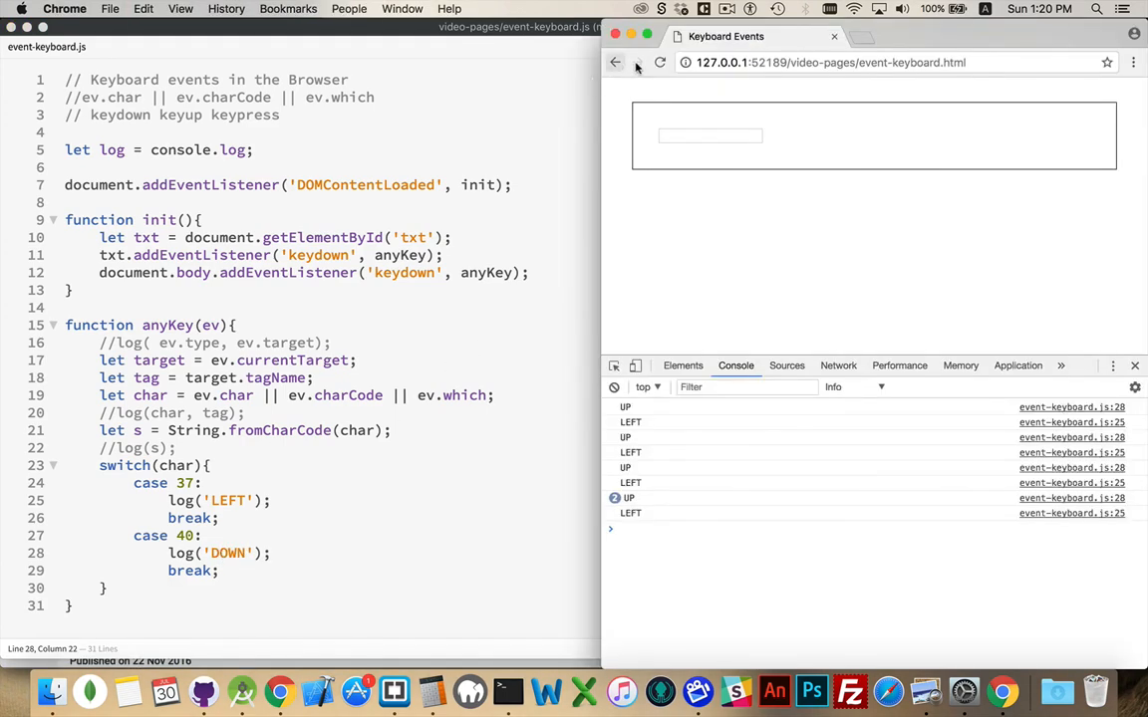
left_click(614, 386)
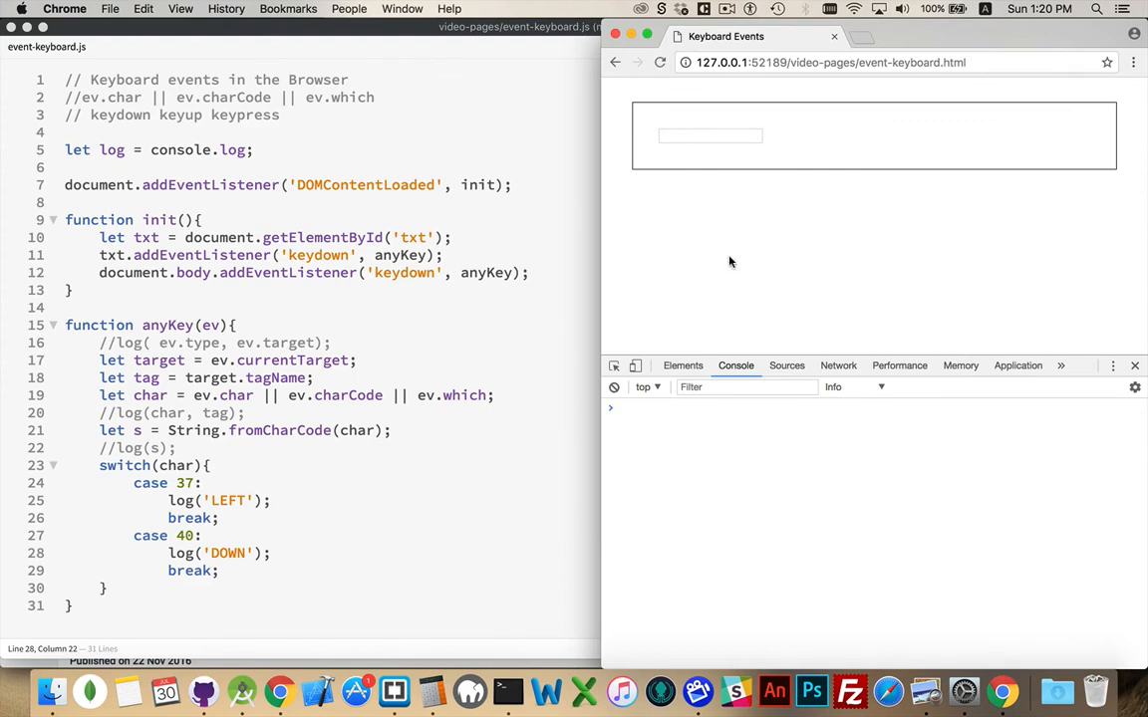
key("Down")
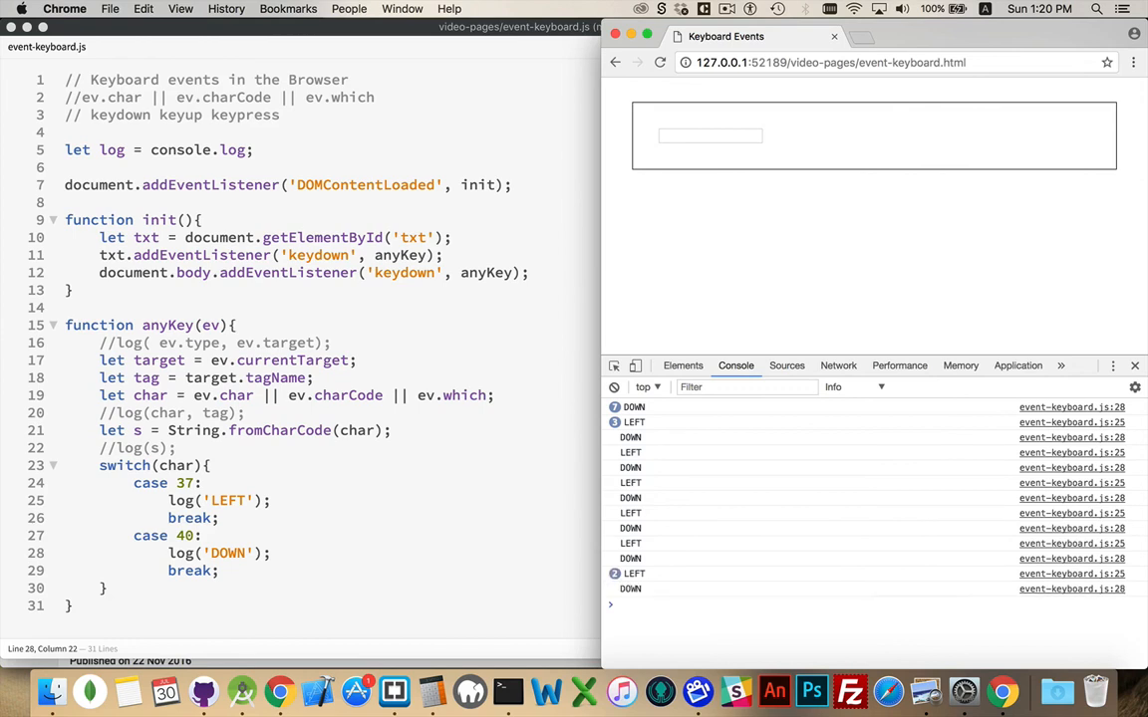
key("Left")
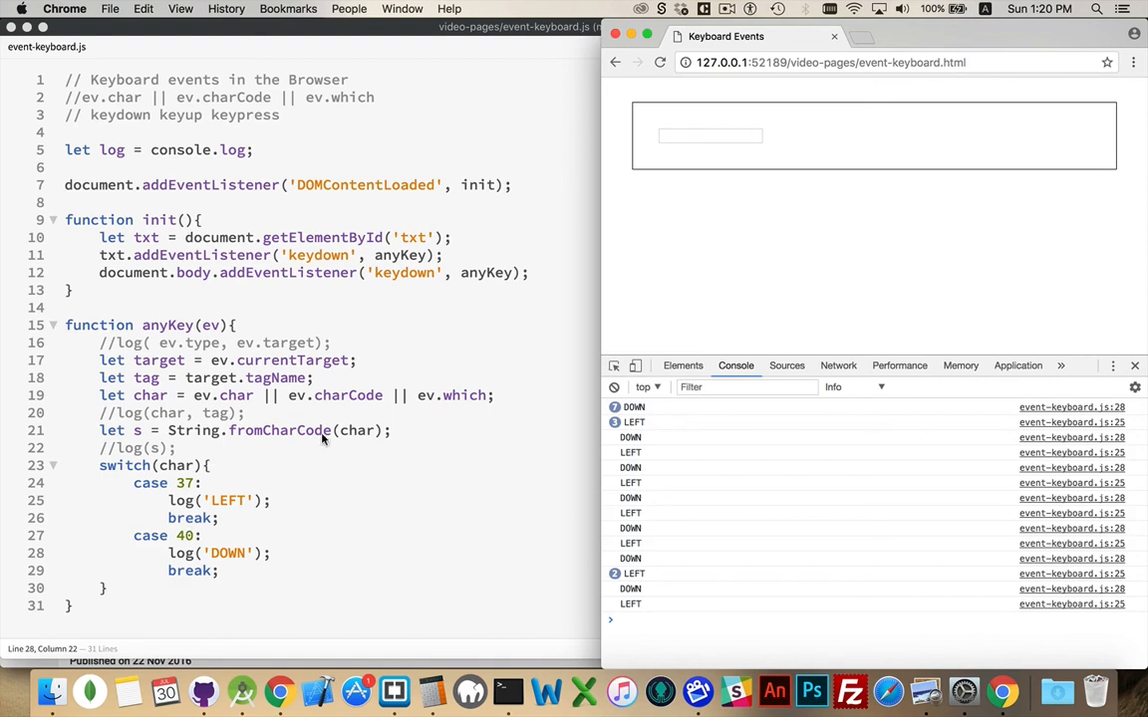
mouse_move(331, 530)
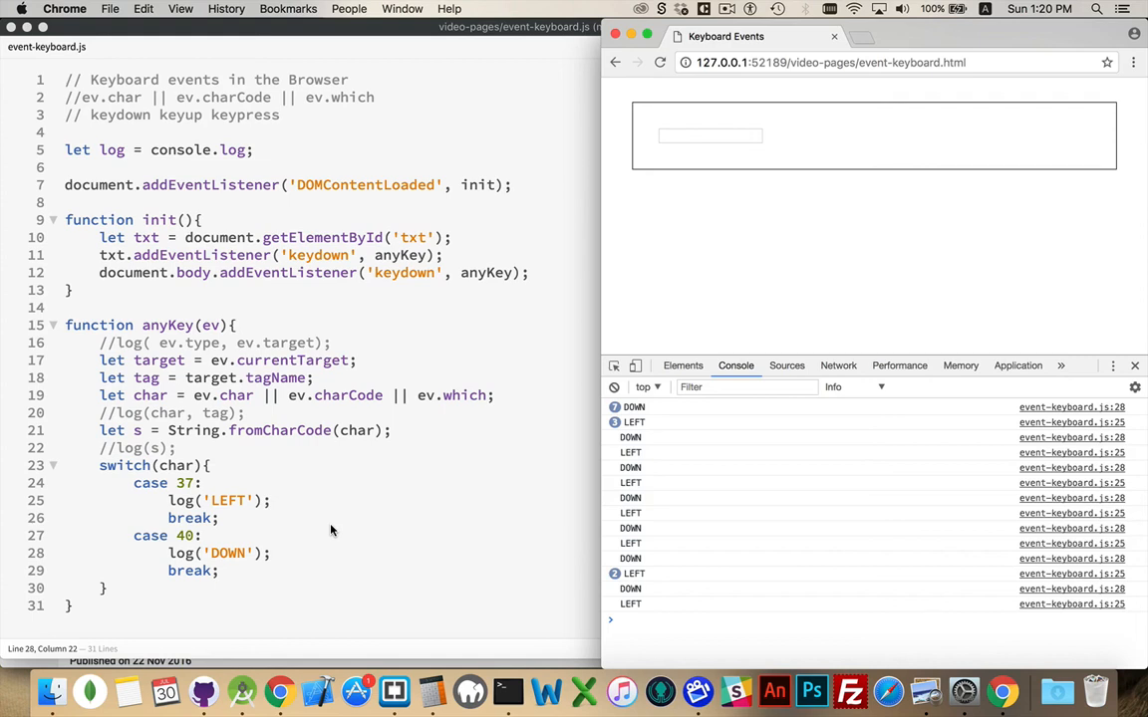
mouse_move(362, 305)
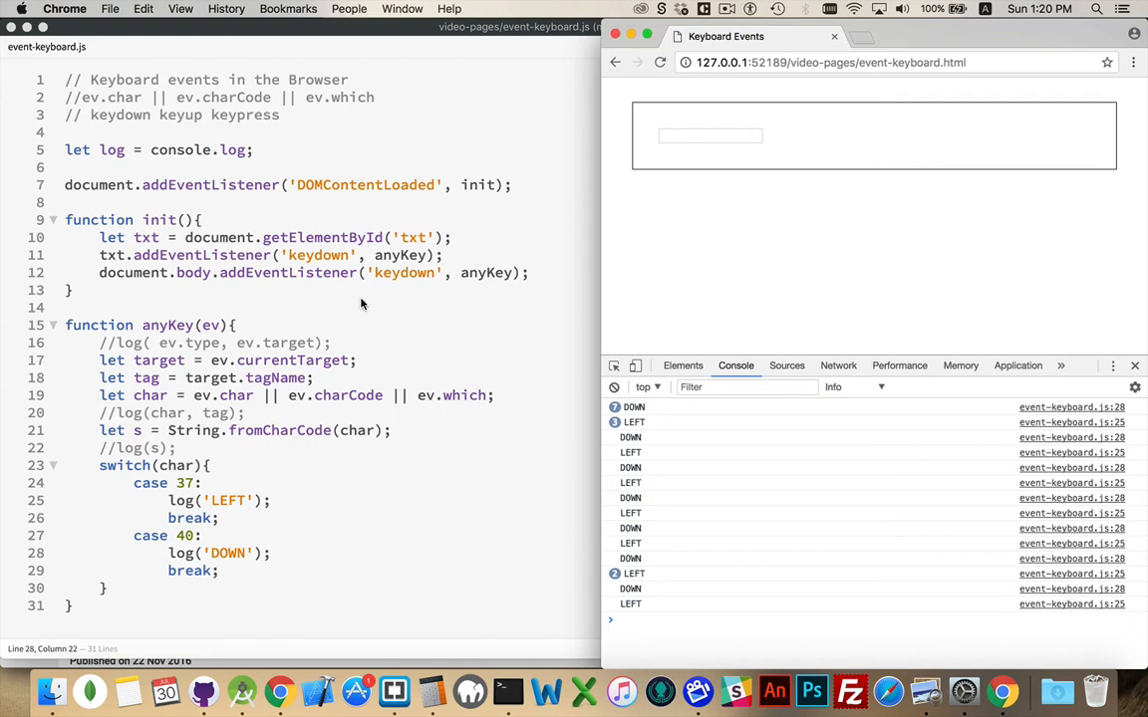
mouse_move(195, 291)
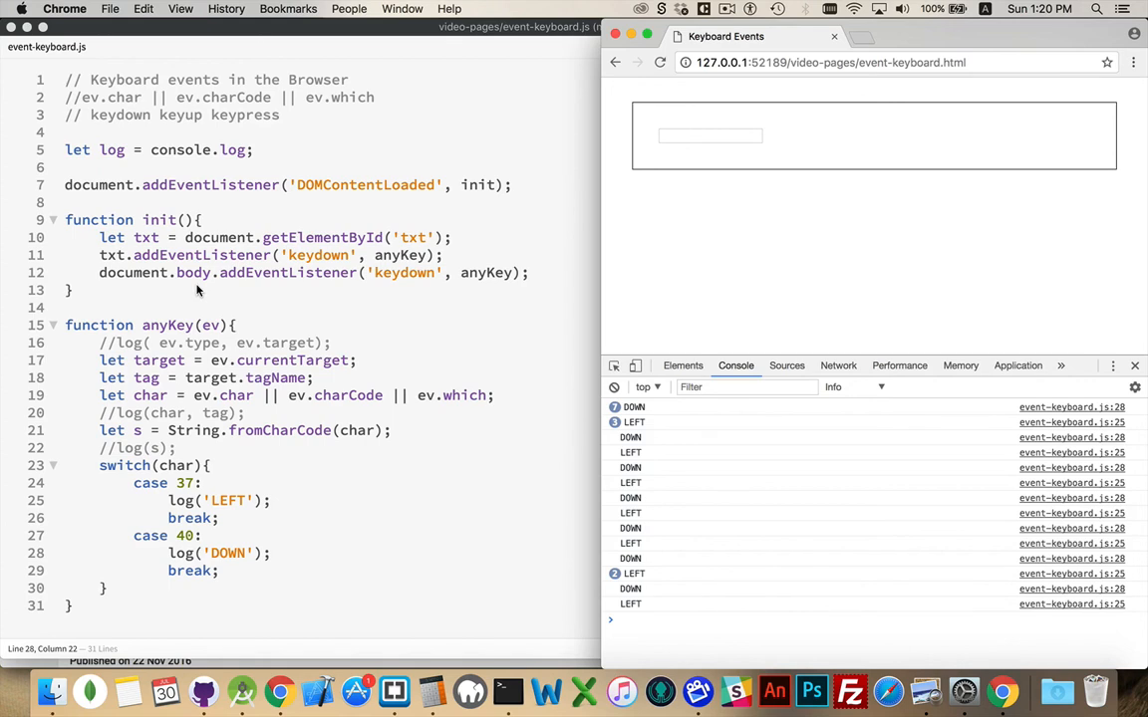
mouse_move(179, 466)
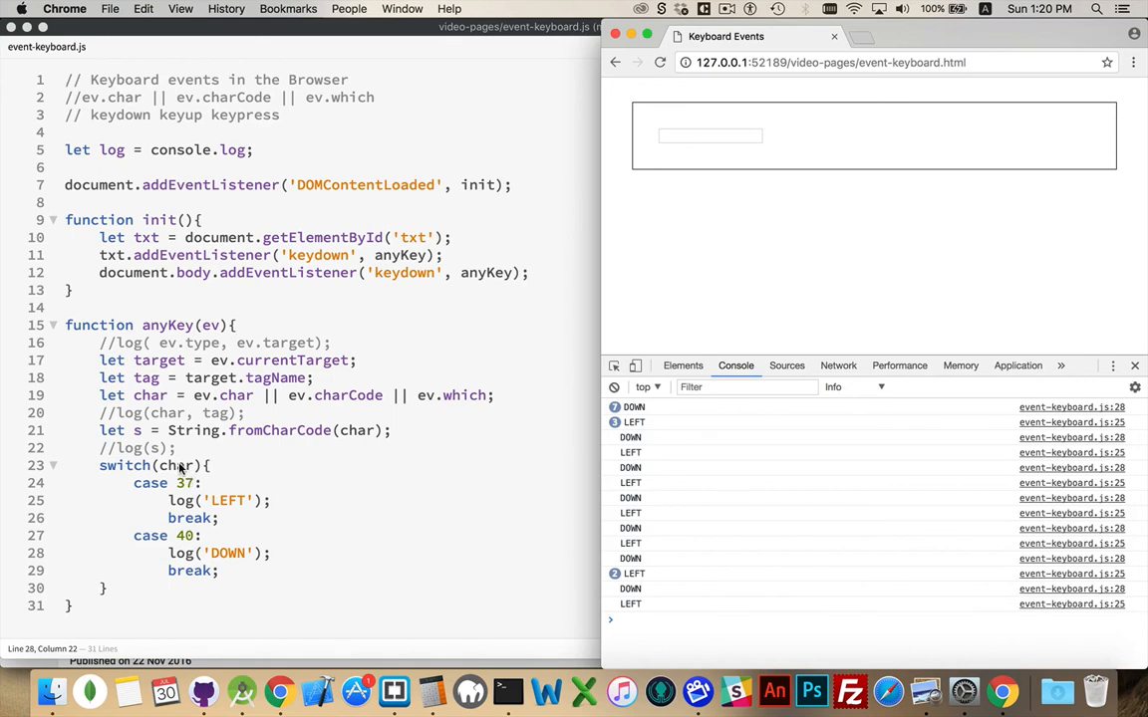
mouse_move(378, 431)
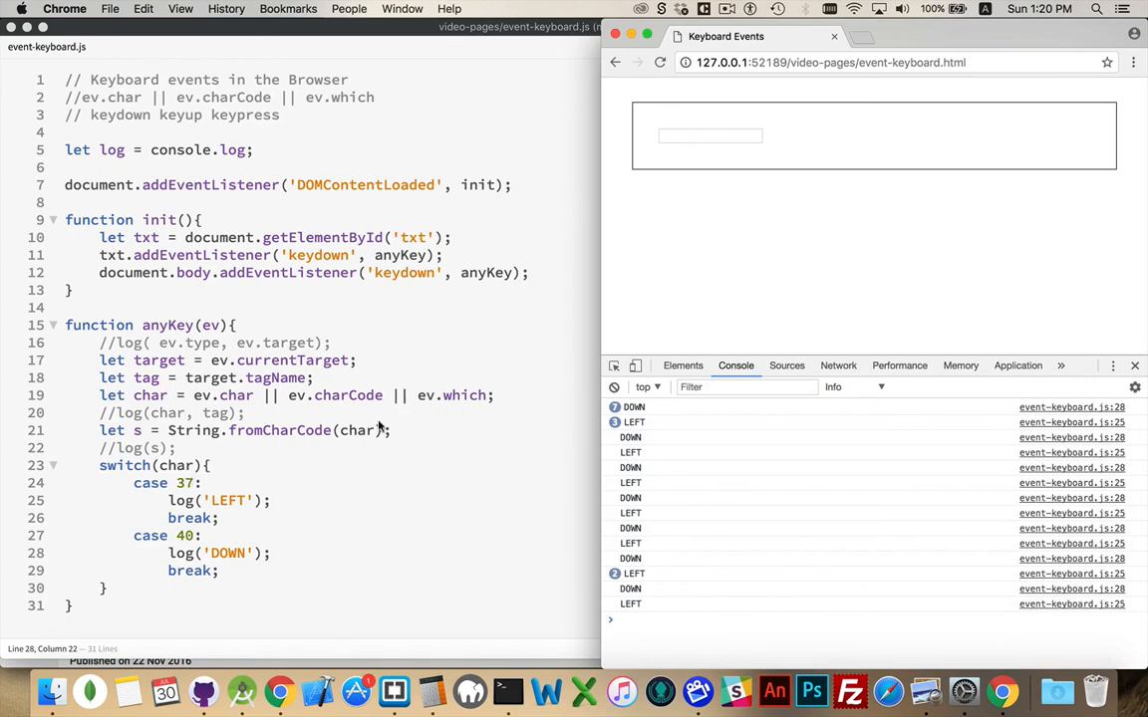
mouse_move(225, 538)
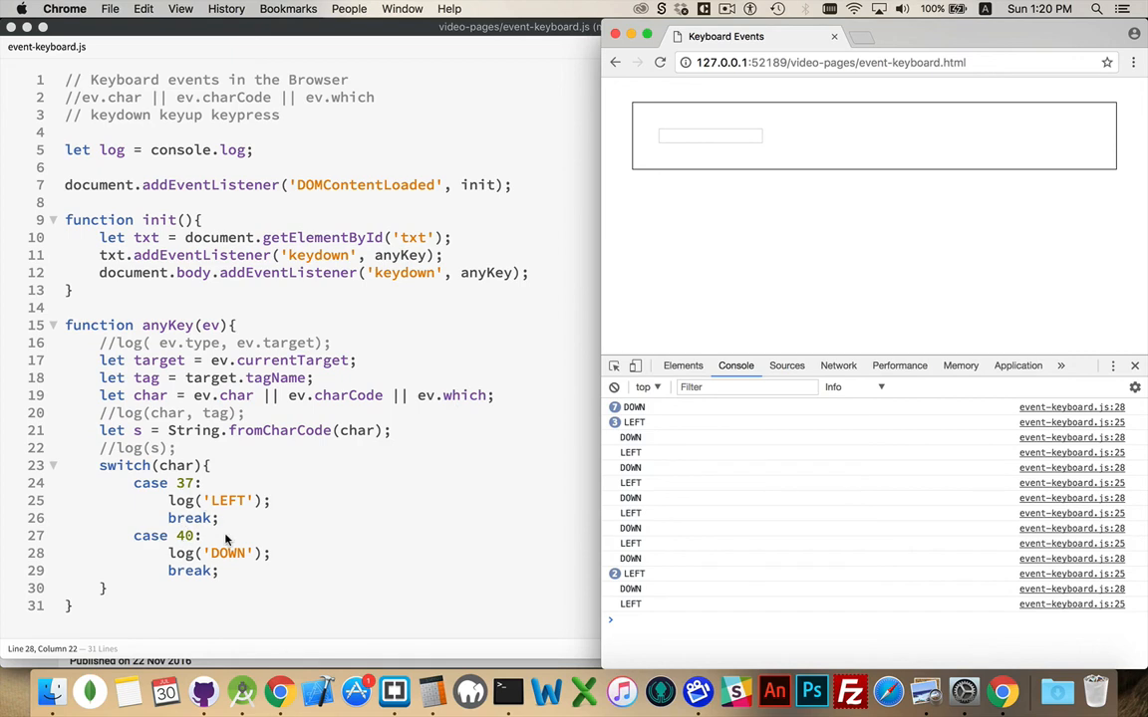